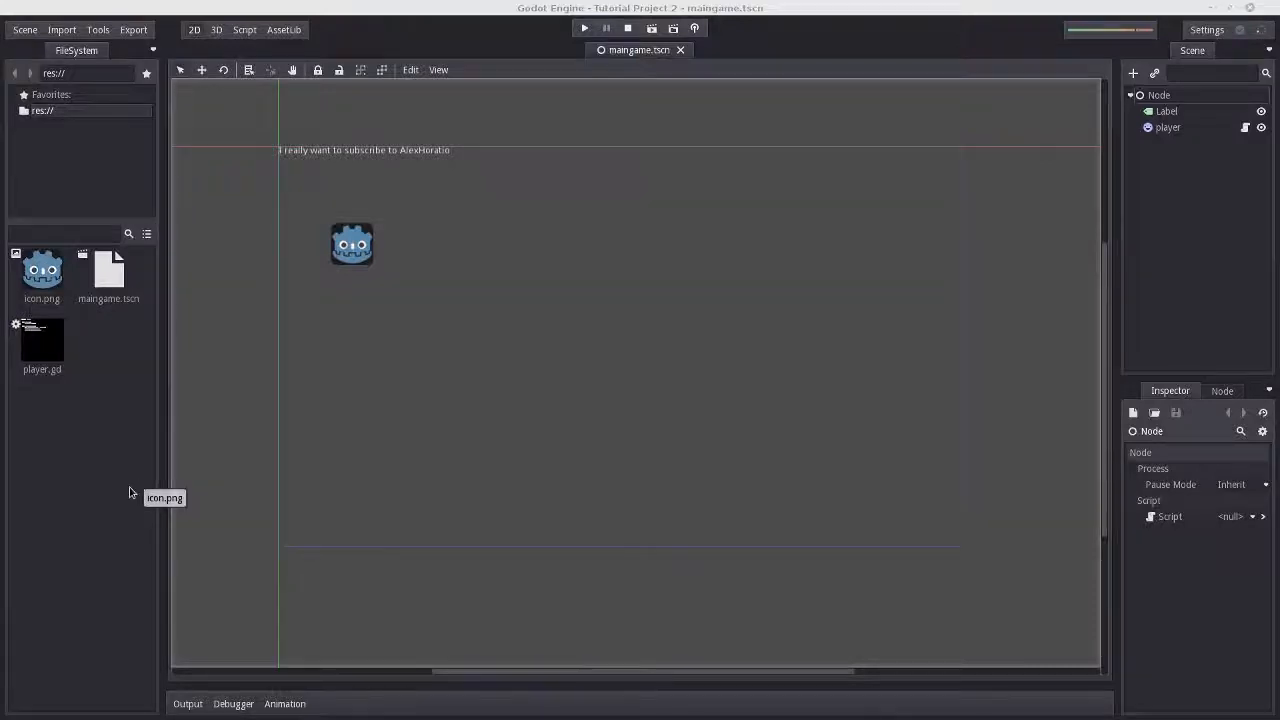
mouse_move(10, 512)
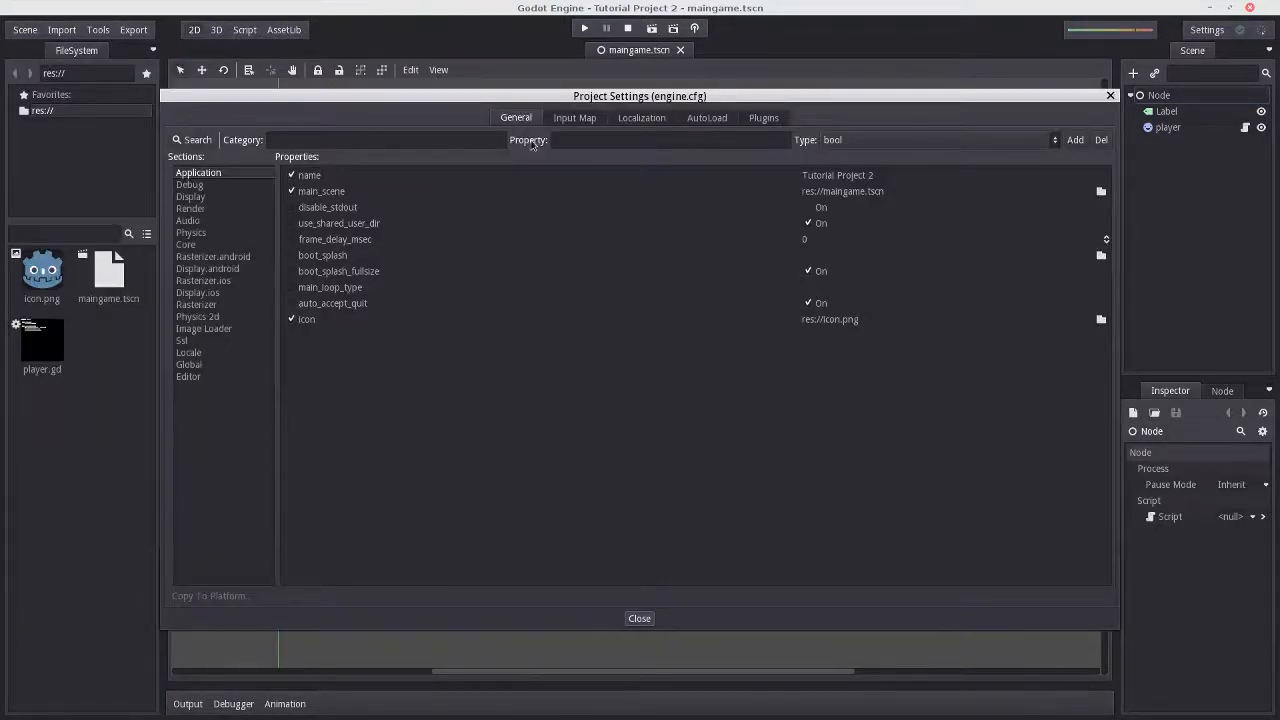
mouse_move(578, 128)
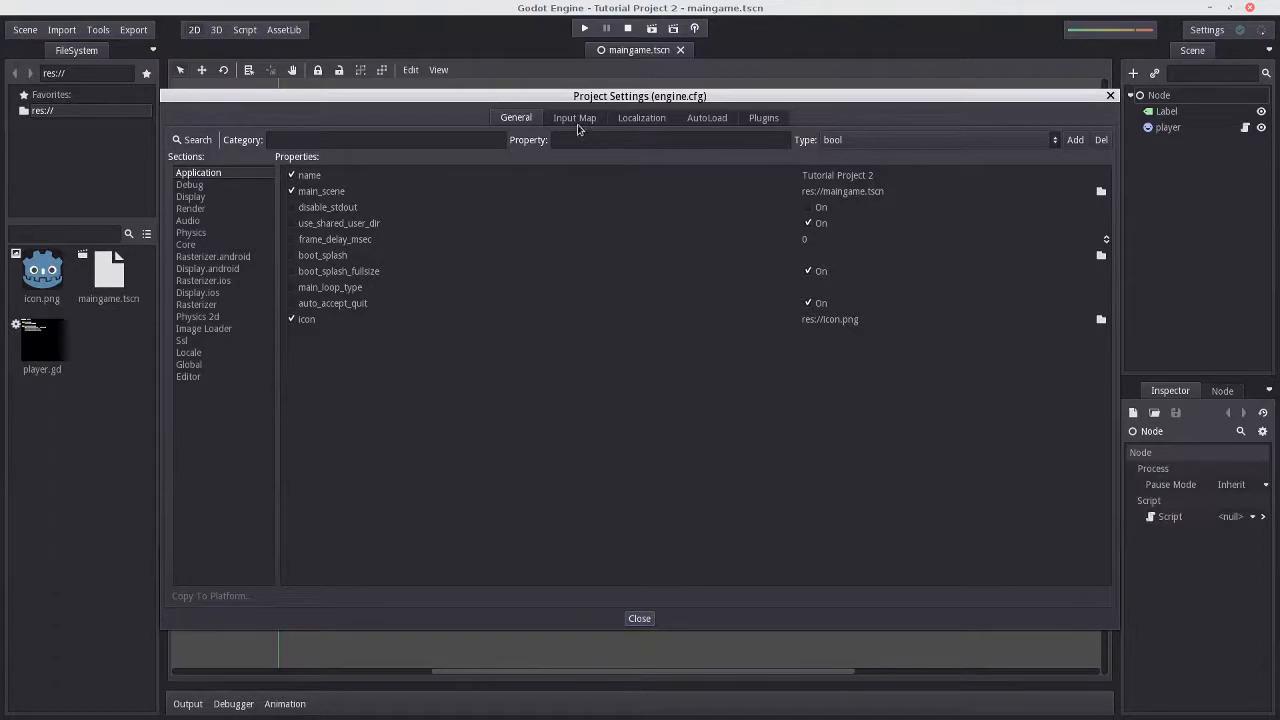
mouse_move(896, 220)
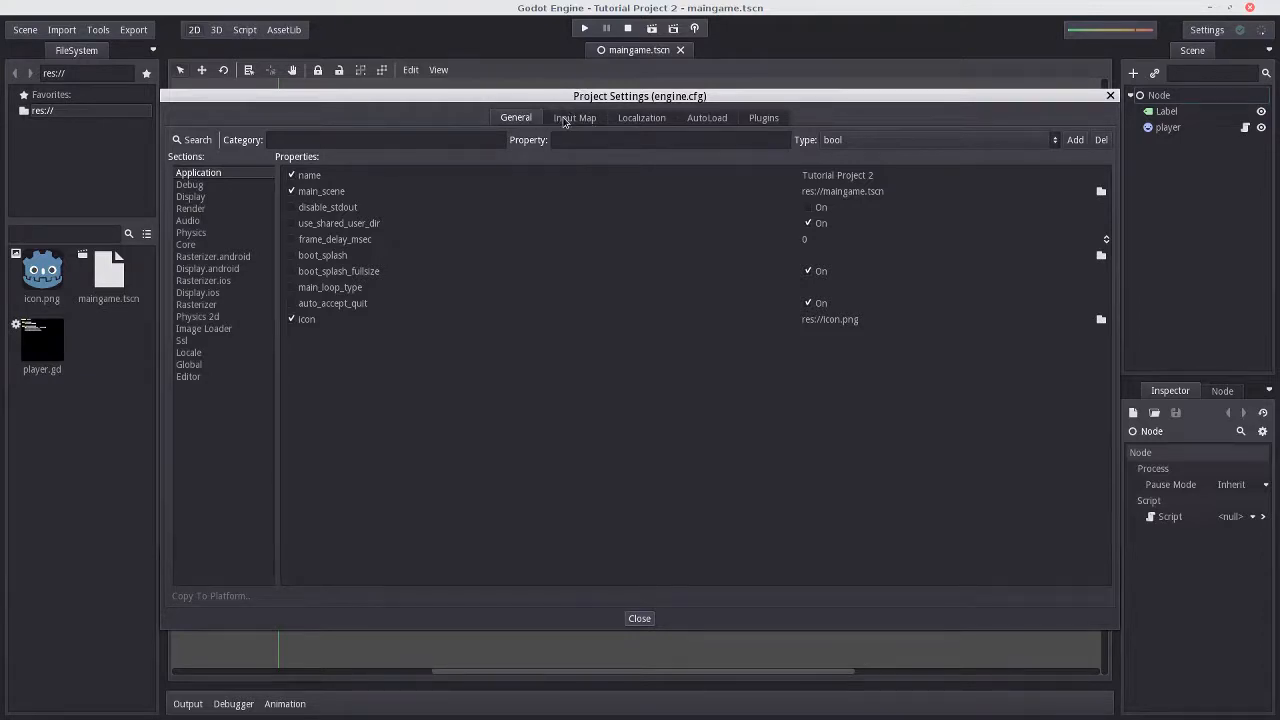
Show the Input Map in Project Settings and scroll through the default ui_ actions.
left_click(574, 116)
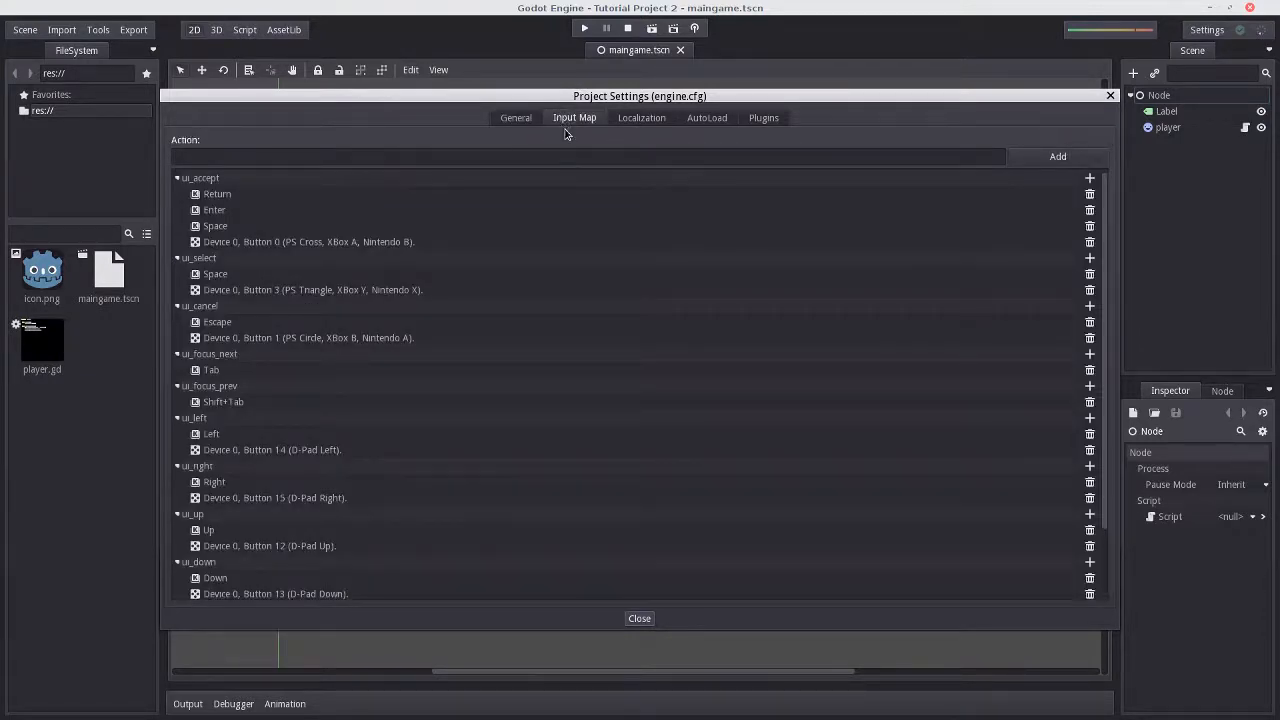
mouse_move(210, 230)
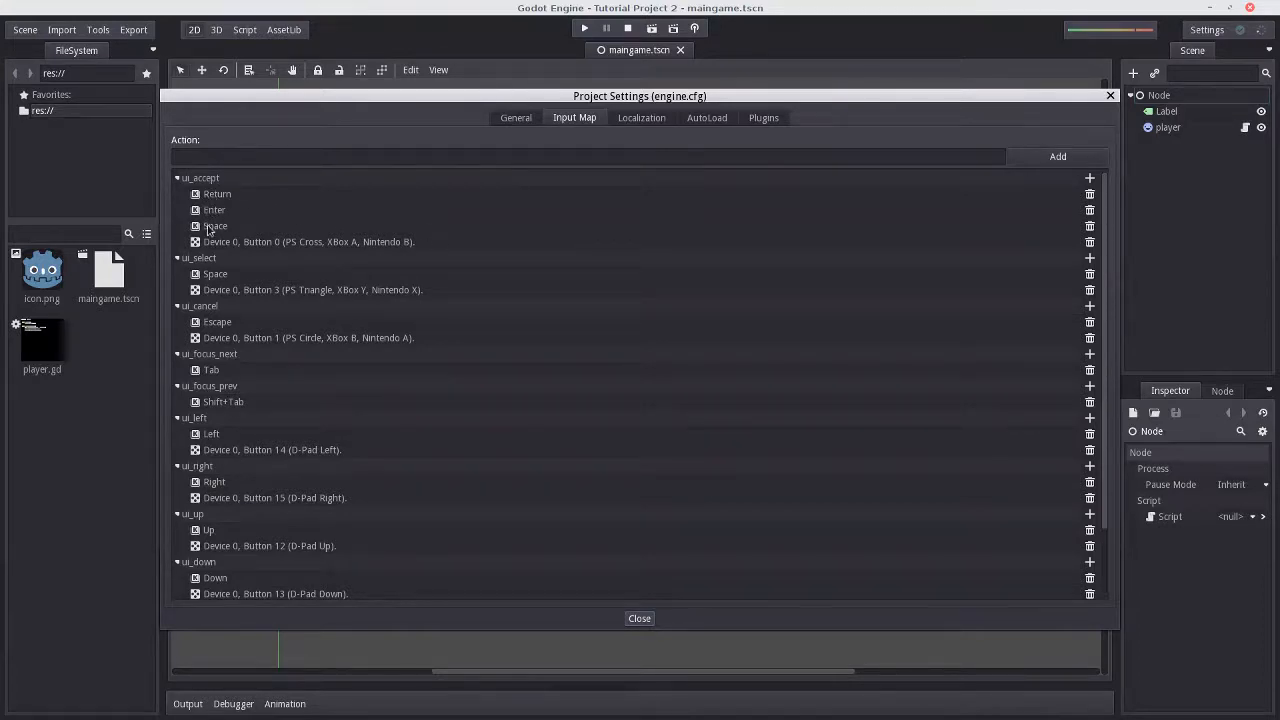
mouse_move(268, 400)
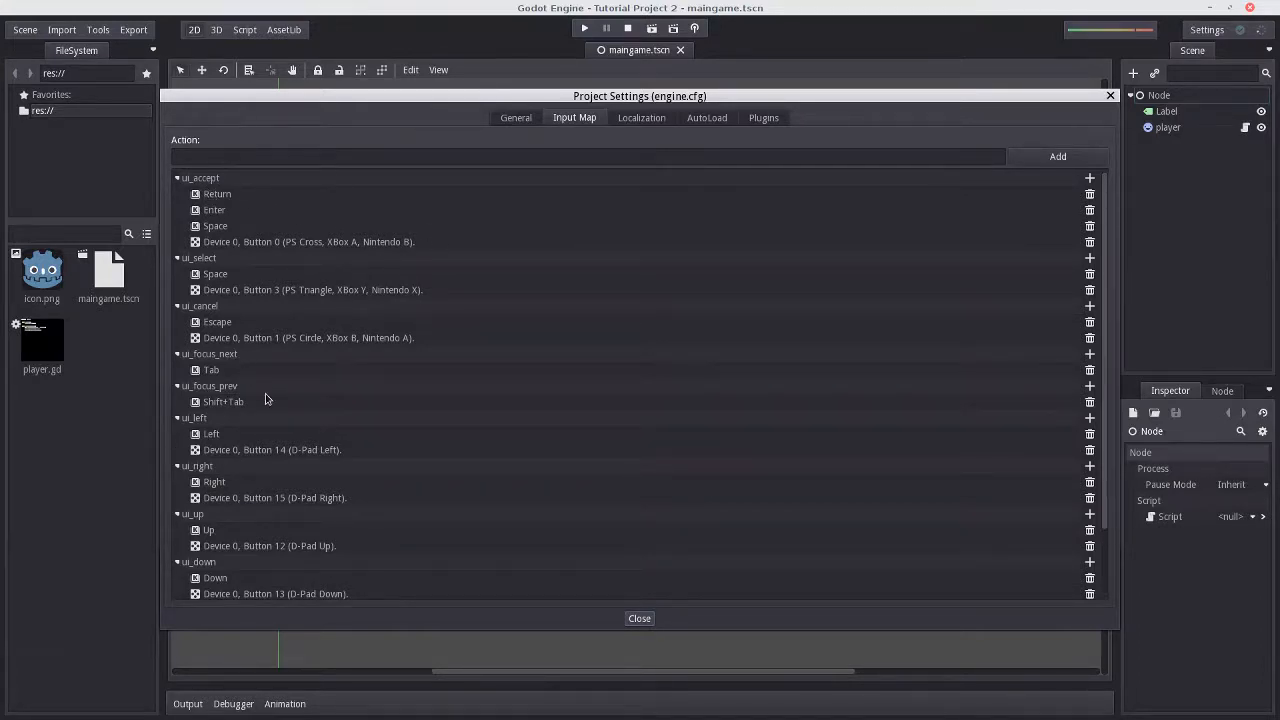
mouse_move(252, 388)
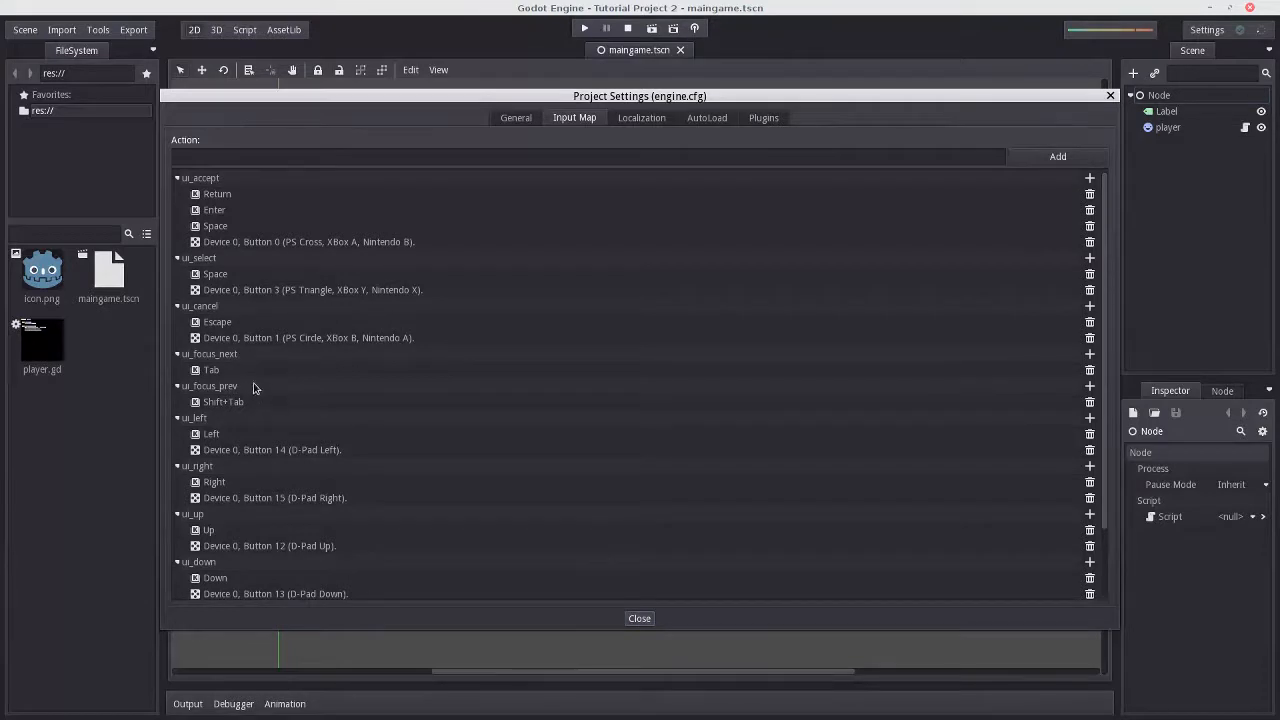
scroll("down", 3)
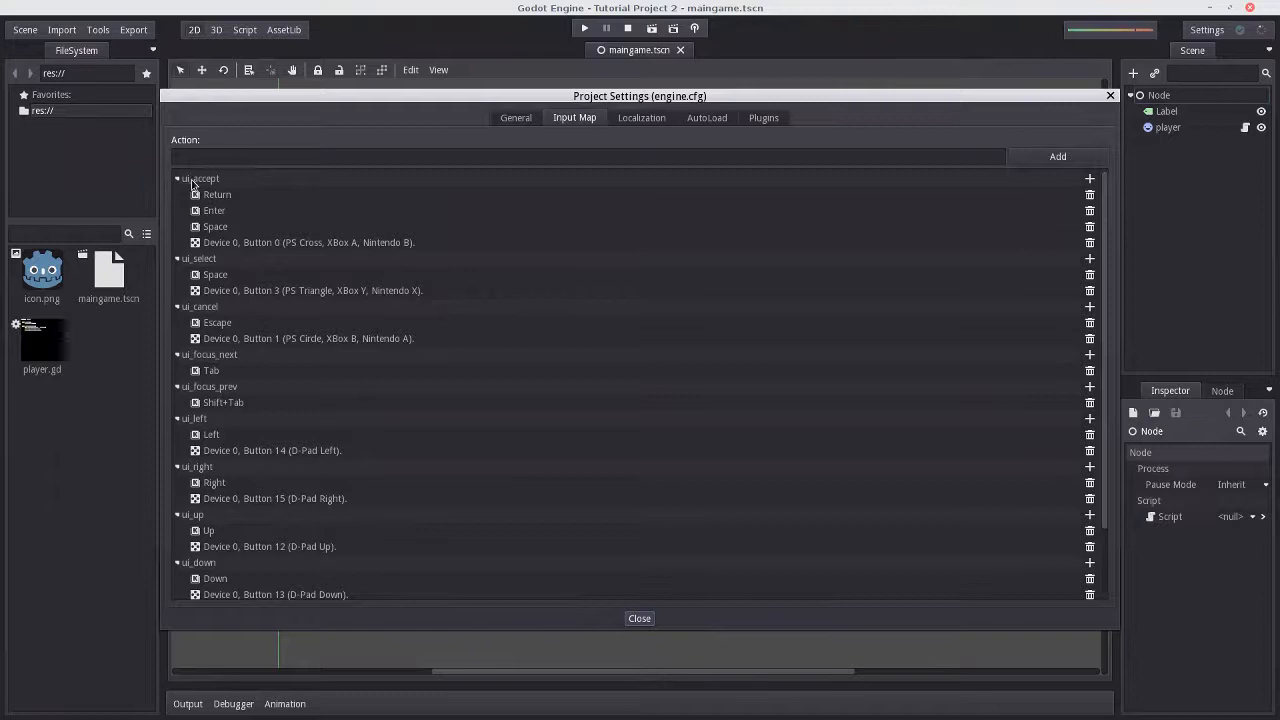
mouse_move(220, 218)
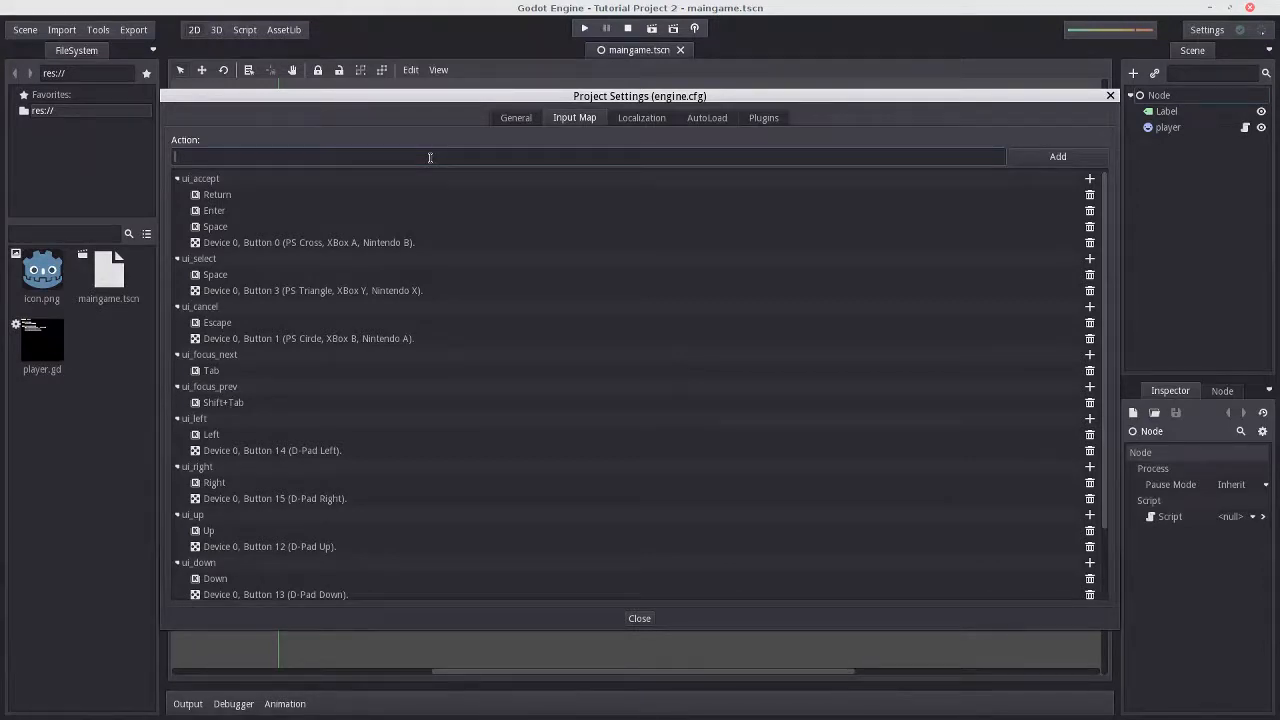
Start adding the move_right action by entering its name in the Action field.
type("move_ri")
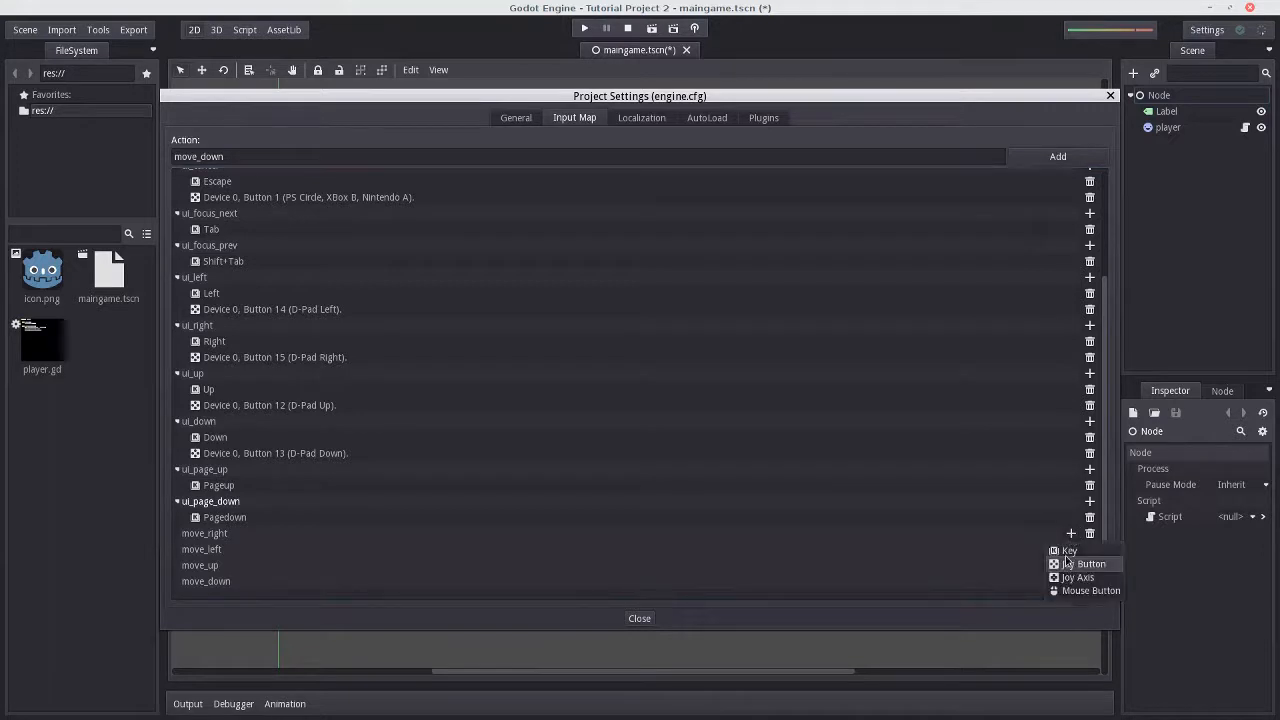
Bind keys D, A, W and S to move_right, move_left, move_up and move_down.
left_click(1068, 550)
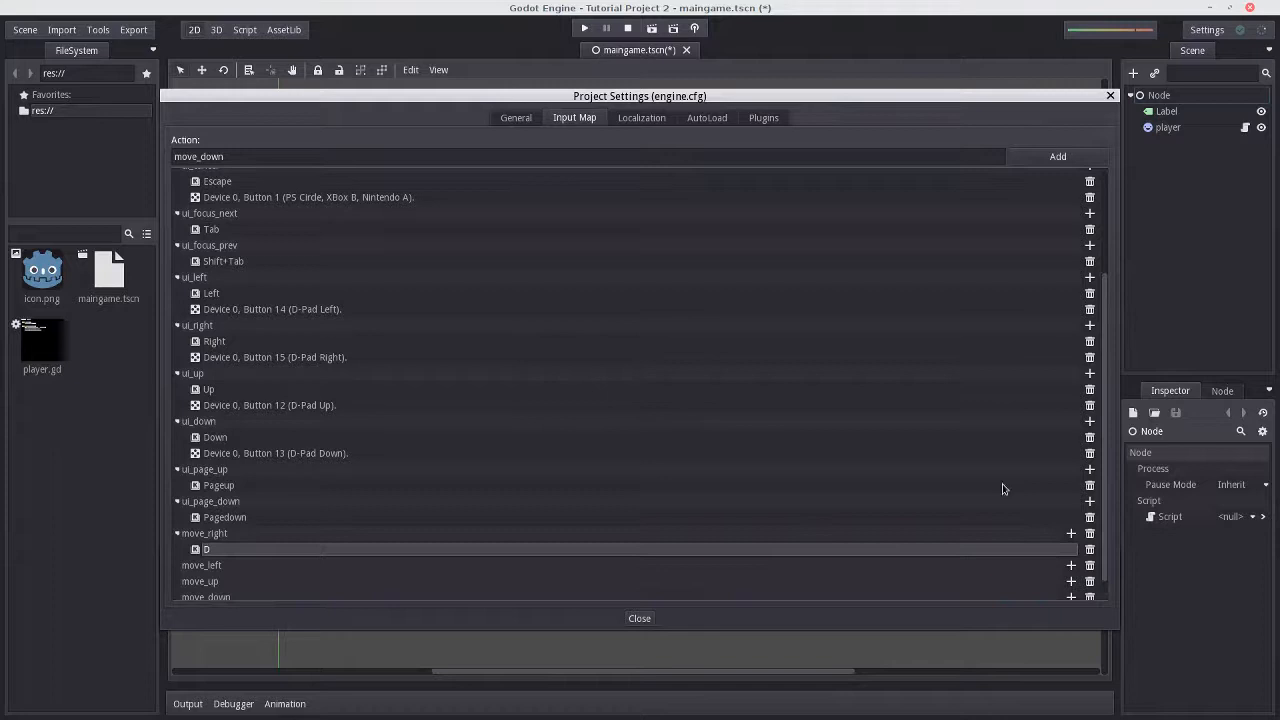
left_click(1072, 548)
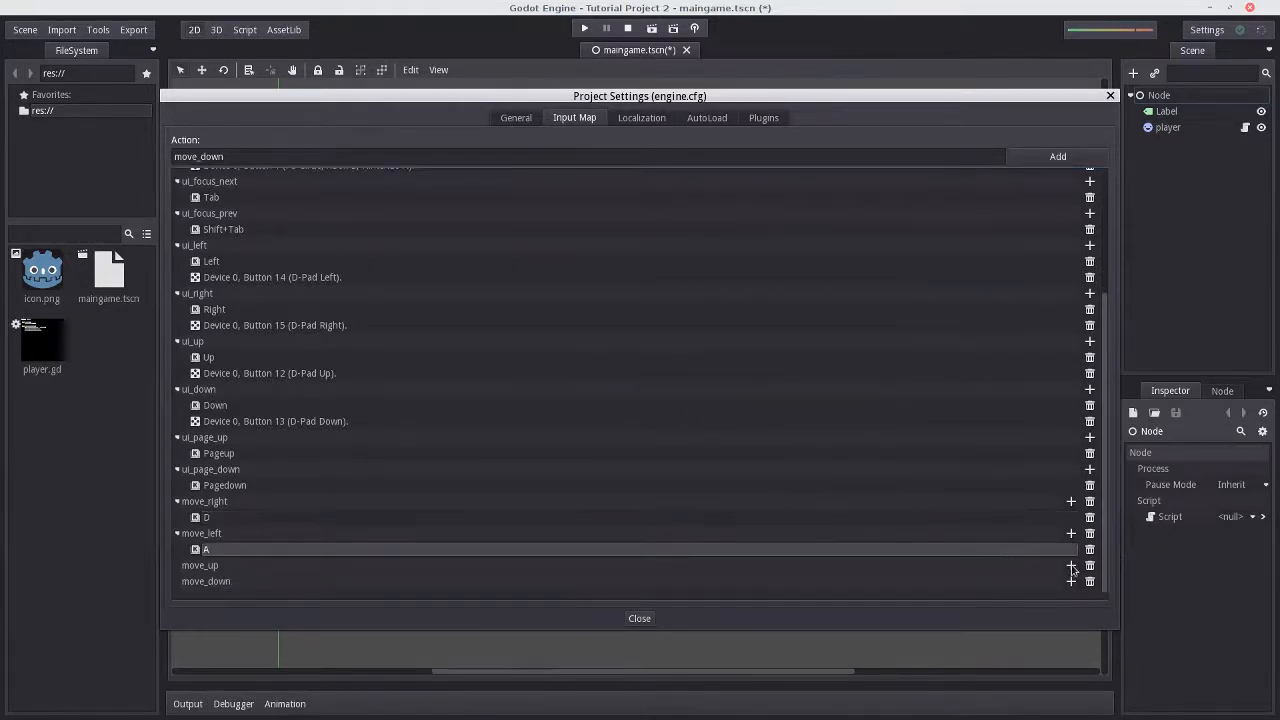
left_click(1070, 564)
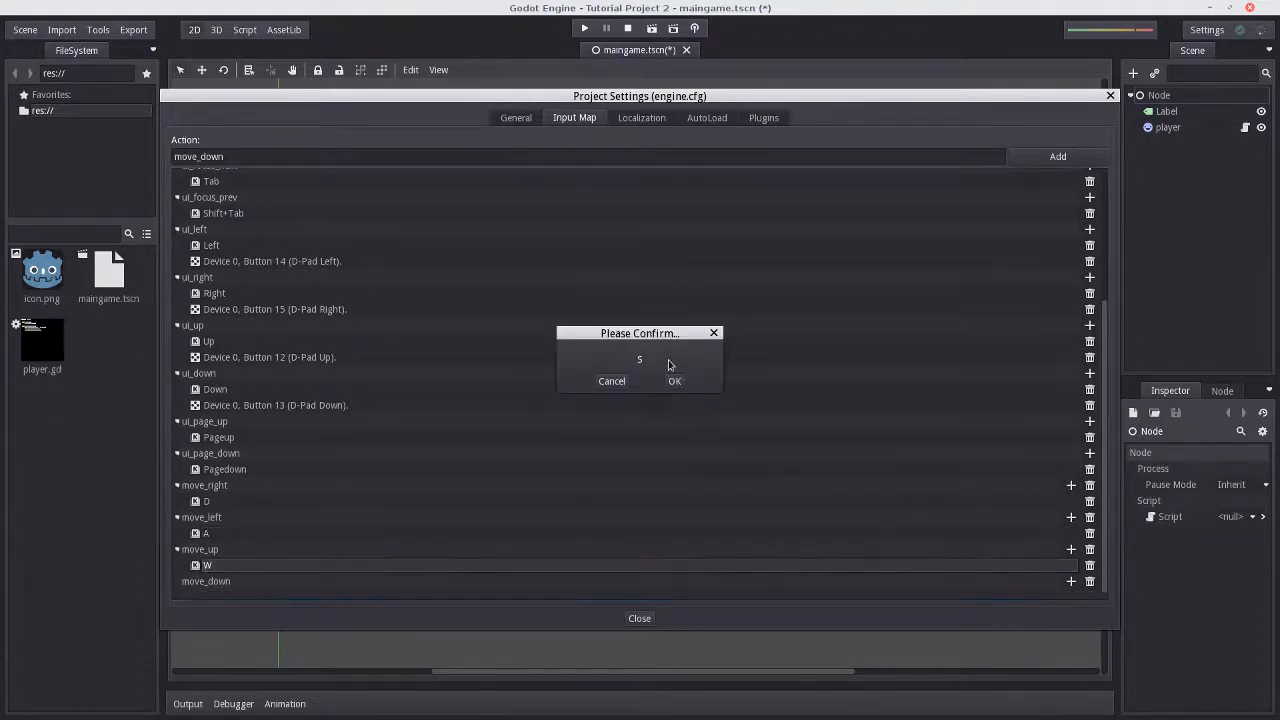
left_click(674, 380)
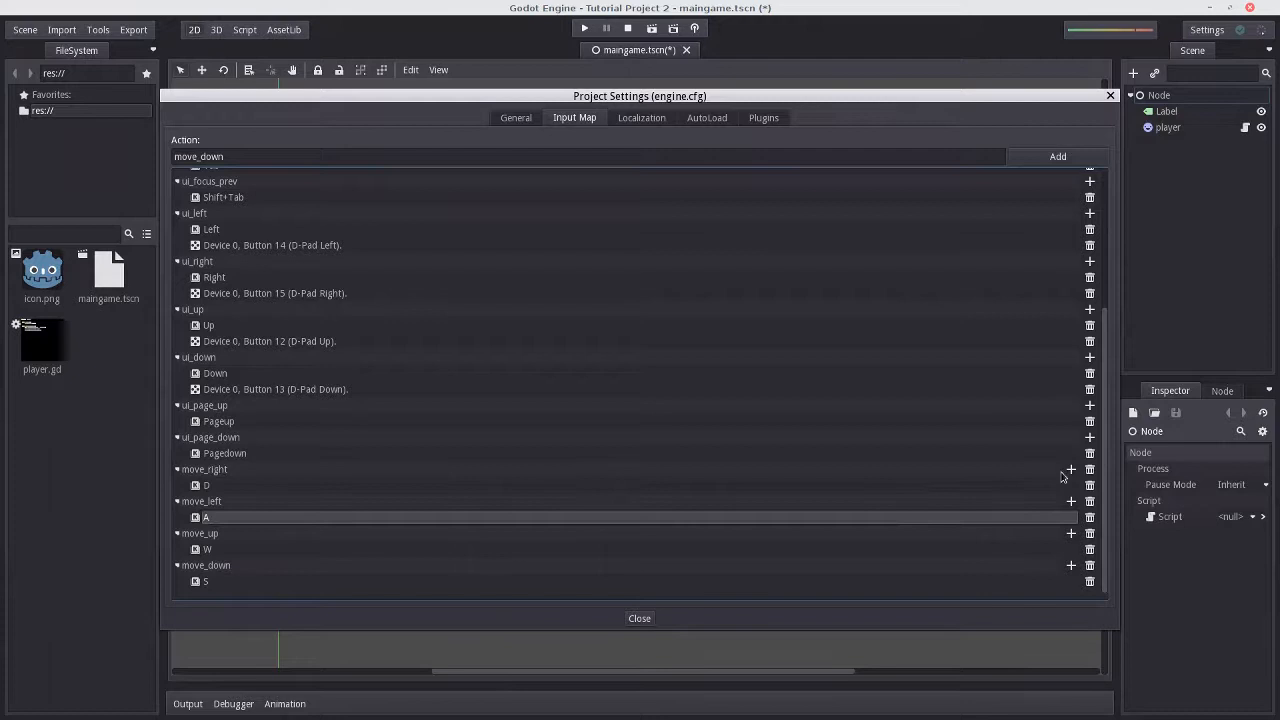
Bind the Right, Left, Up and Down arrow keys to the four move actions and close Project Settings.
left_click(1070, 468)
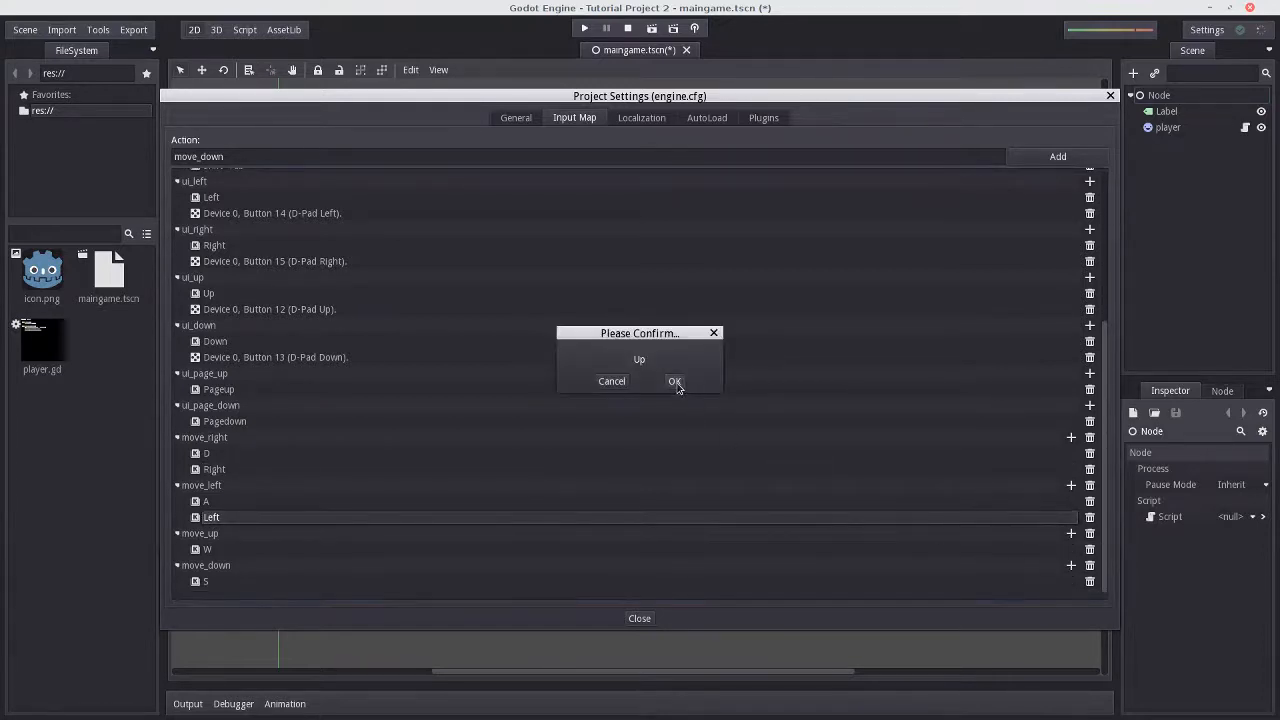
left_click(674, 382)
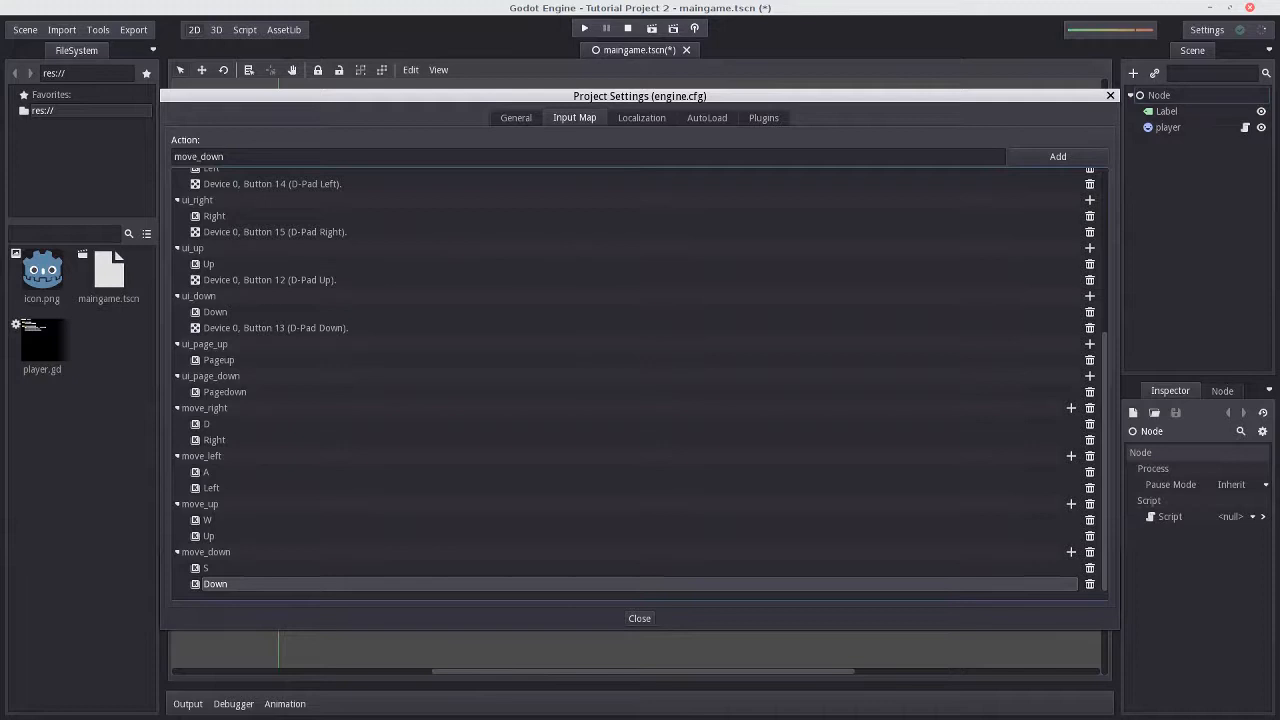
left_click(640, 618)
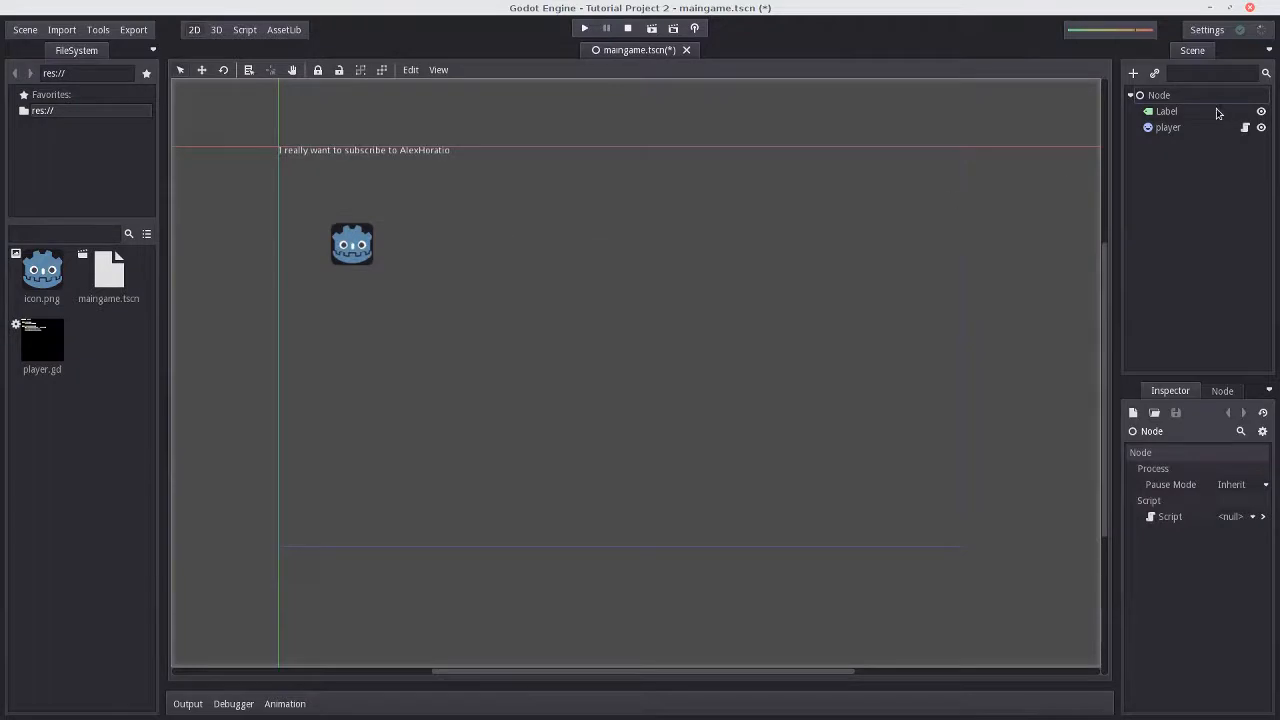
Open player.gd from the player node and place the cursor after the get_pos() line in _process.
left_click(1168, 128)
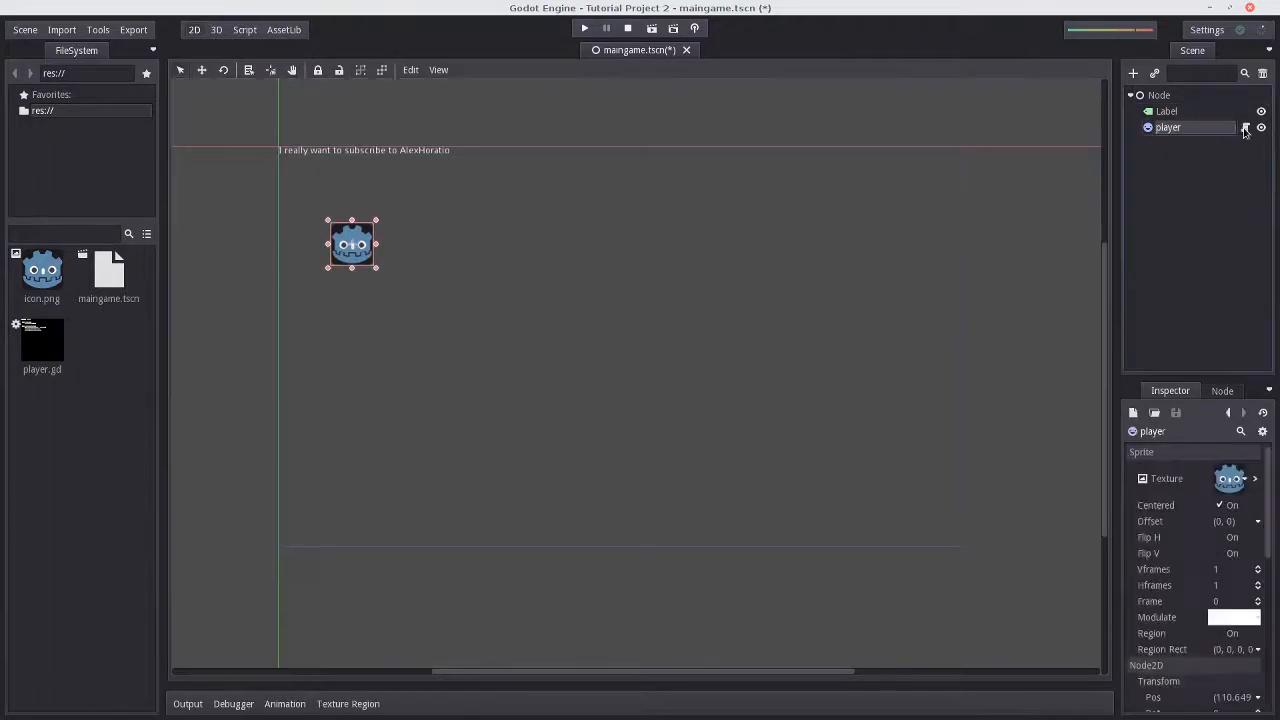
left_click(1244, 128)
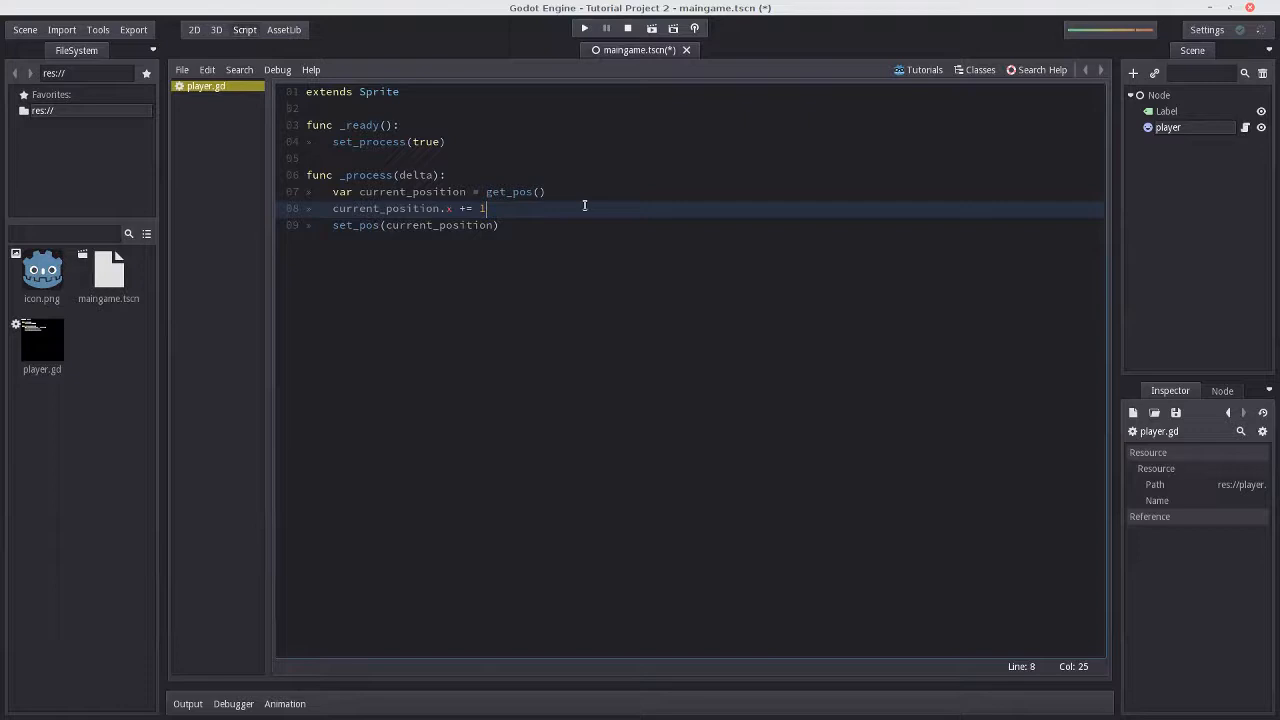
mouse_move(600, 180)
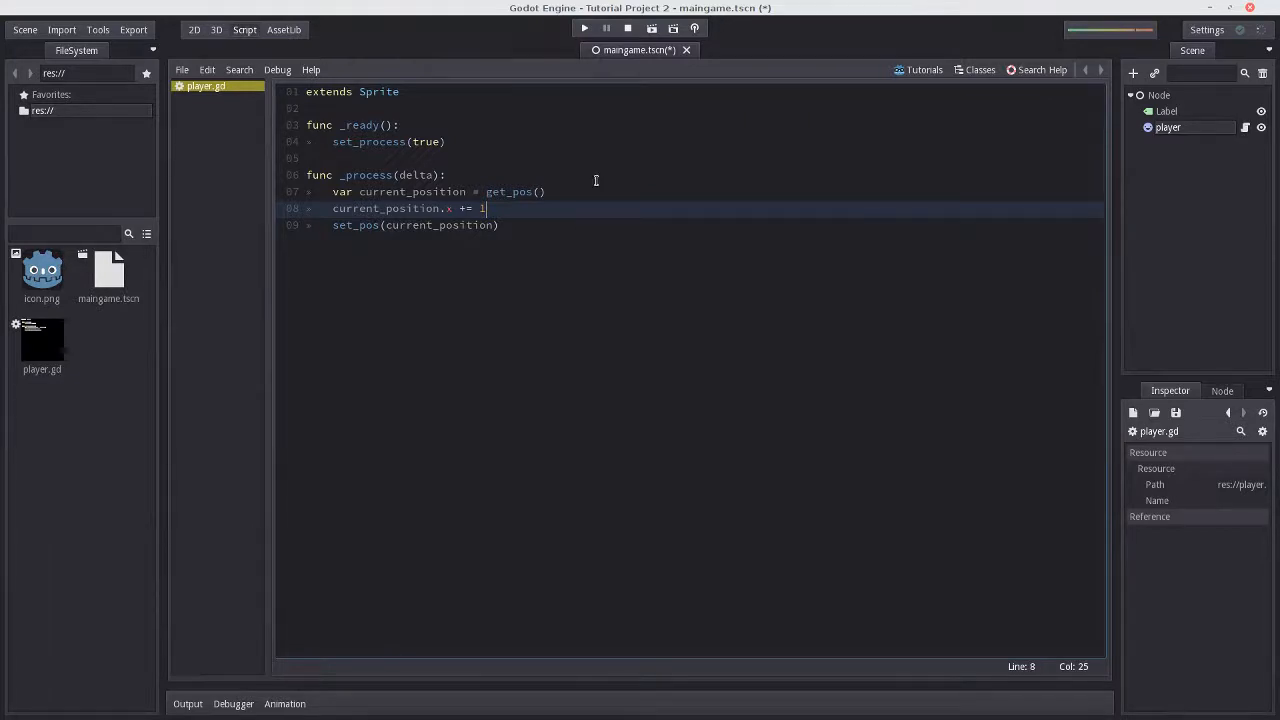
mouse_move(600, 190)
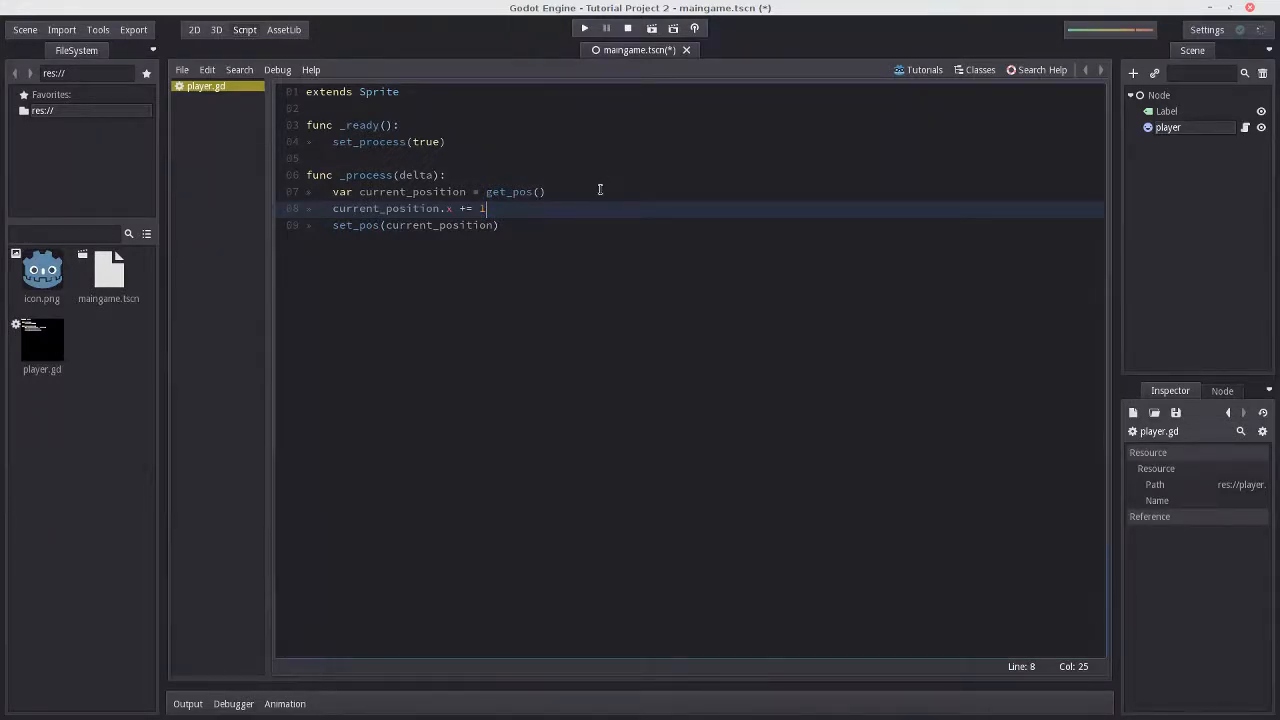
left_click(544, 192)
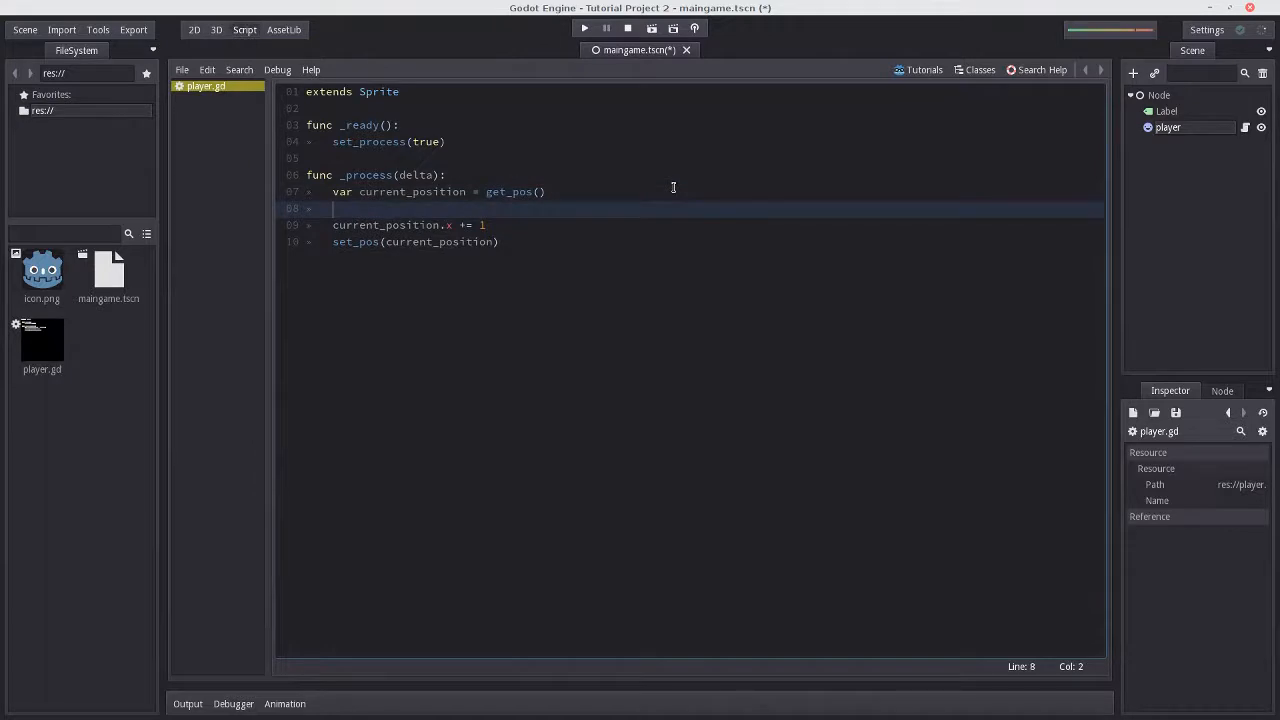
Wrap current_position.x += 1 in if(Input.is_action_pressed("move_right")): inside _process.
type("if(Input.is")
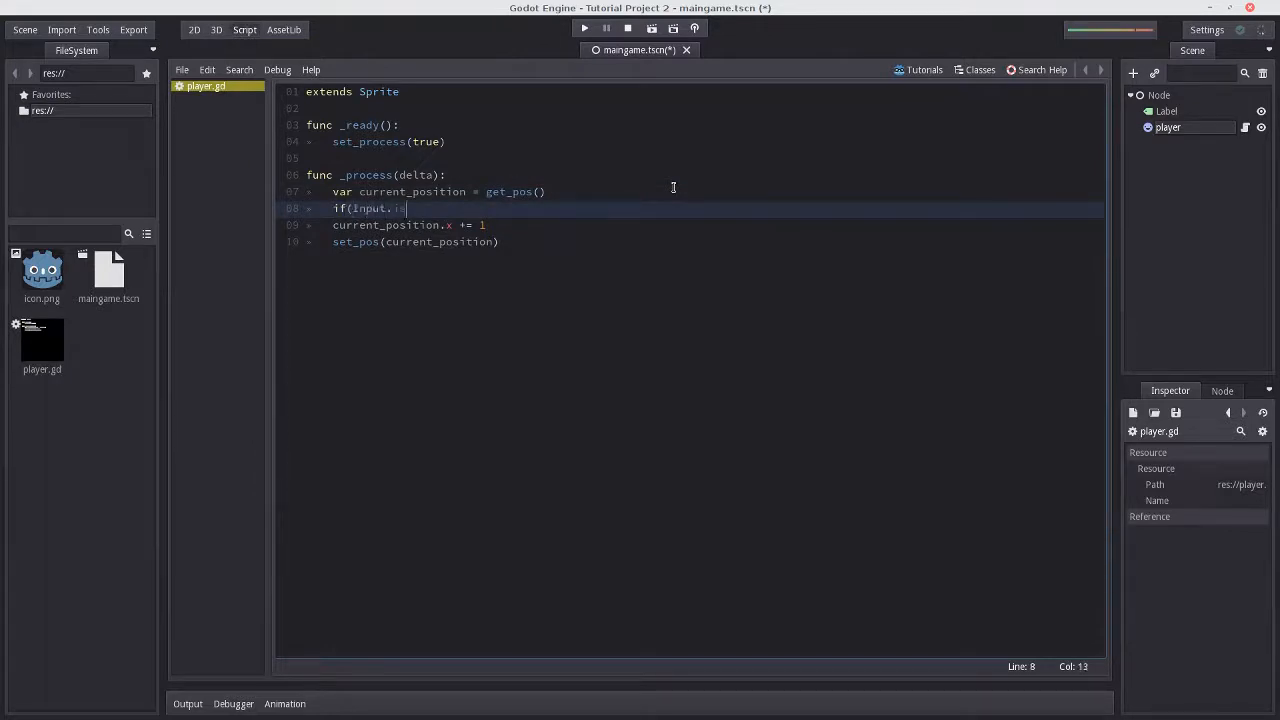
type("_action_pressed(")
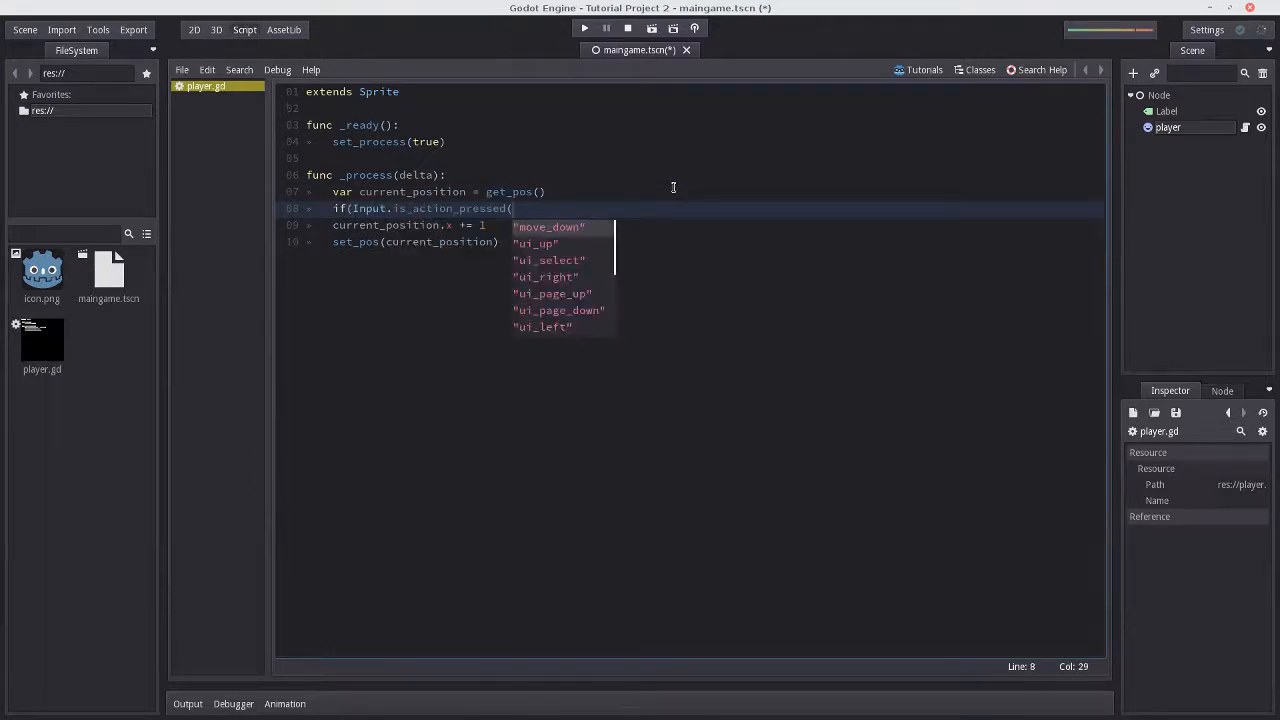
type("\"move_r")
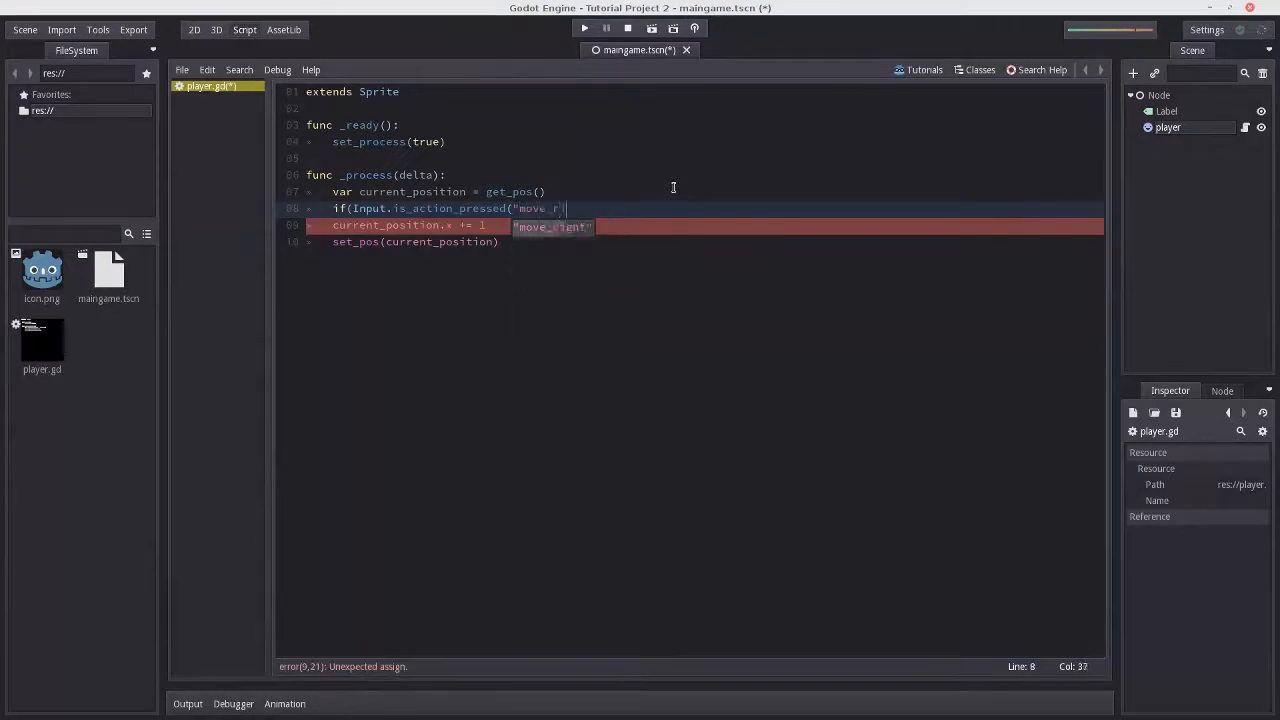
type("right\")):")
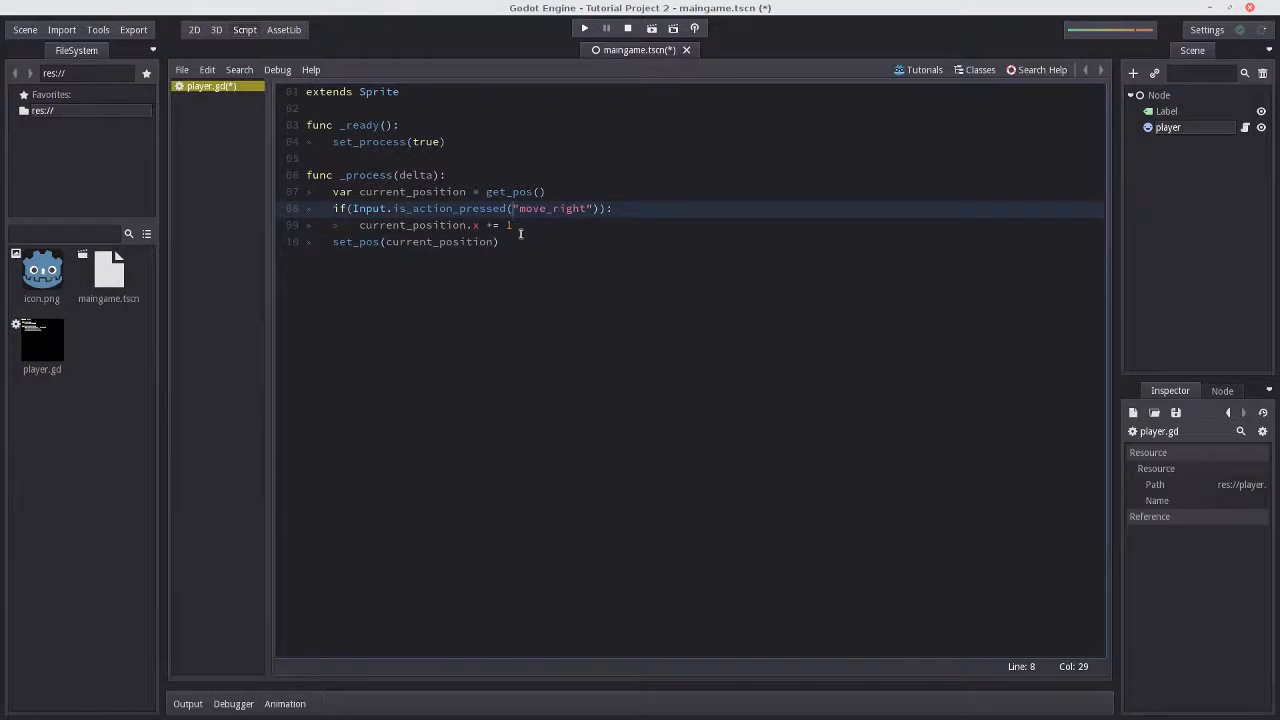
left_click(514, 224)
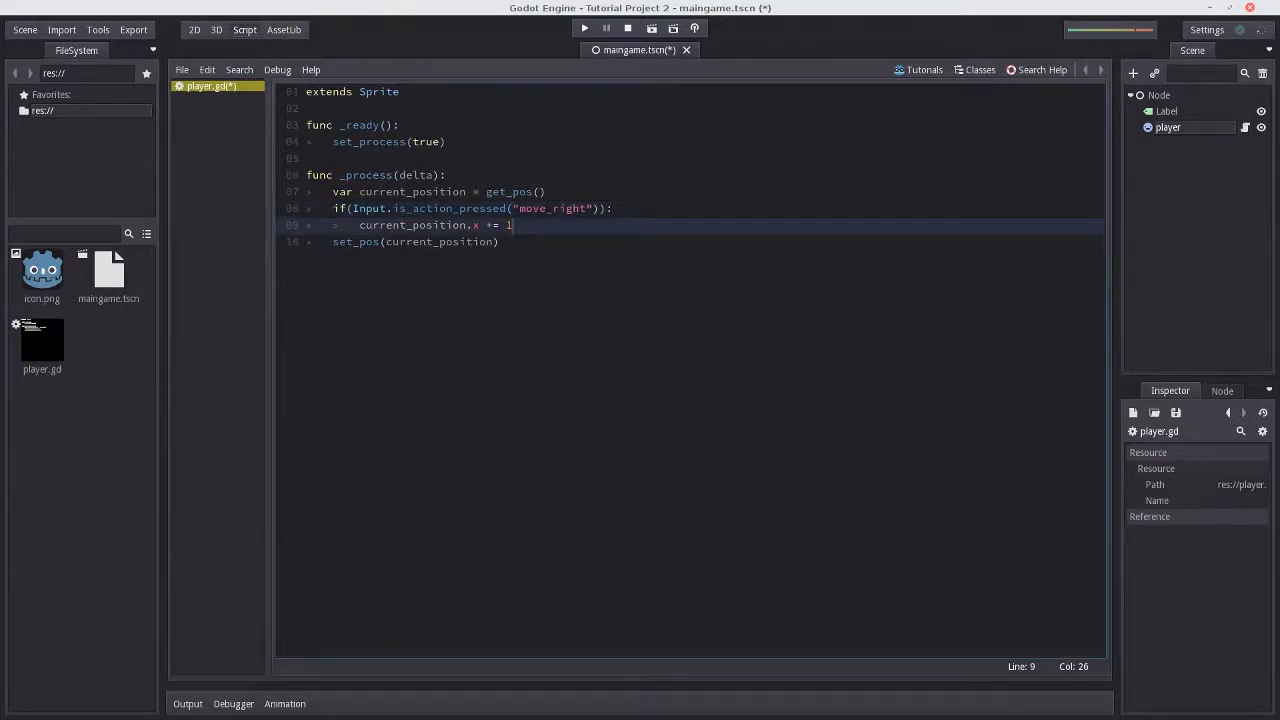
mouse_move(584, 28)
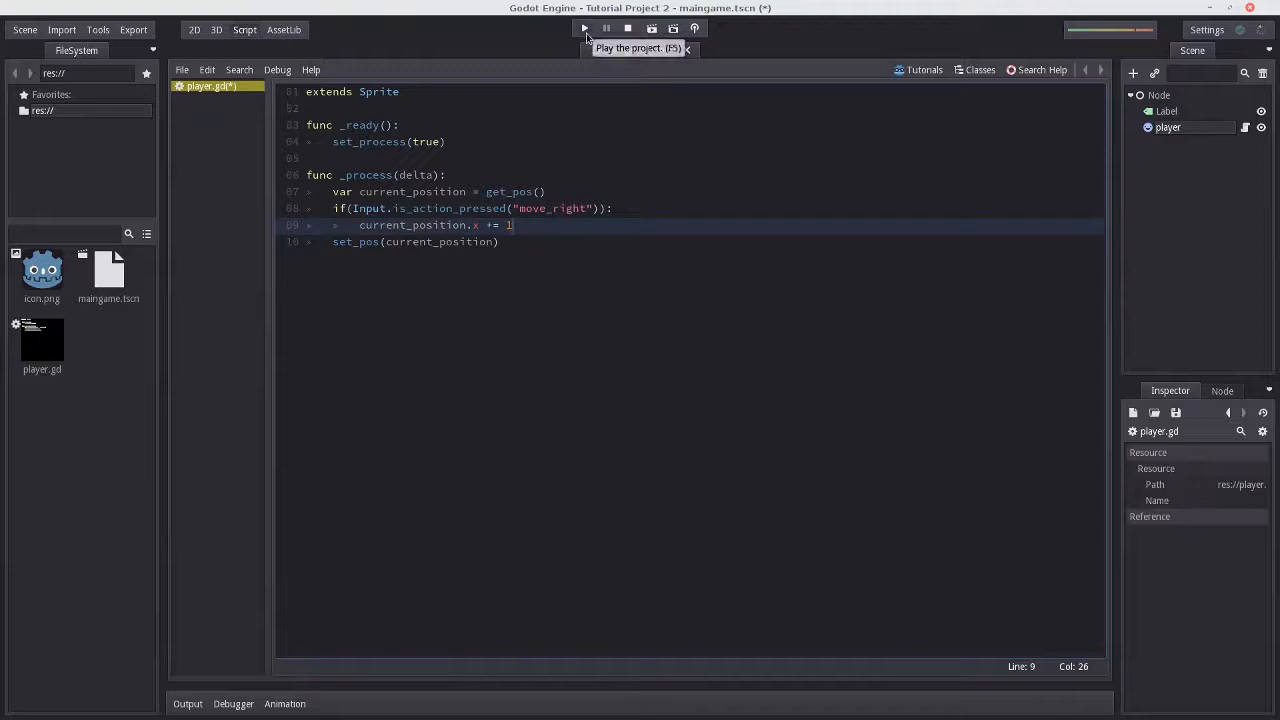
Run the project to test rightward movement, then close the game window.
left_click(584, 28)
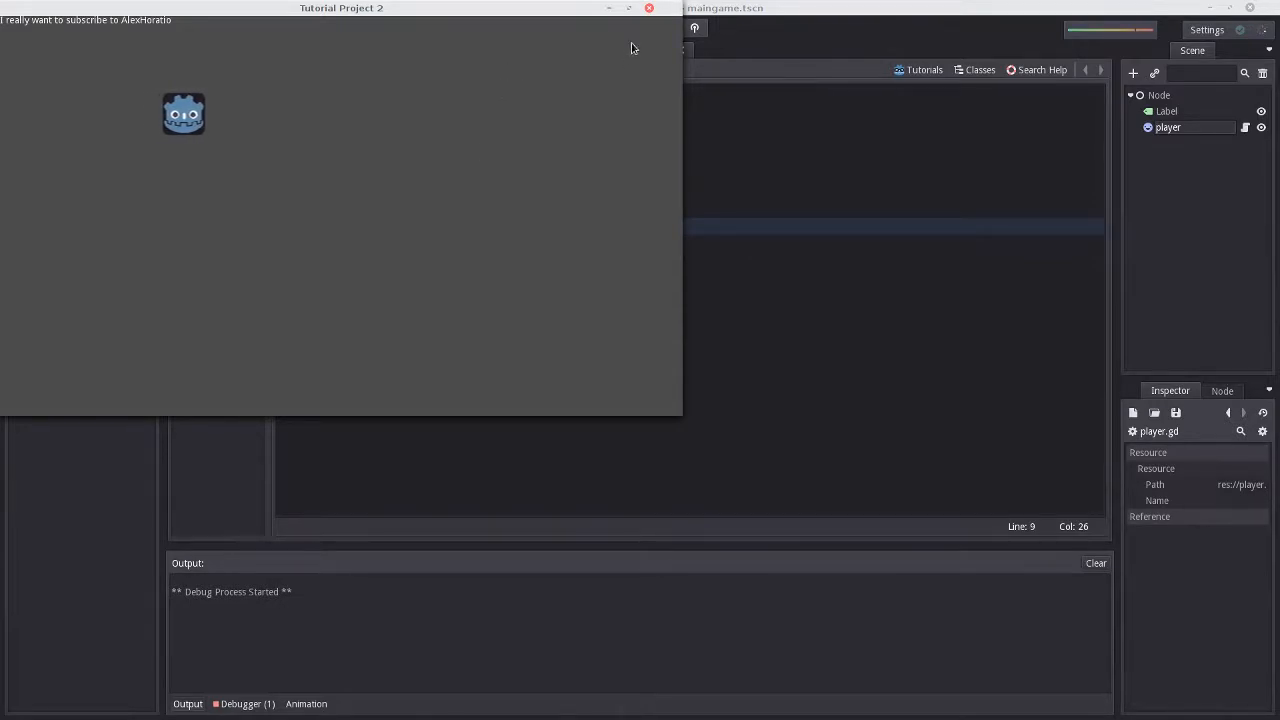
left_click(628, 28)
type("elif(I")
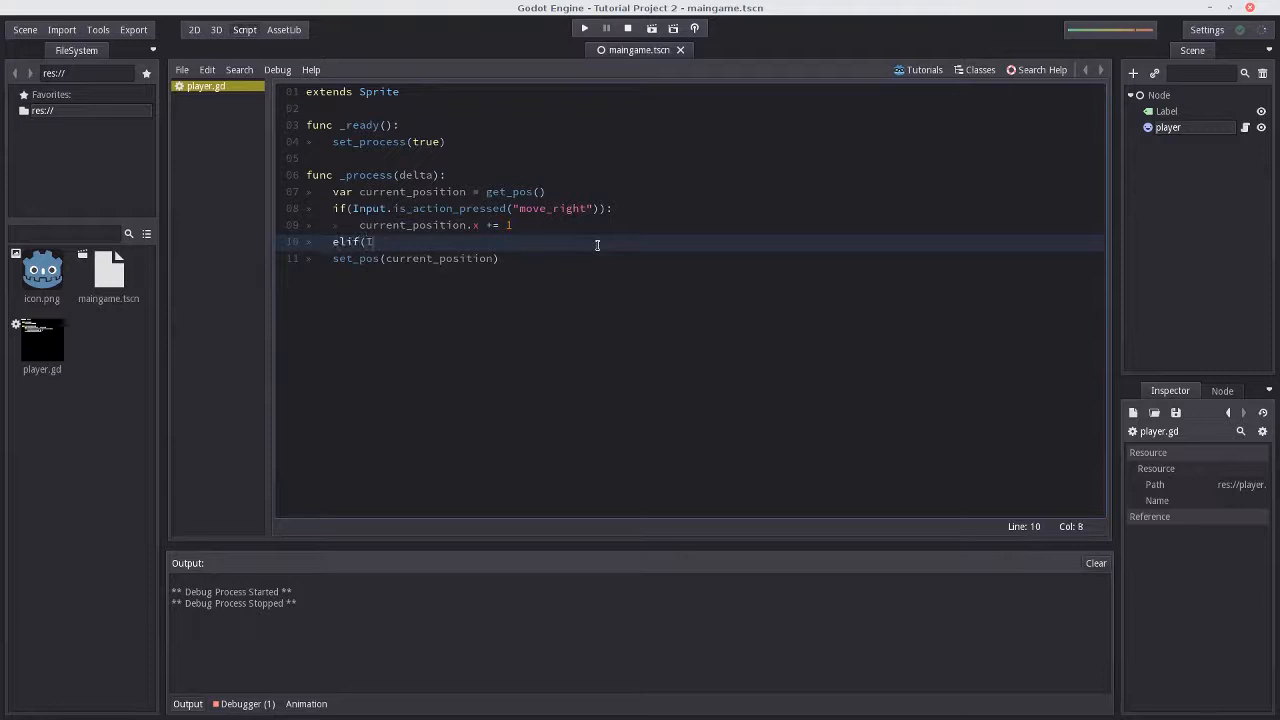
Add the move_left (x -= 1) and move_down (y += 1) branches to the movement code.
type("nput.is_action_pressed(\"move_left\")):")
type("if")
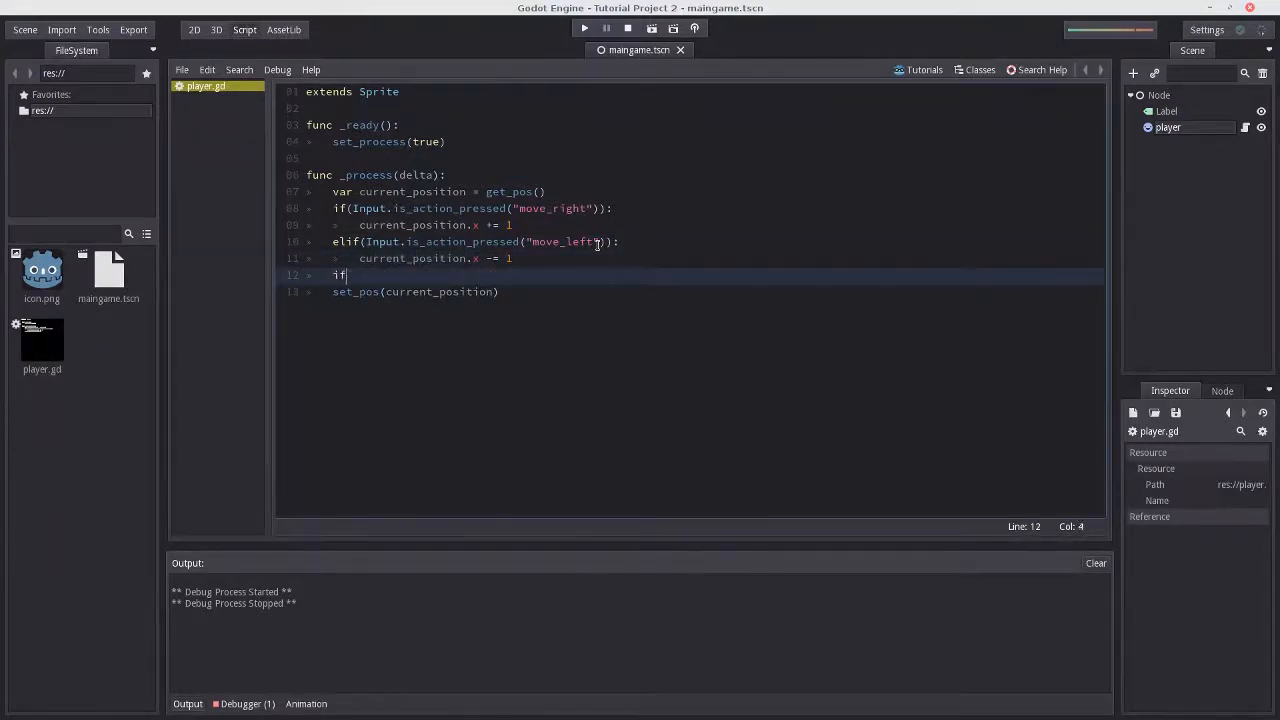
type("(Input.is_acion_pressed(\"move_")
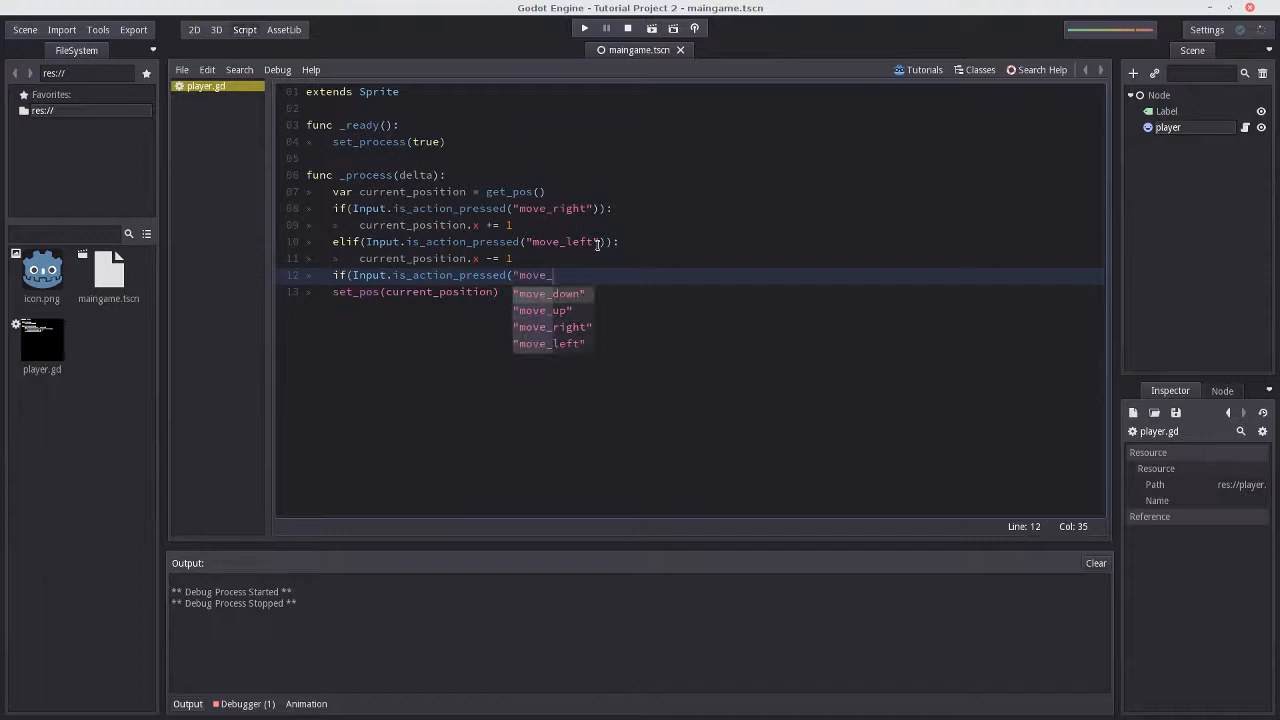
left_click(552, 292)
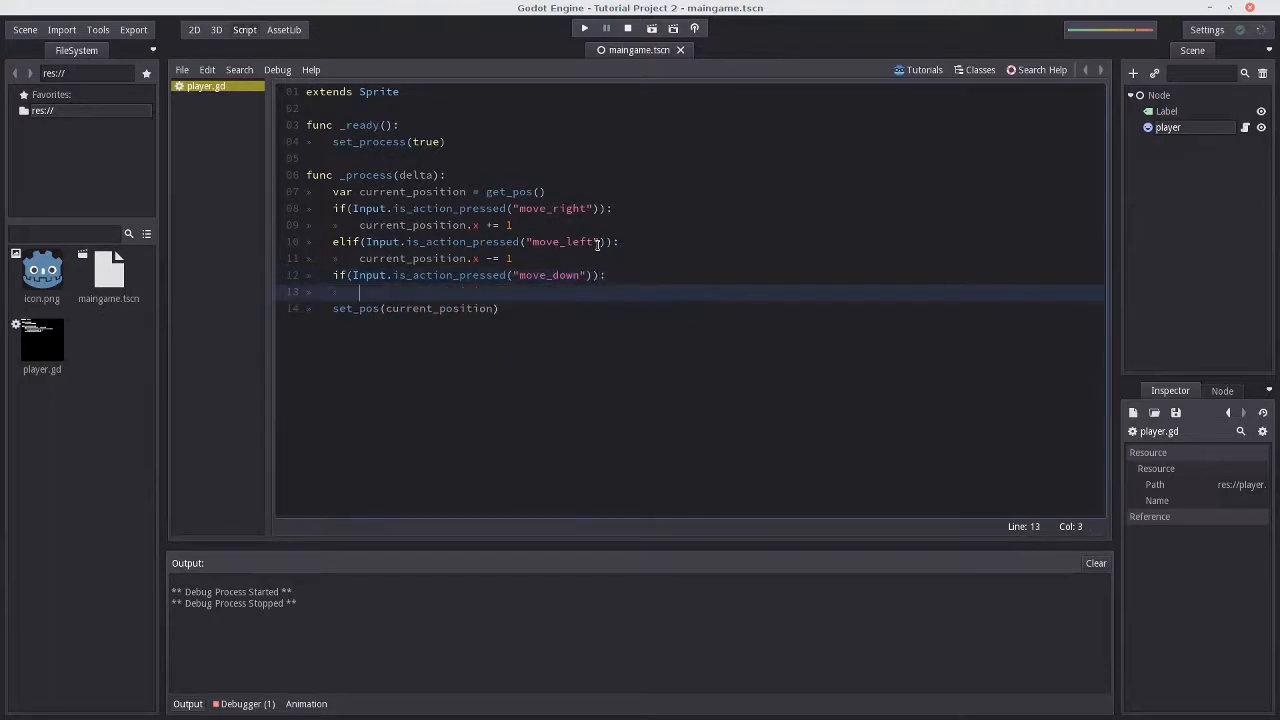
type("current_position.y += 1")
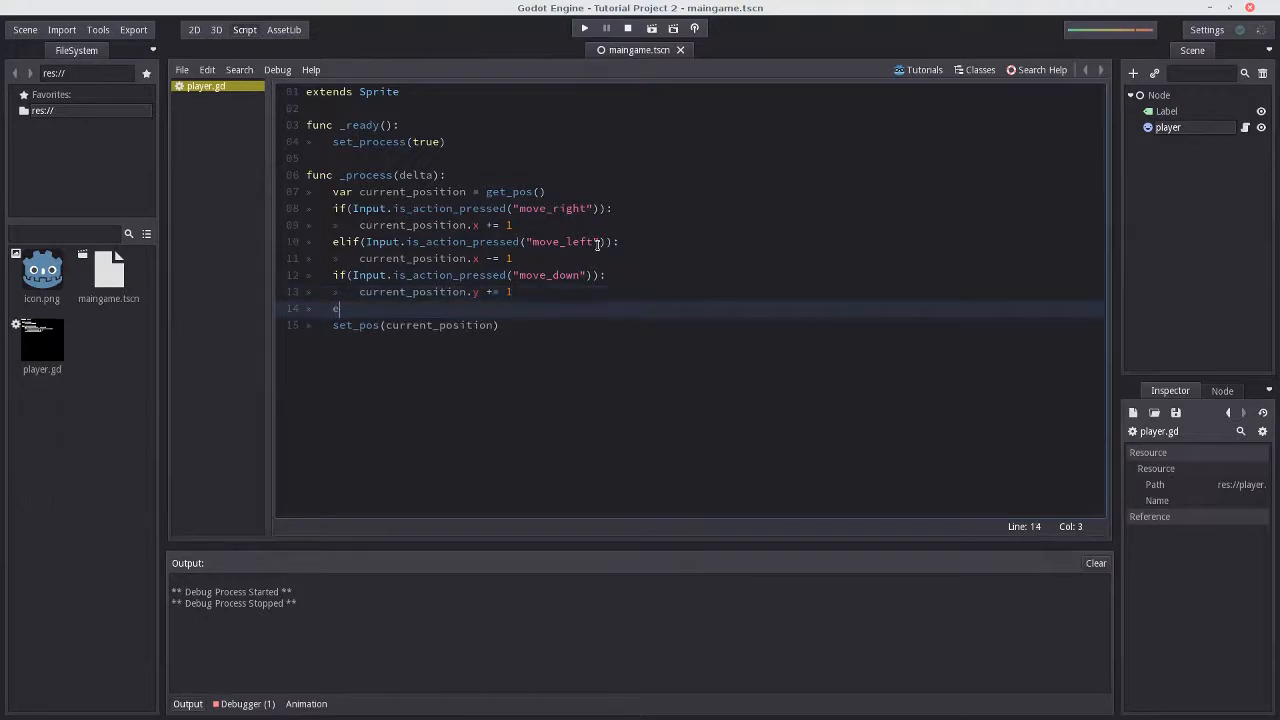
Add the move_up branch with current_position.y -= 1 before set_pos.
type("lif")
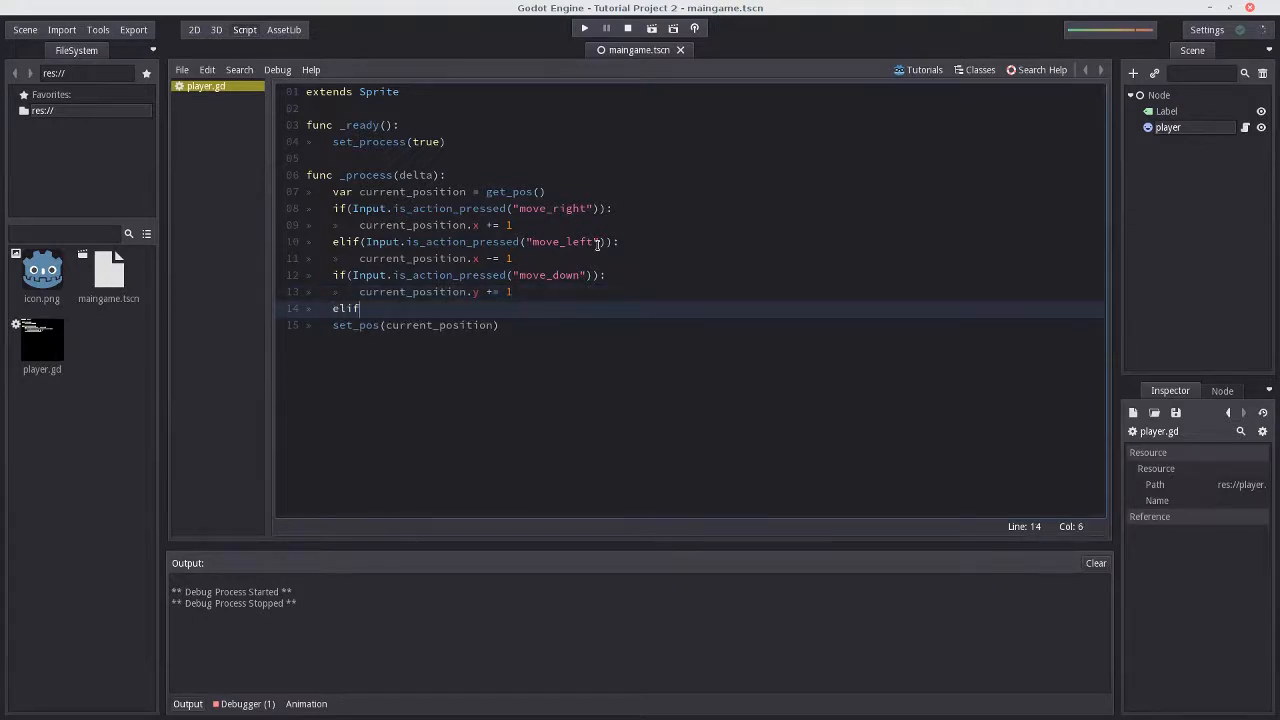
type("(Input.is_action_pressed(")
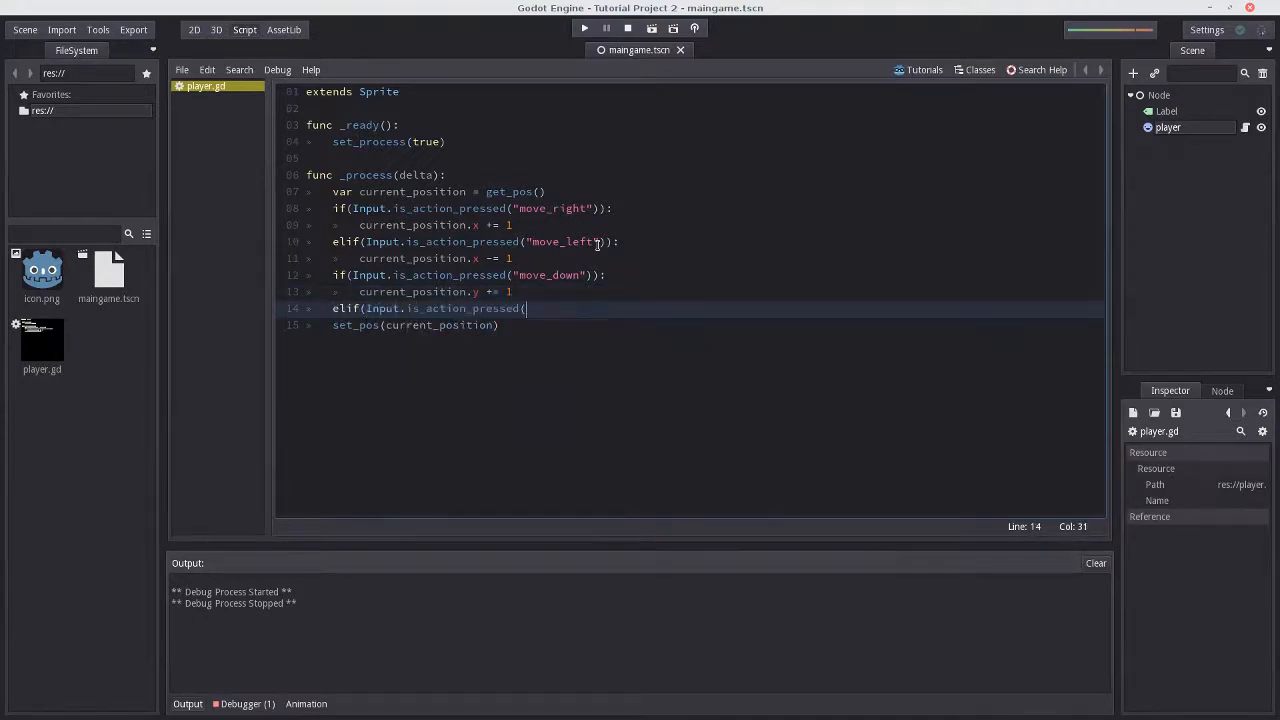
type("\"move_up\")):")
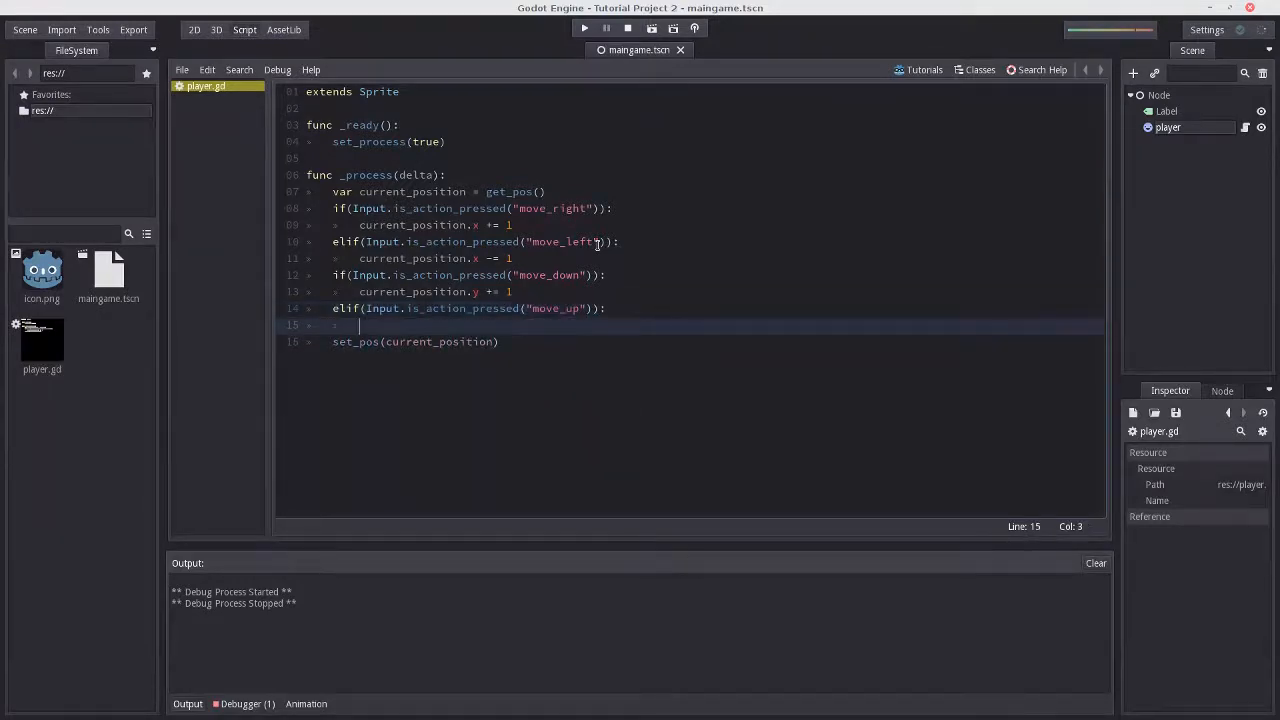
type("current_position.")
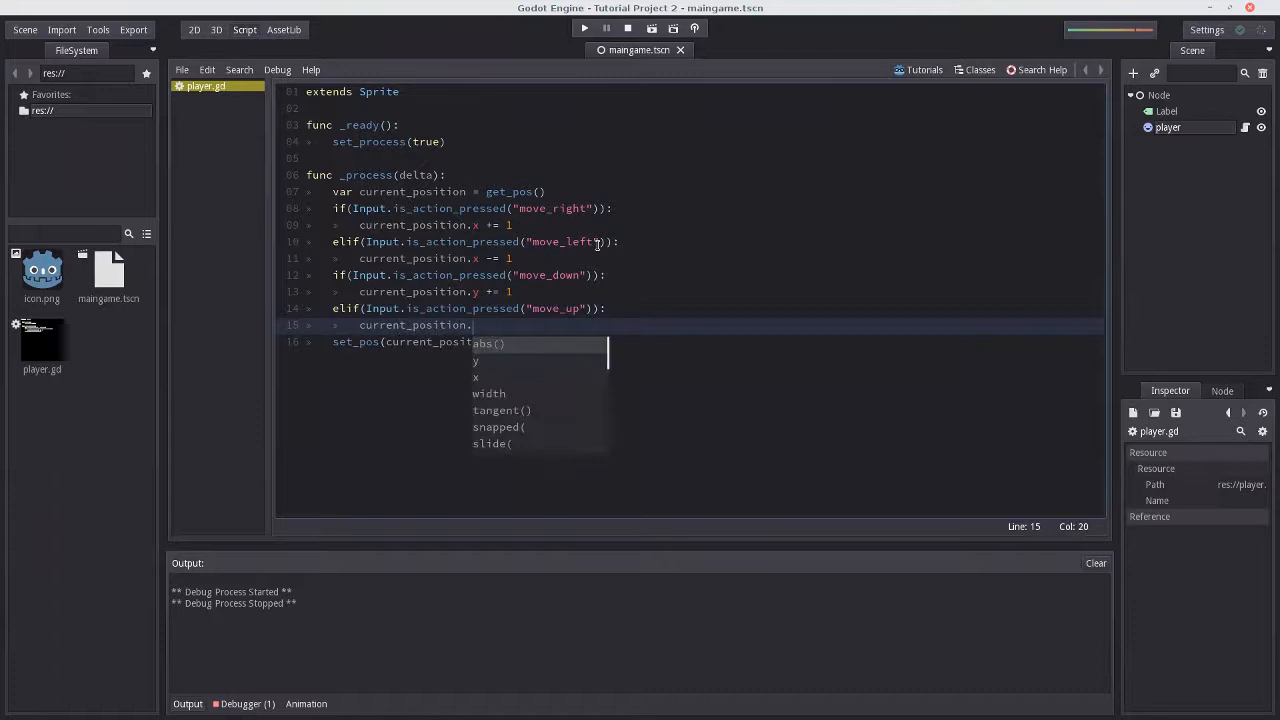
type("y -= 1")
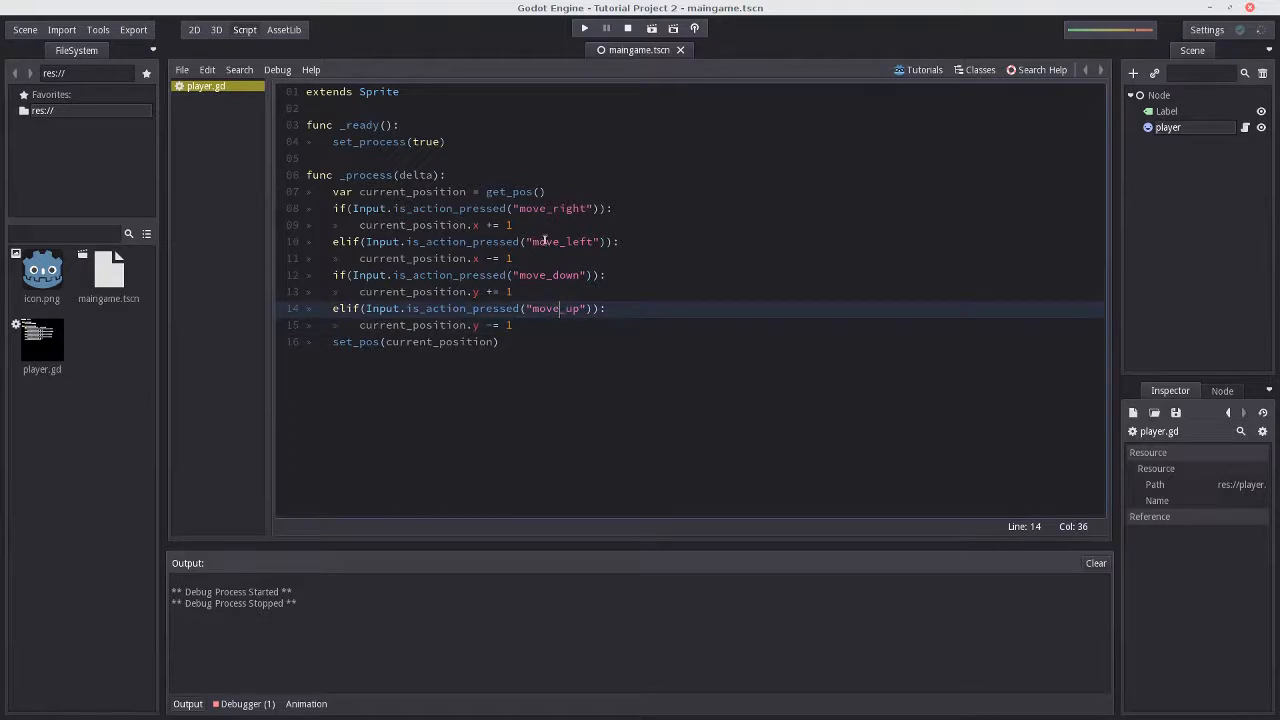
left_click(544, 240)
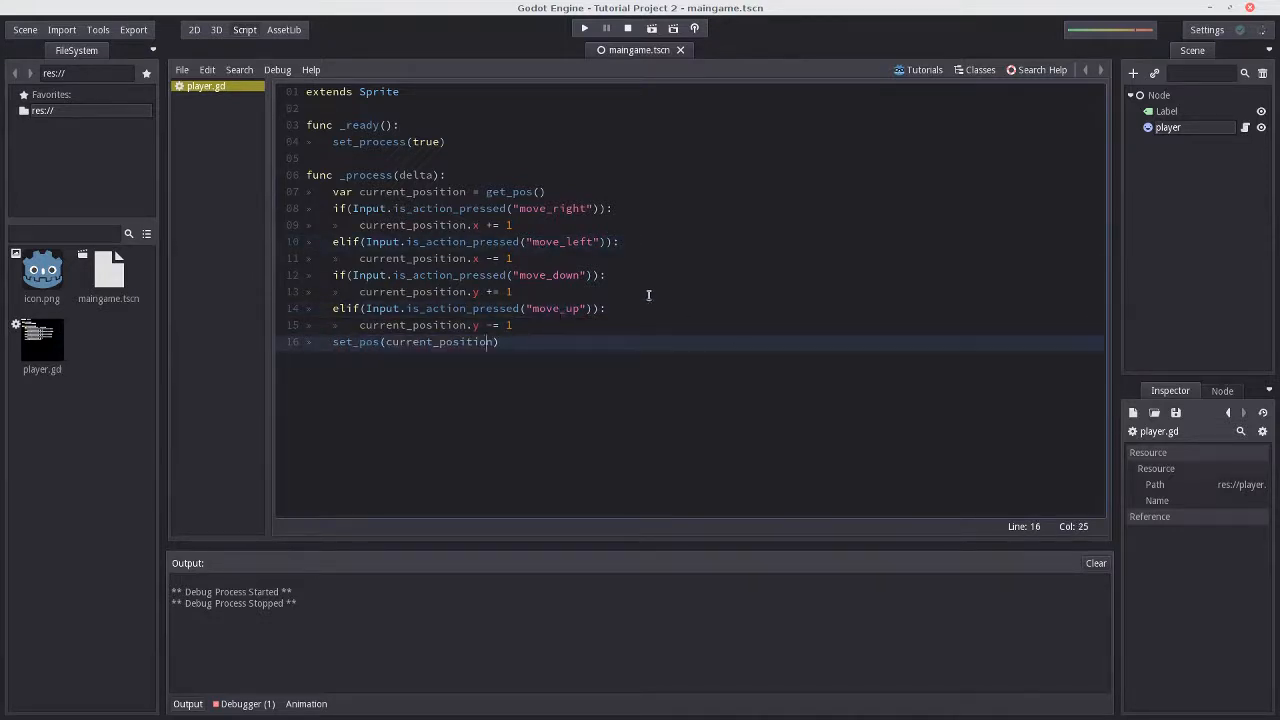
mouse_move(652, 28)
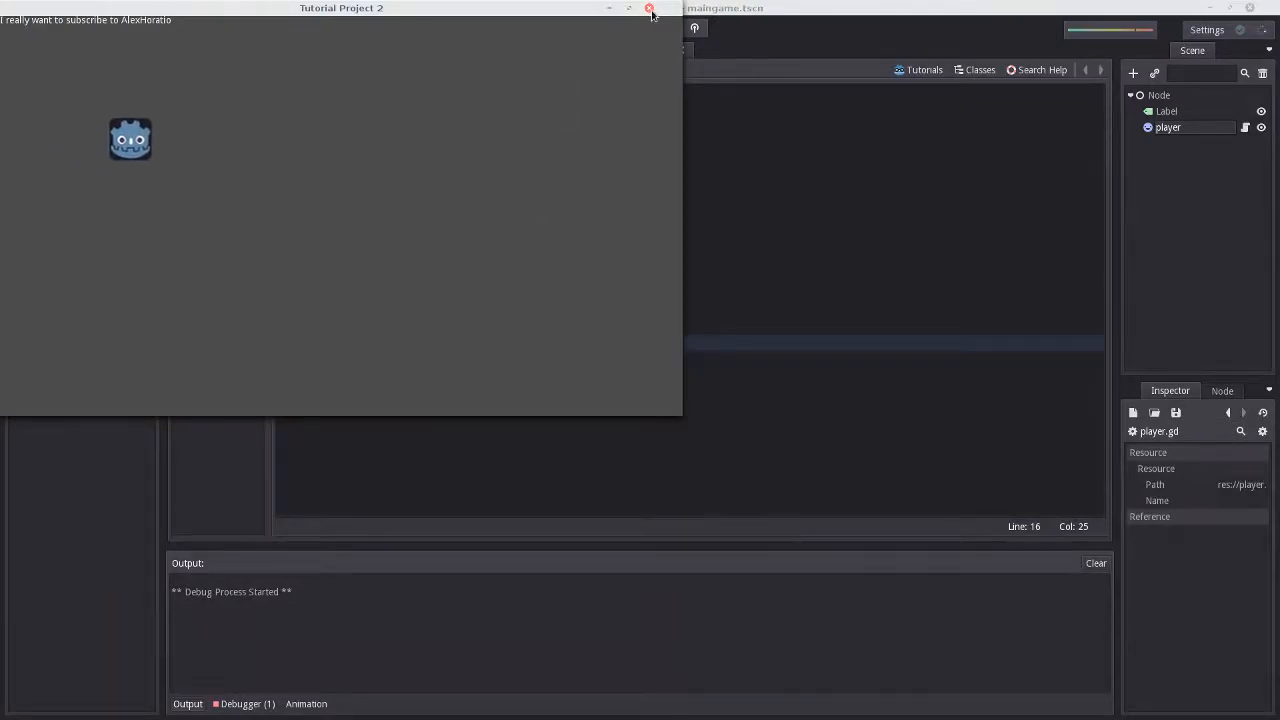
Close the running game window after testing four-direction movement.
left_click(650, 10)
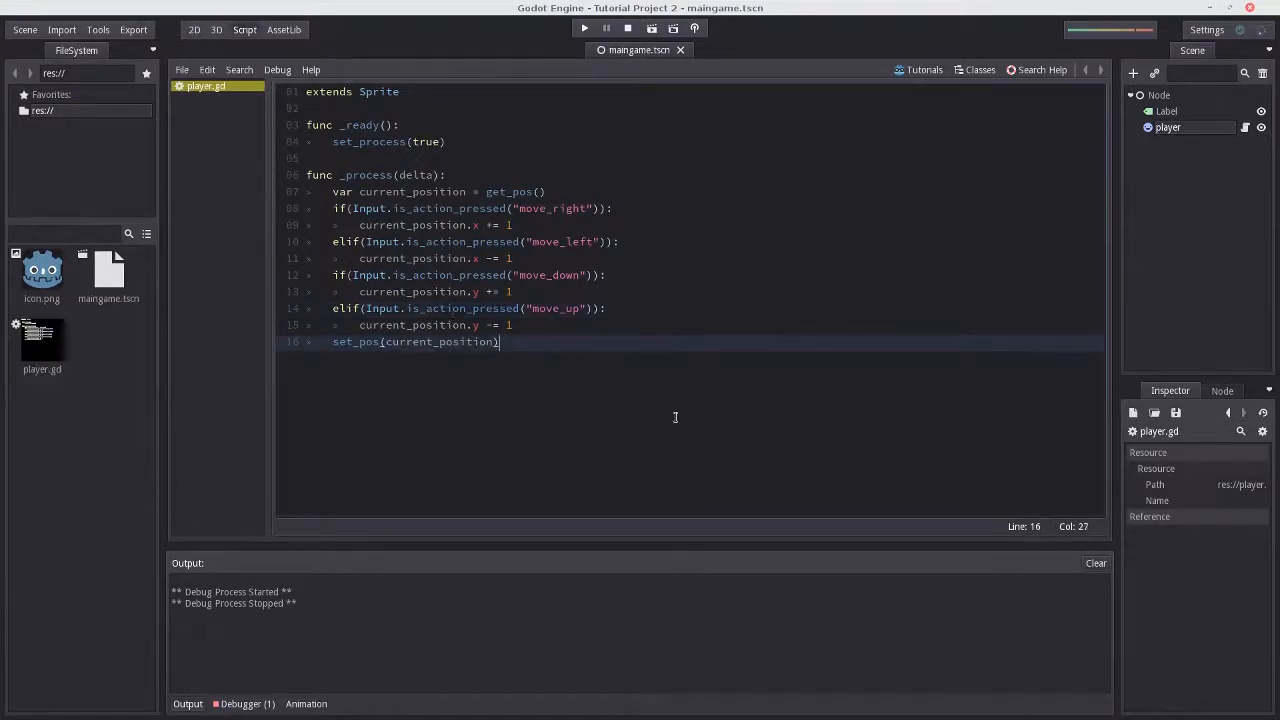
mouse_move(500, 440)
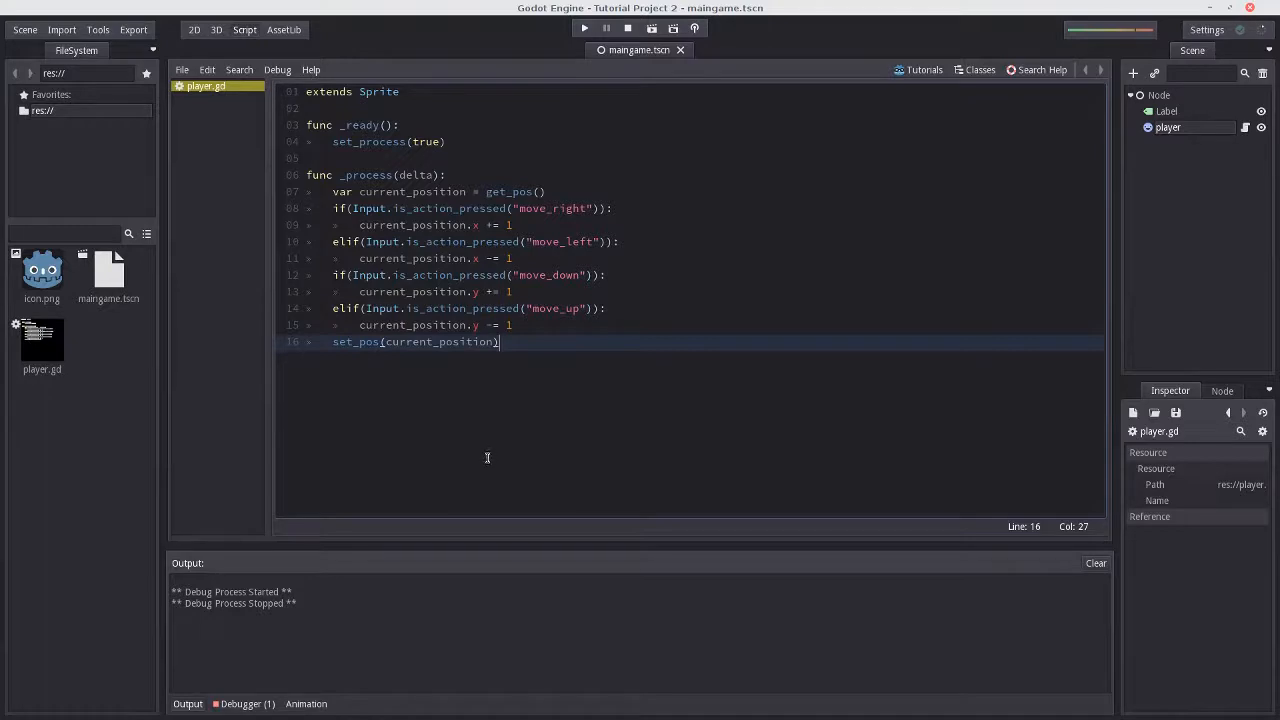
mouse_move(524, 160)
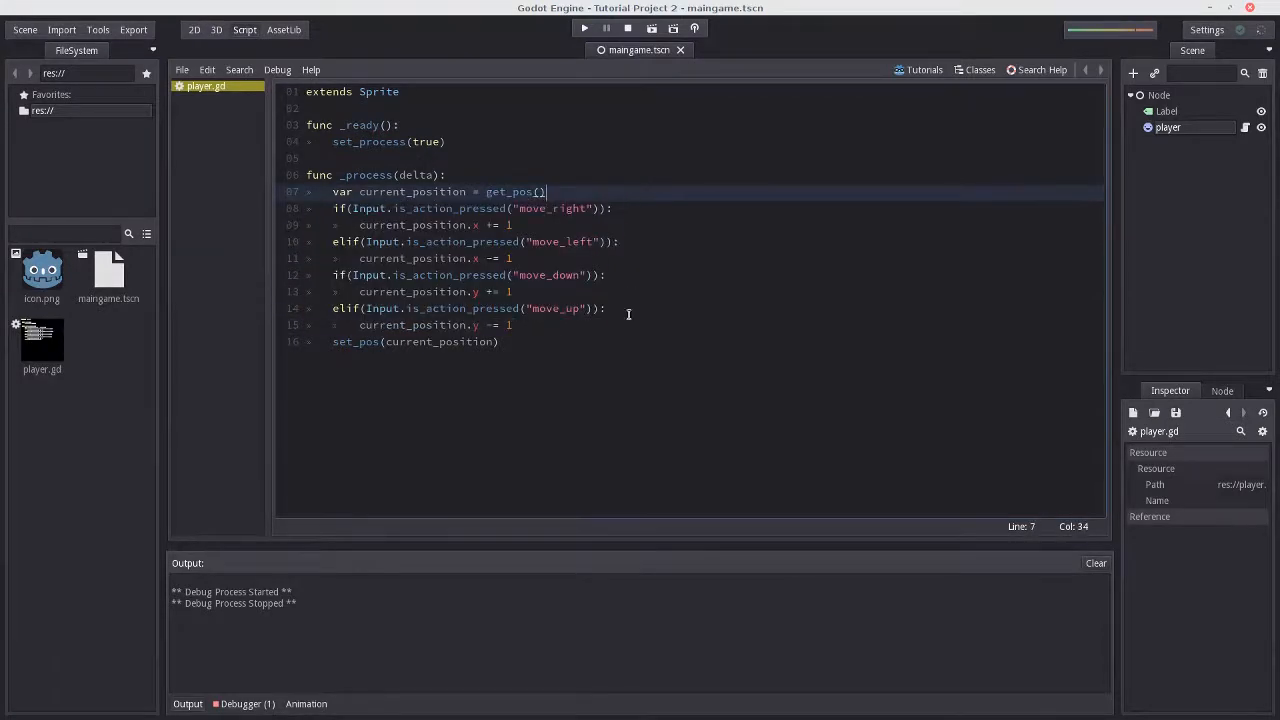
mouse_move(620, 320)
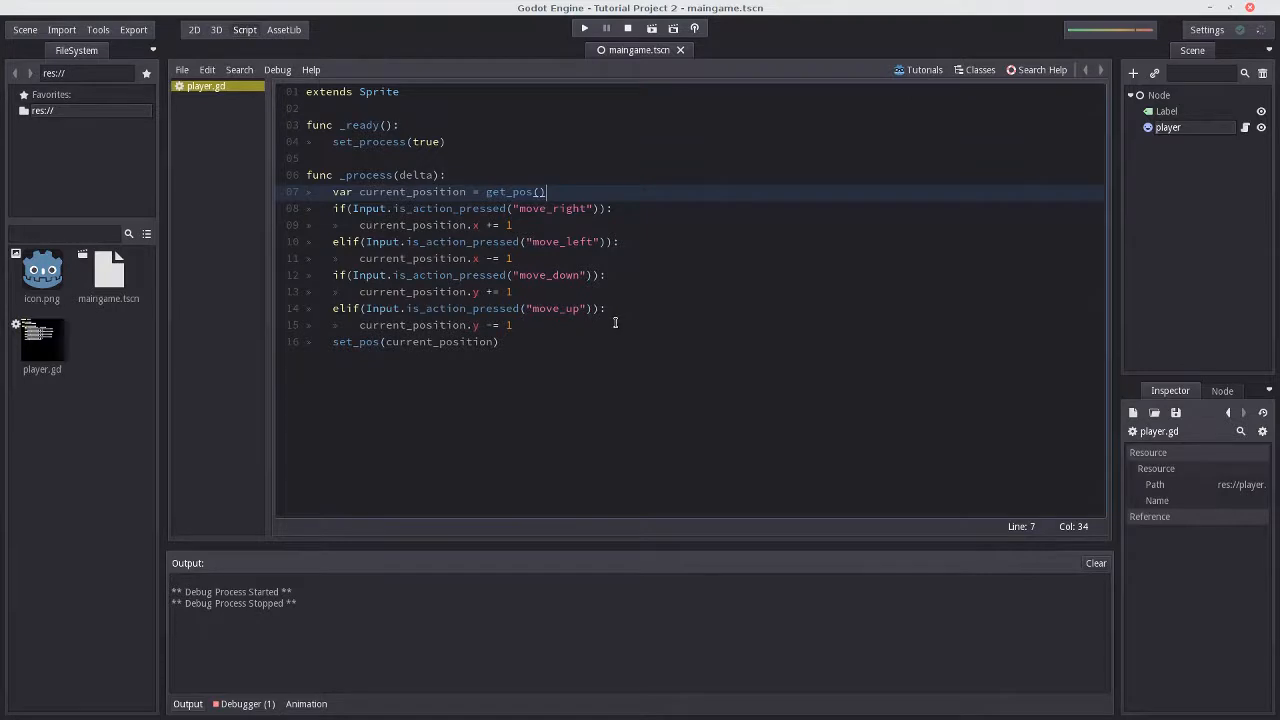
mouse_move(604, 324)
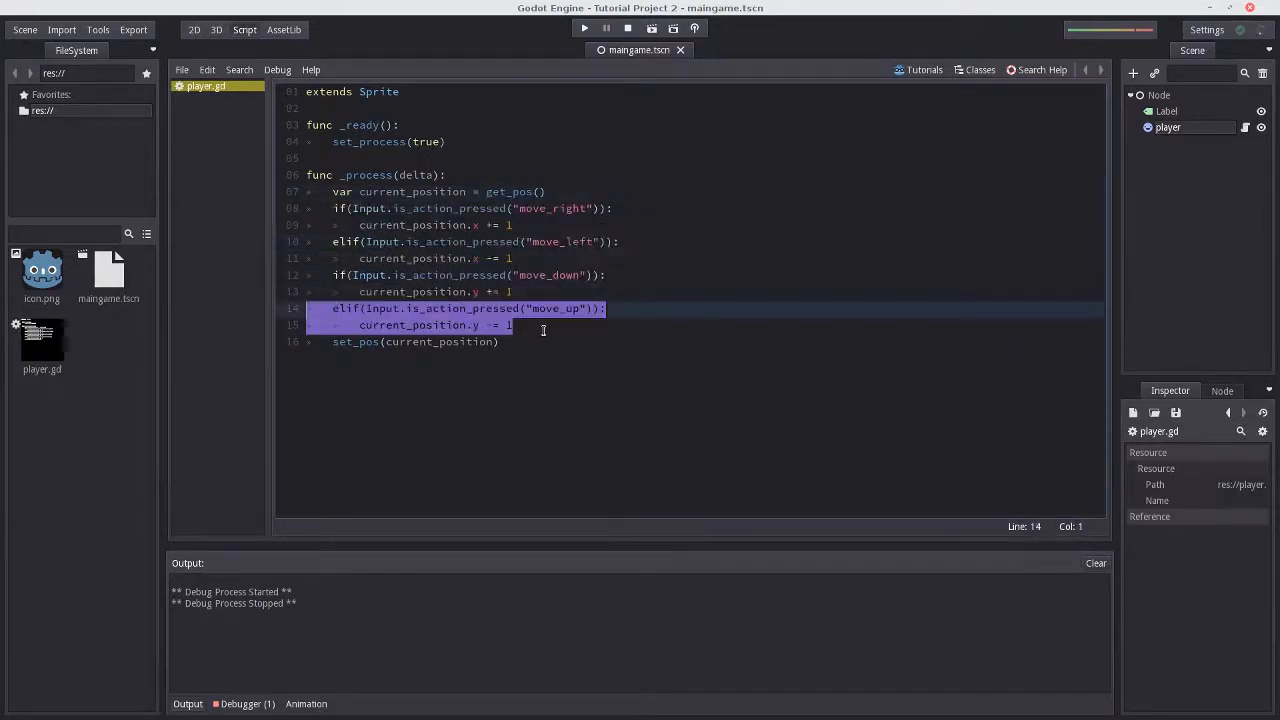
Add set_process_input(true) in _ready after set_process(true).
left_click(348, 308)
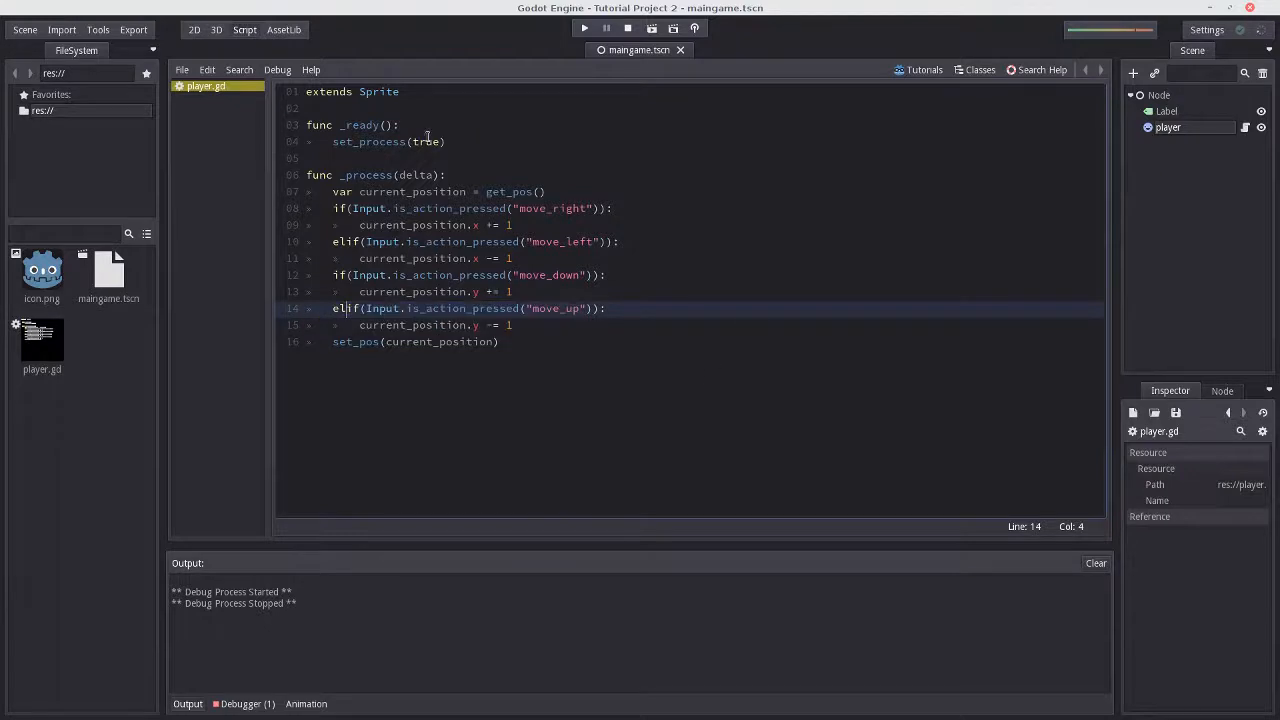
left_click(450, 140)
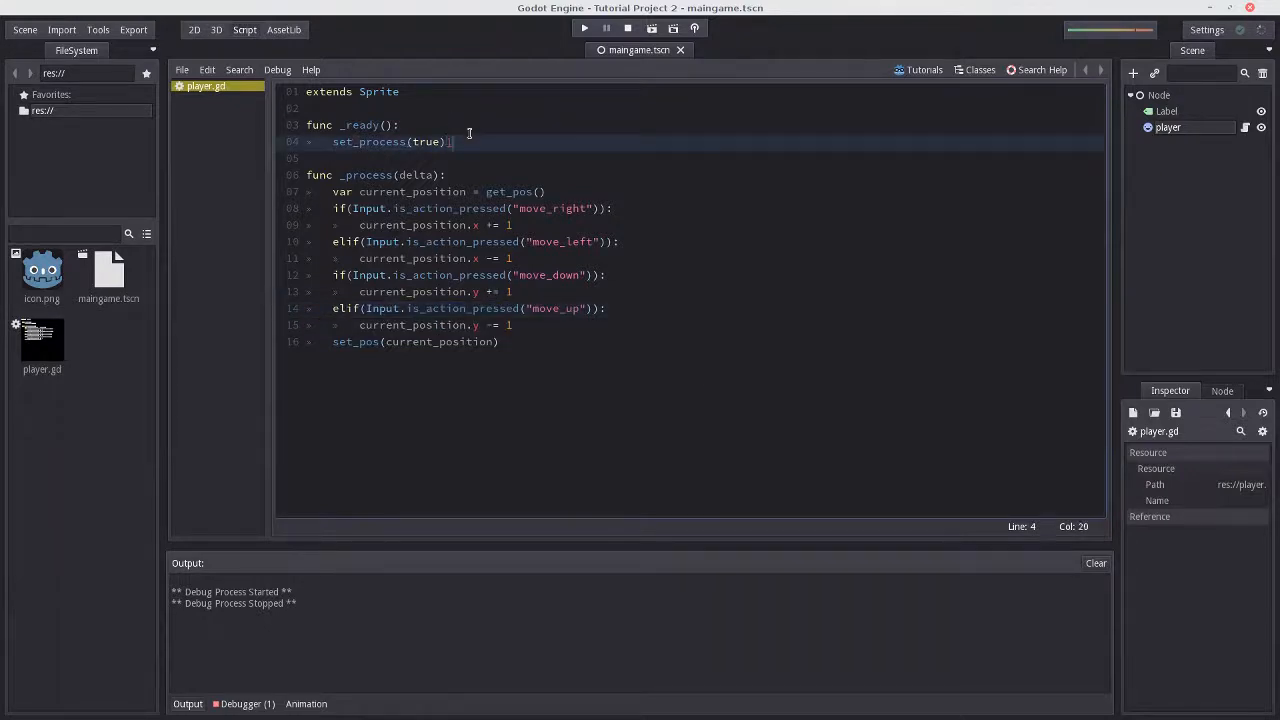
type("set_process(")
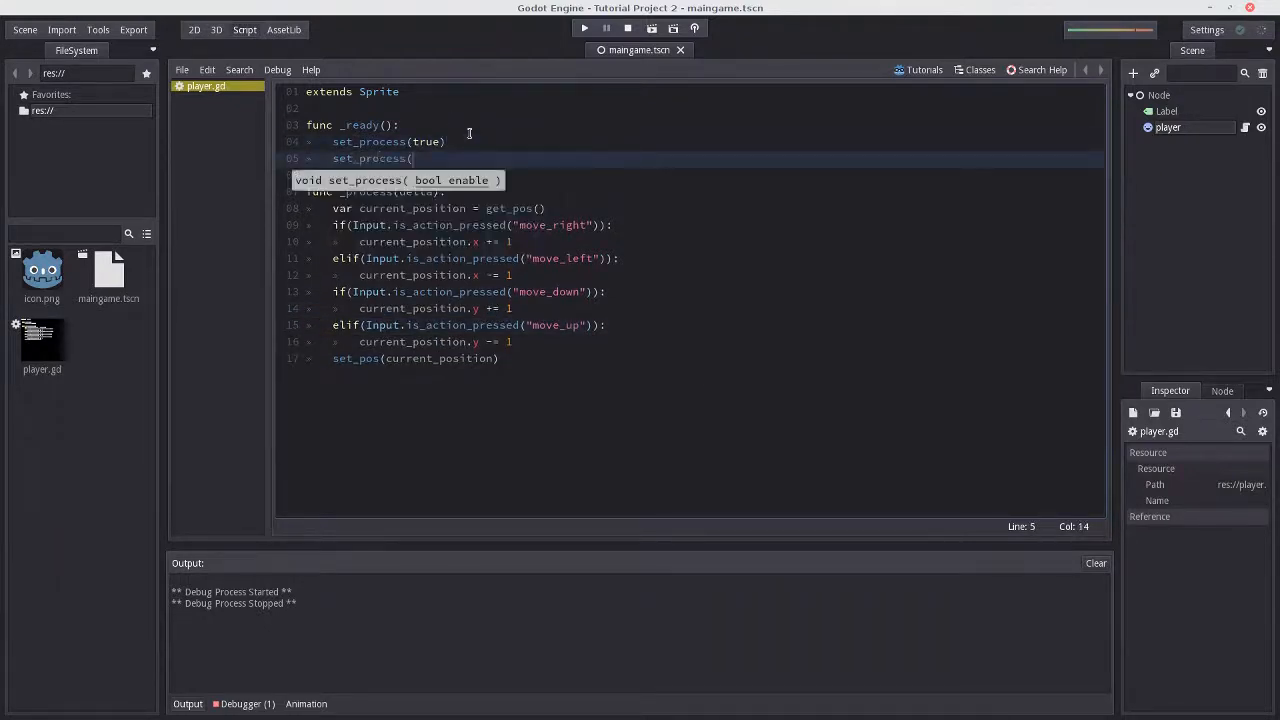
type("_input(t")
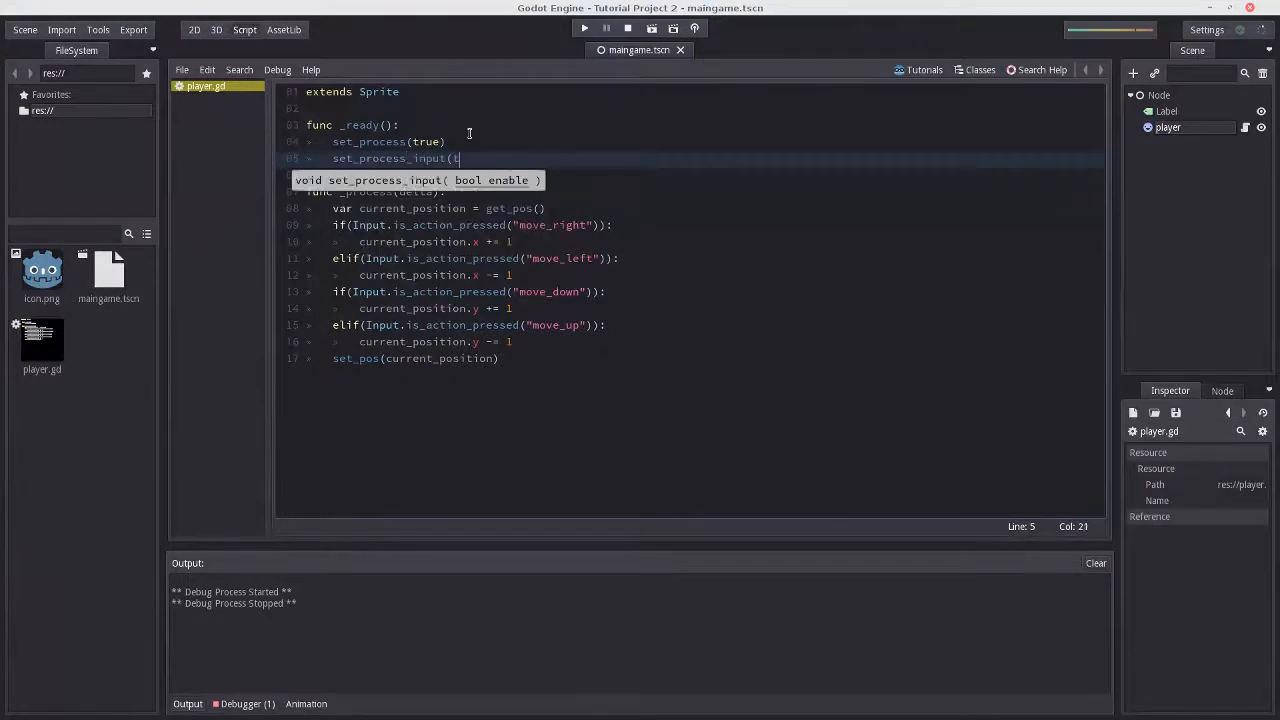
type("rue)")
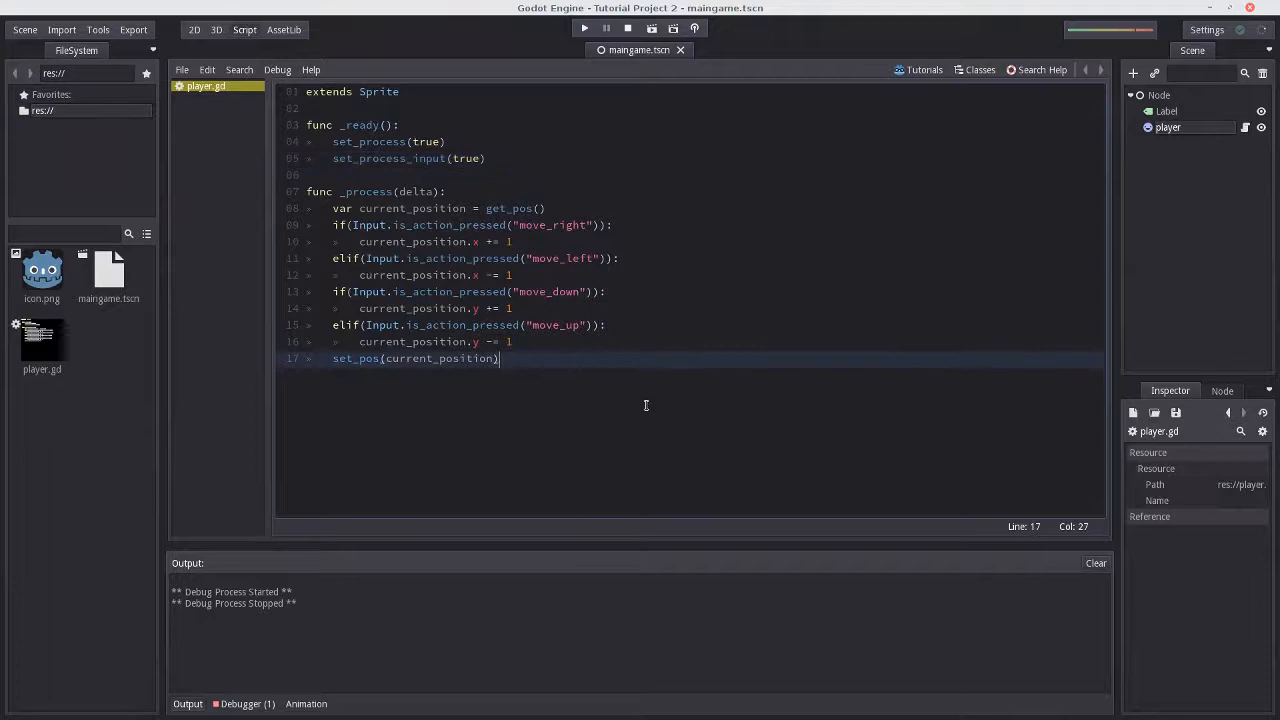
Add a stub func _input(event): with pass below _process.
key("Return")
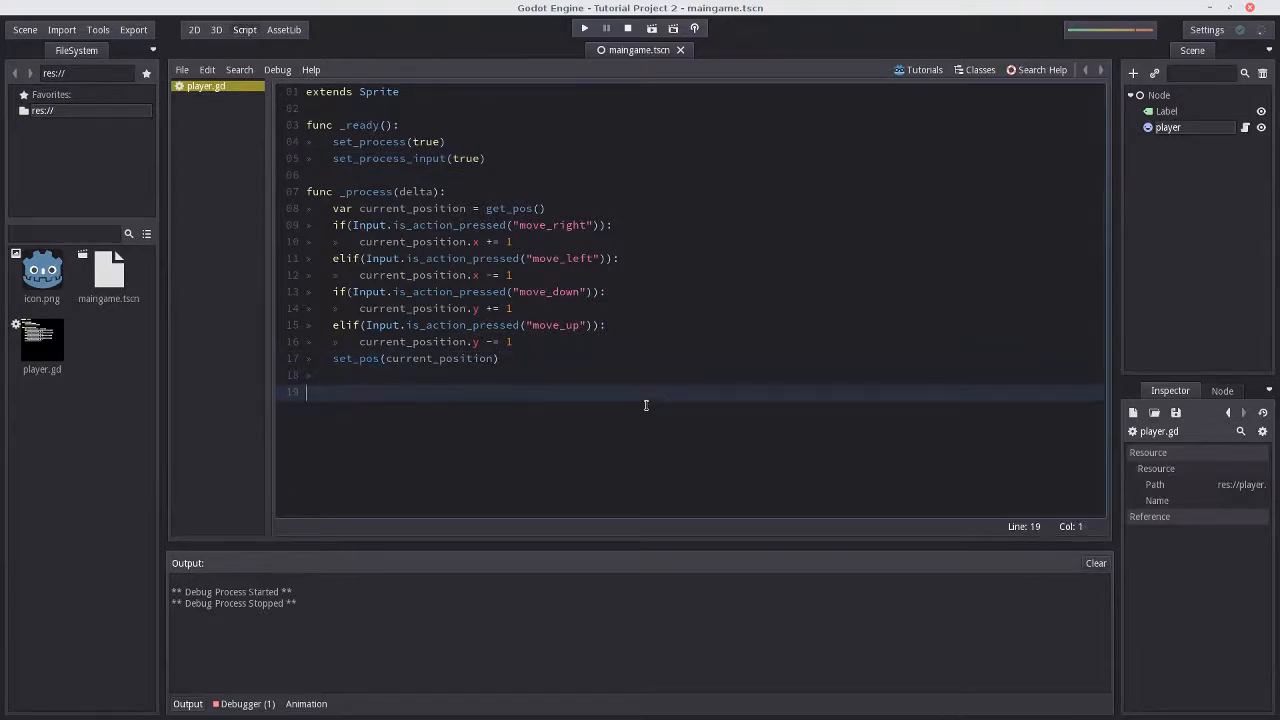
type("func _inp")
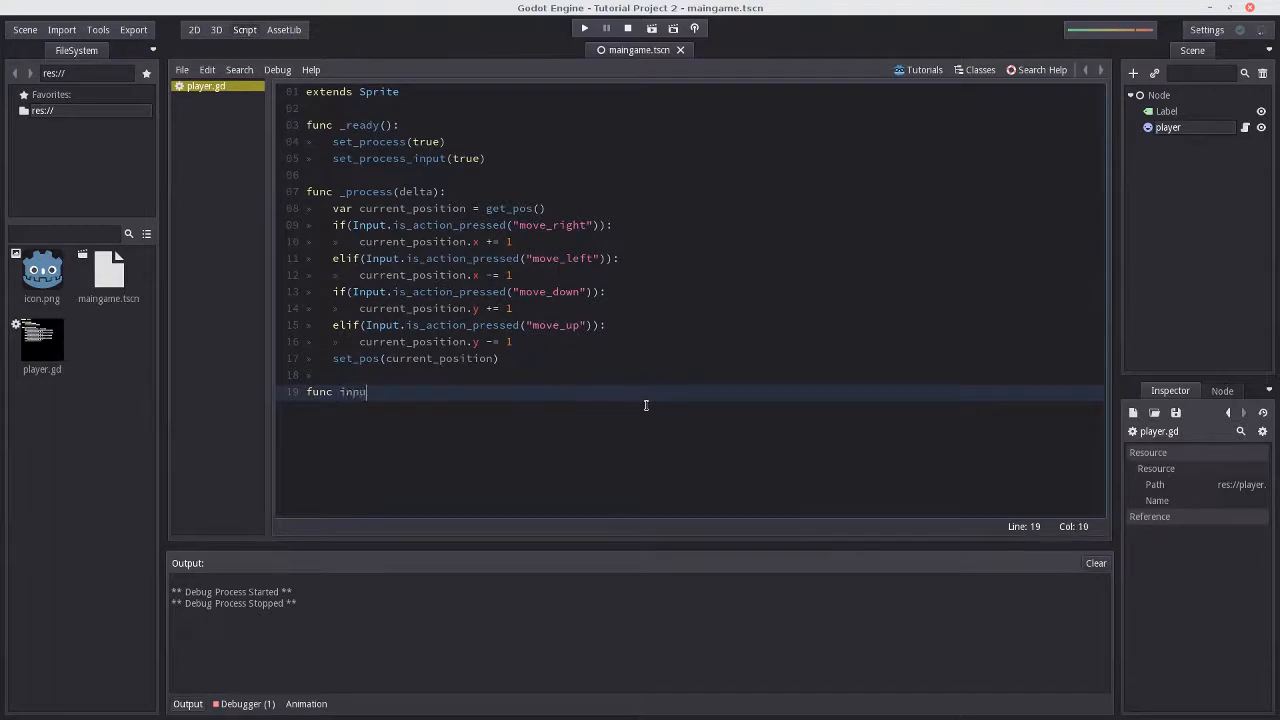
type("(event):")
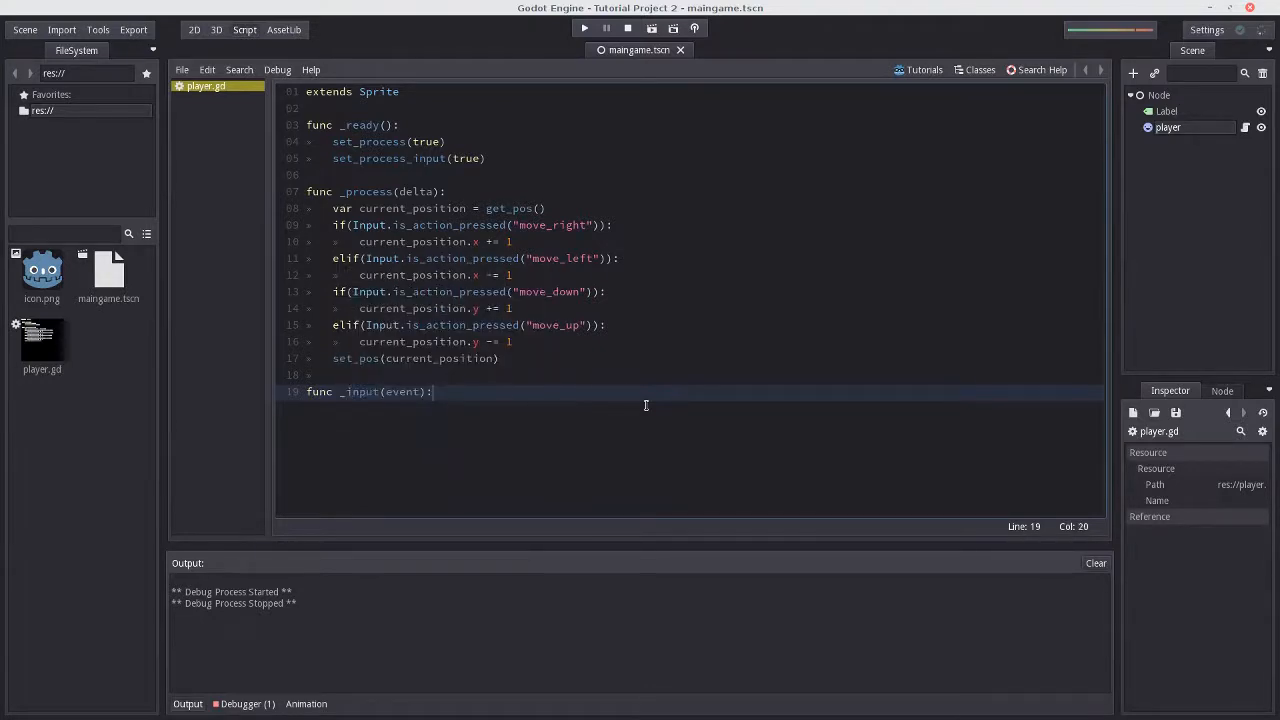
type("pass")
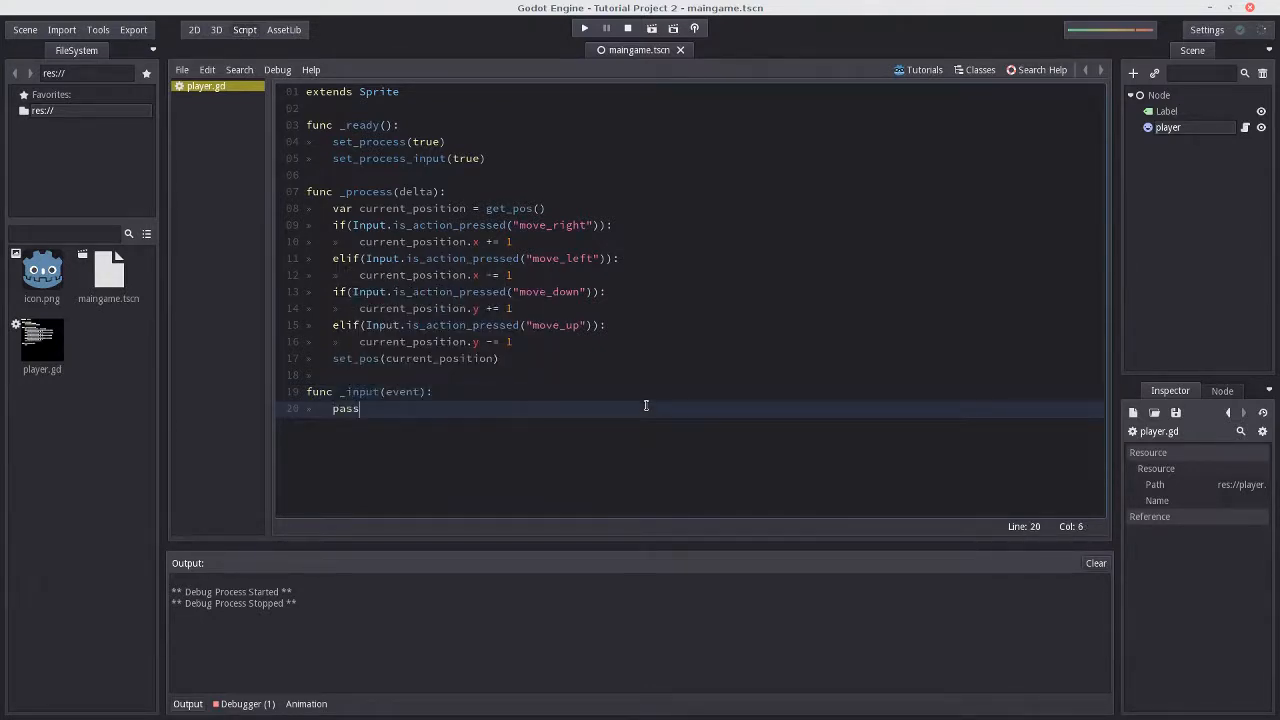
mouse_move(280, 430)
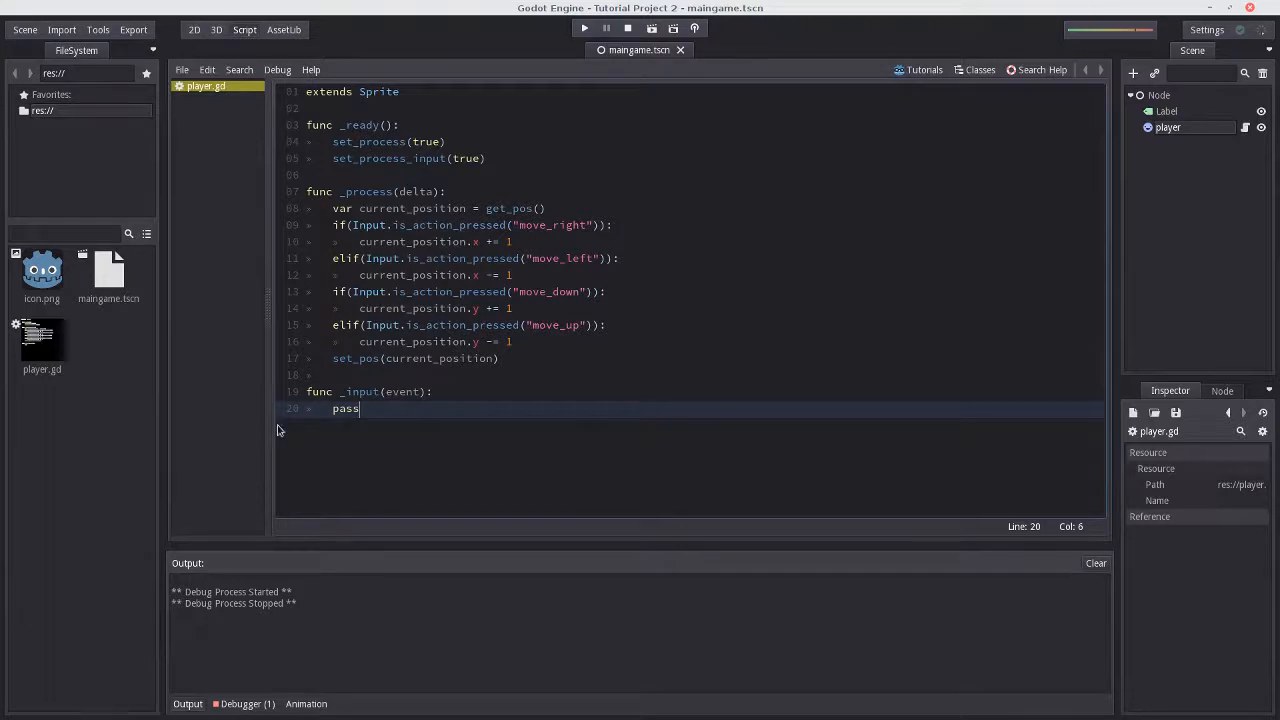
double_click(402, 390)
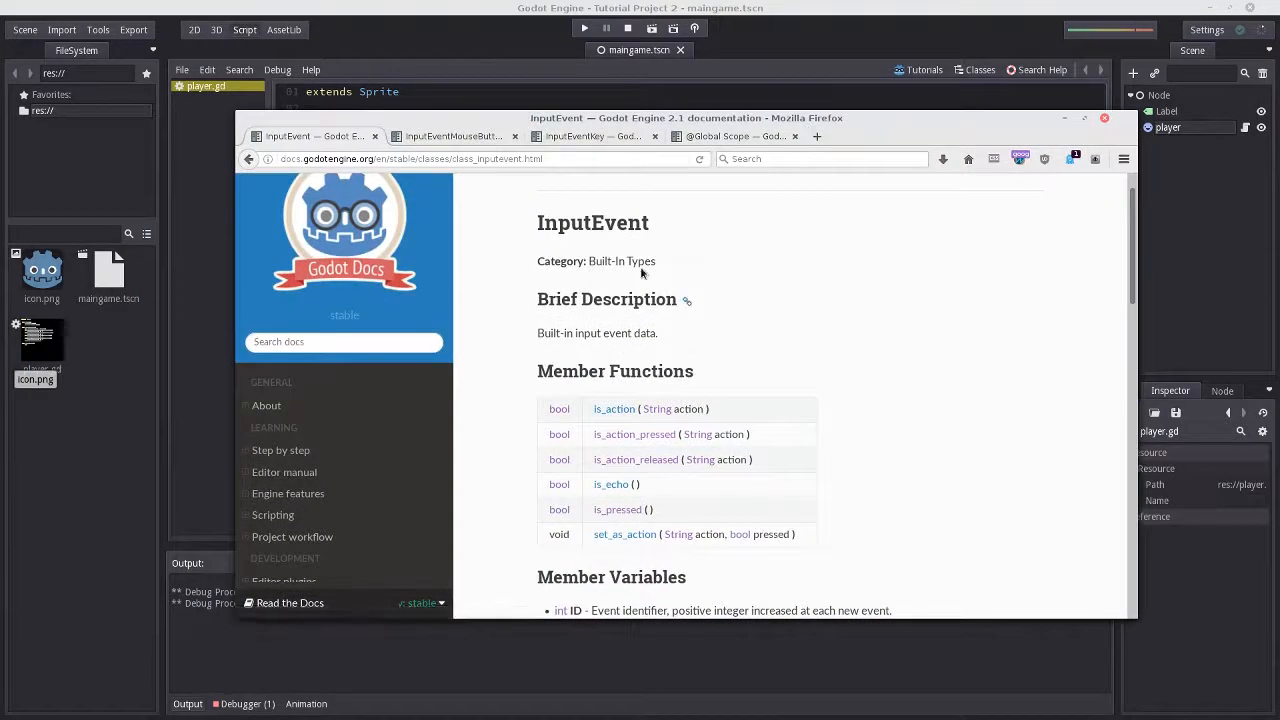
Scroll the InputEvent docs down to the Member Functions table.
scroll("down", 3)
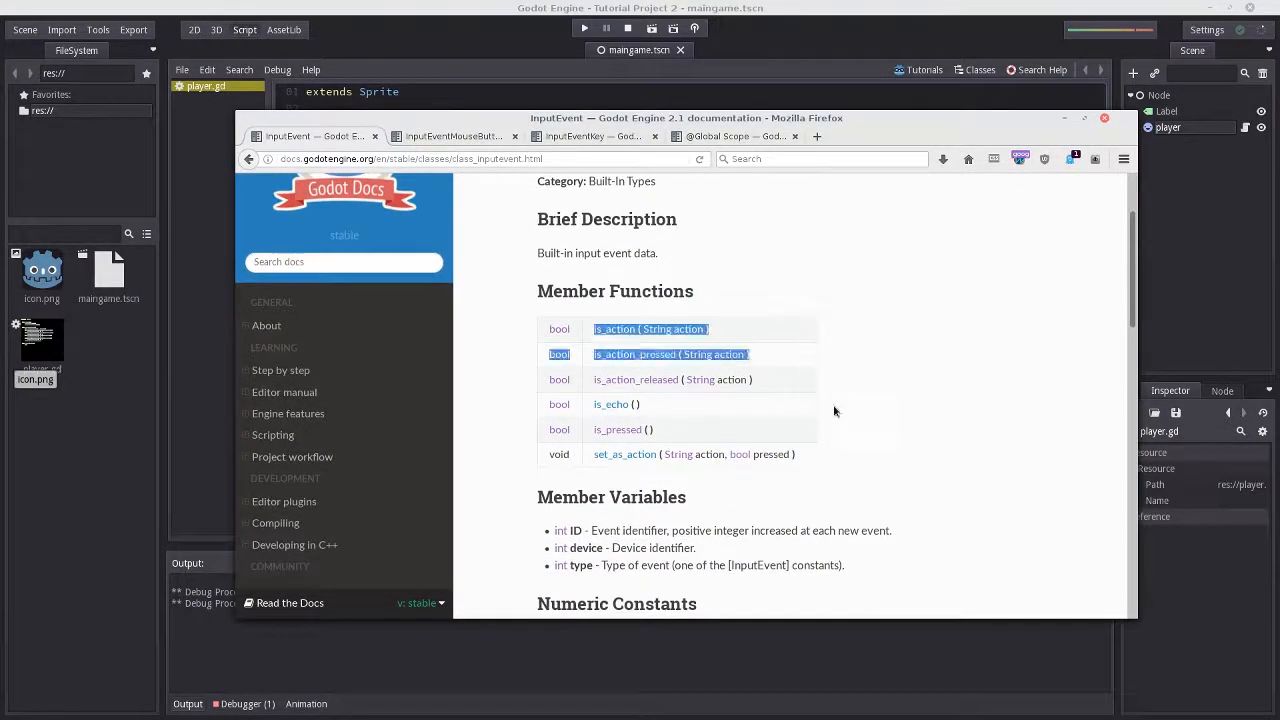
scroll("down", 3)
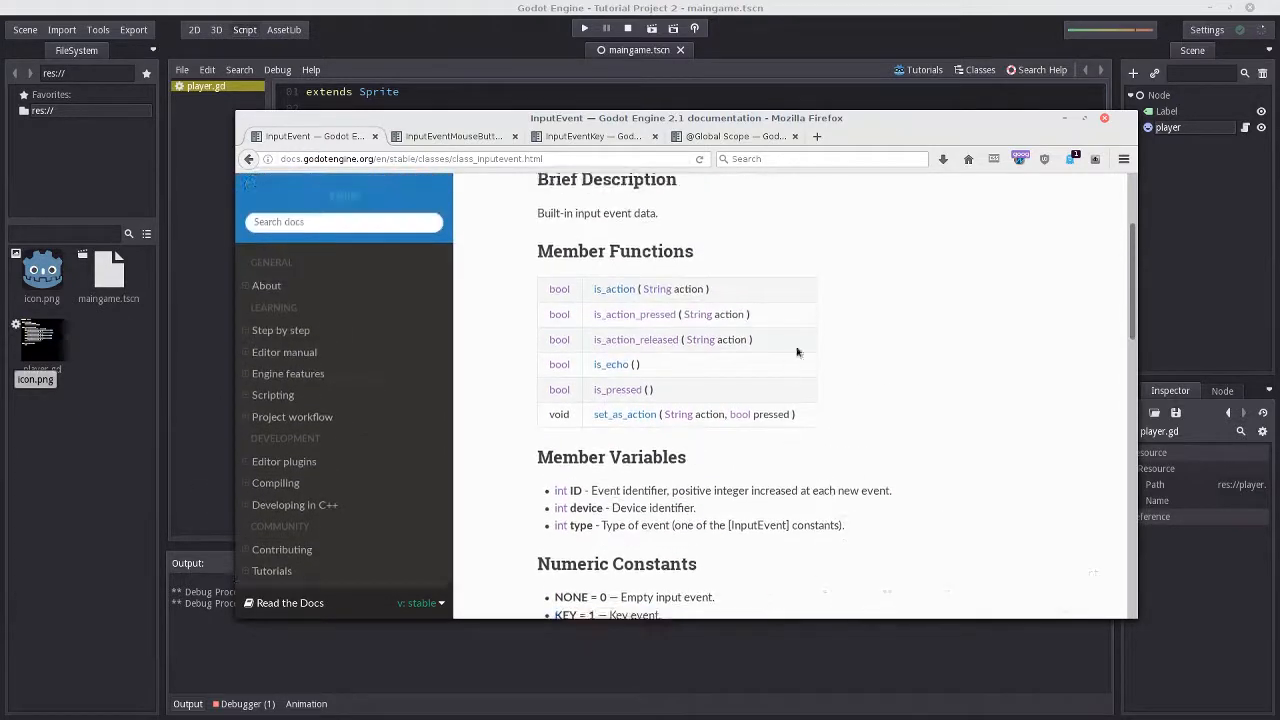
scroll("down", 3)
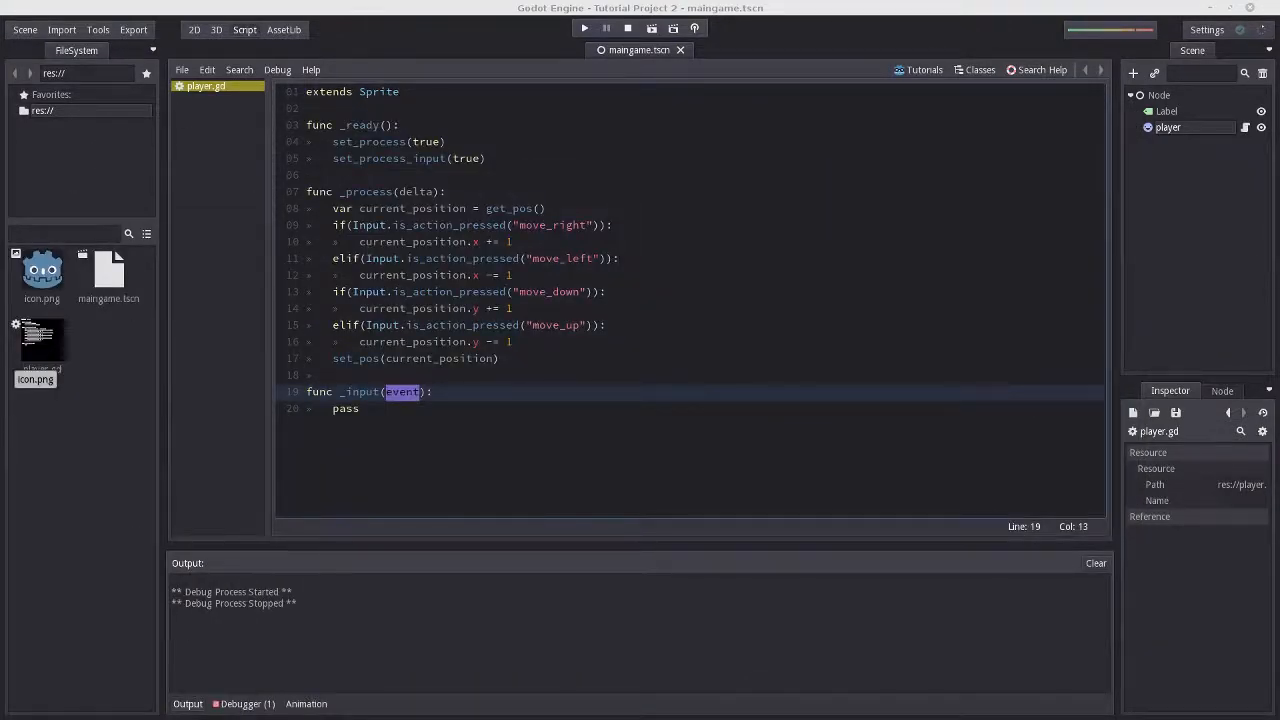
Return to the _input function in player.gd to replace pass with print(event).
left_click(358, 408)
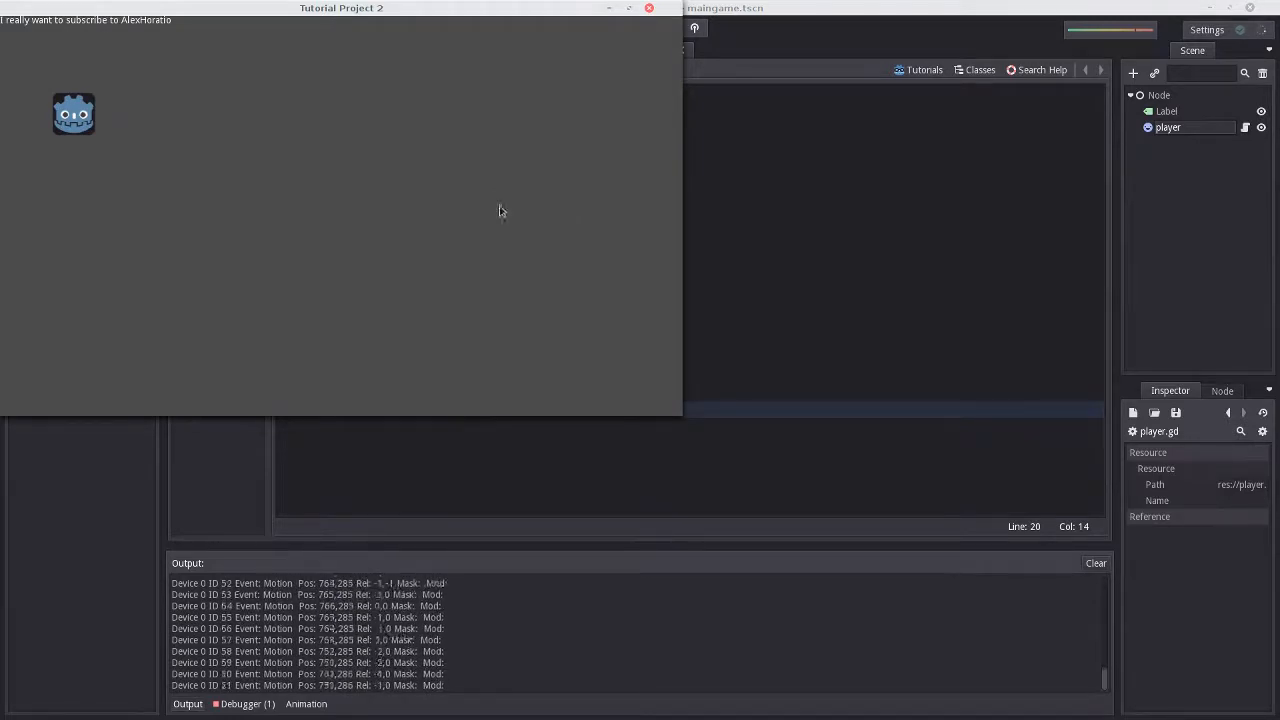
mouse_move(312, 230)
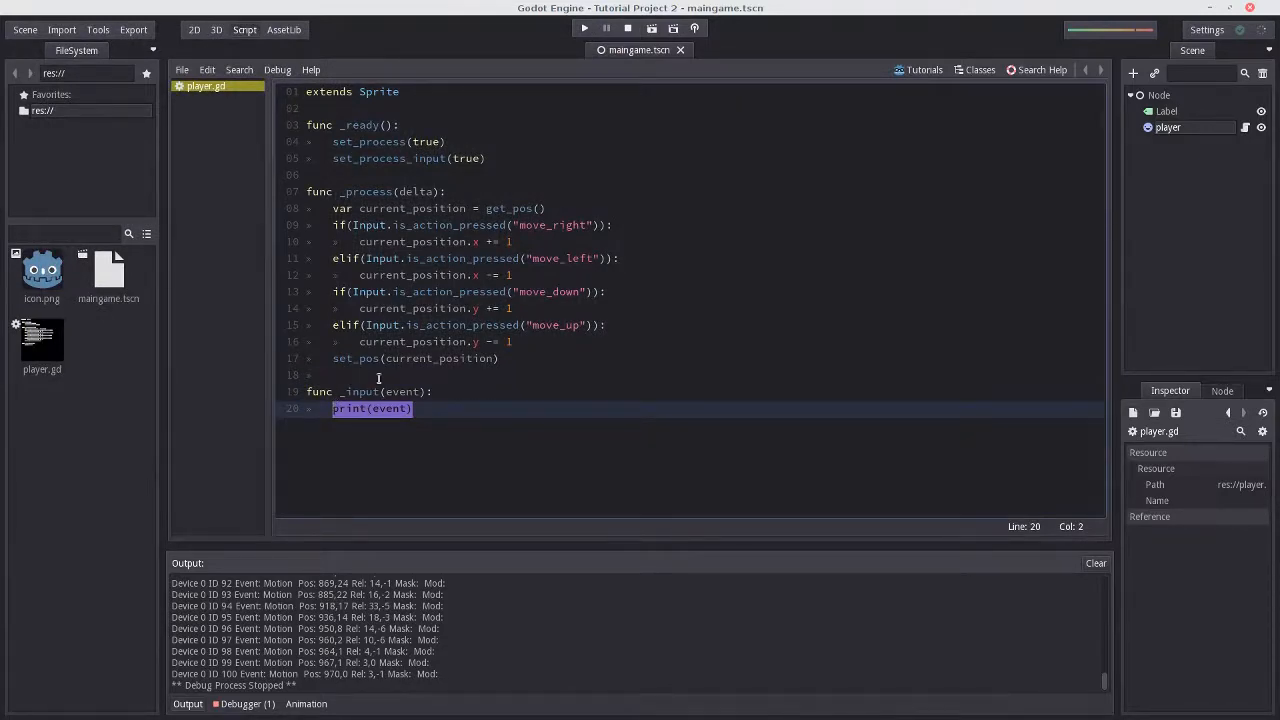
Write if(event.type == InputEvent.MOUSE_BUTTON): followed by a print call in _input.
type("uf")
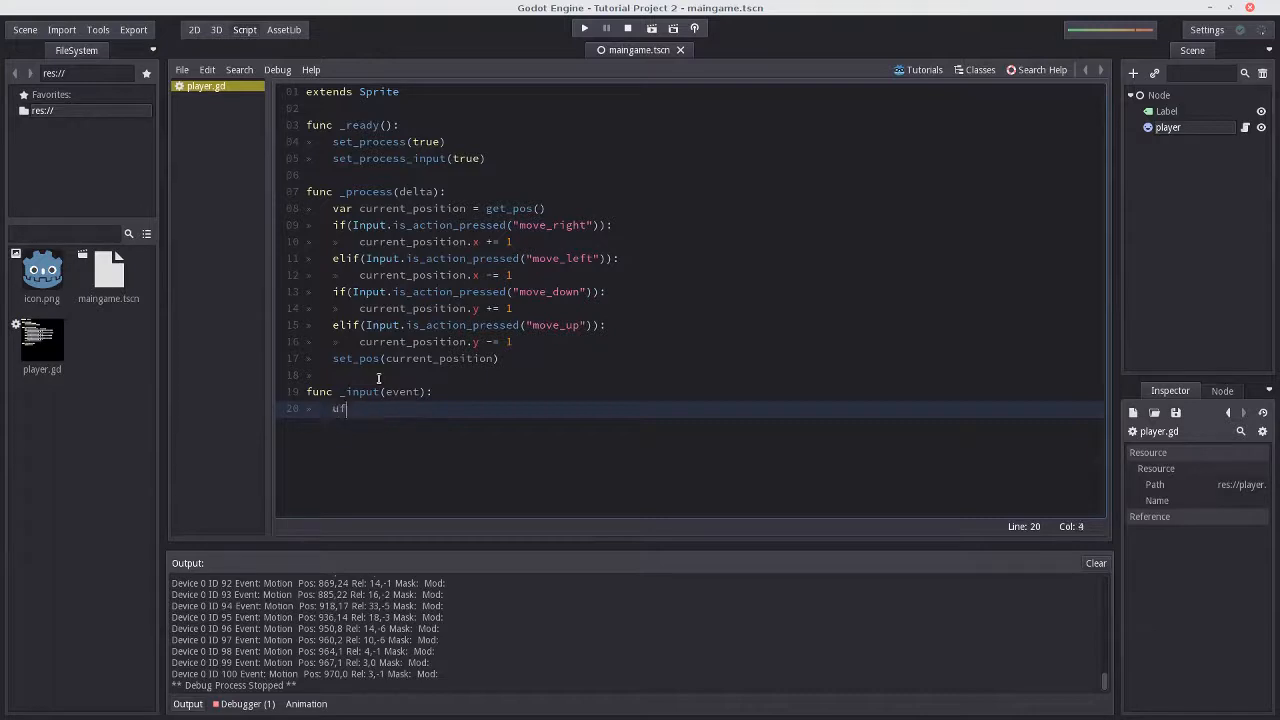
type("if")
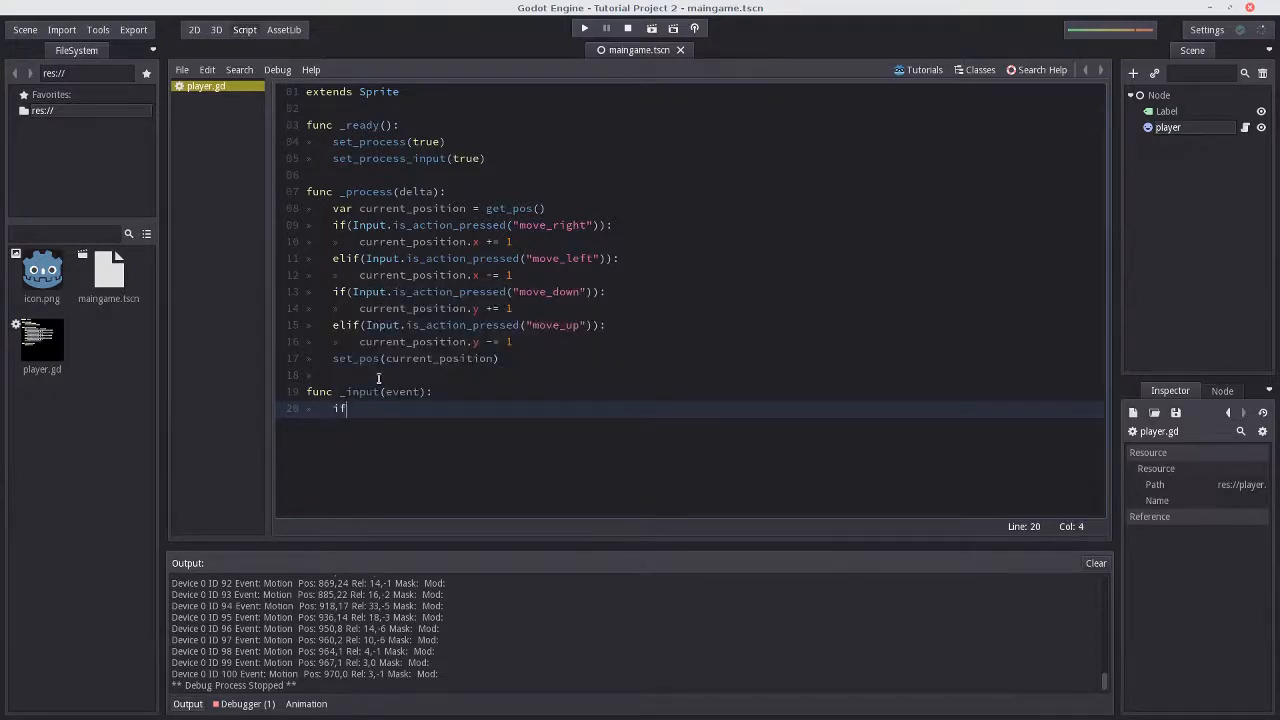
type("ass")
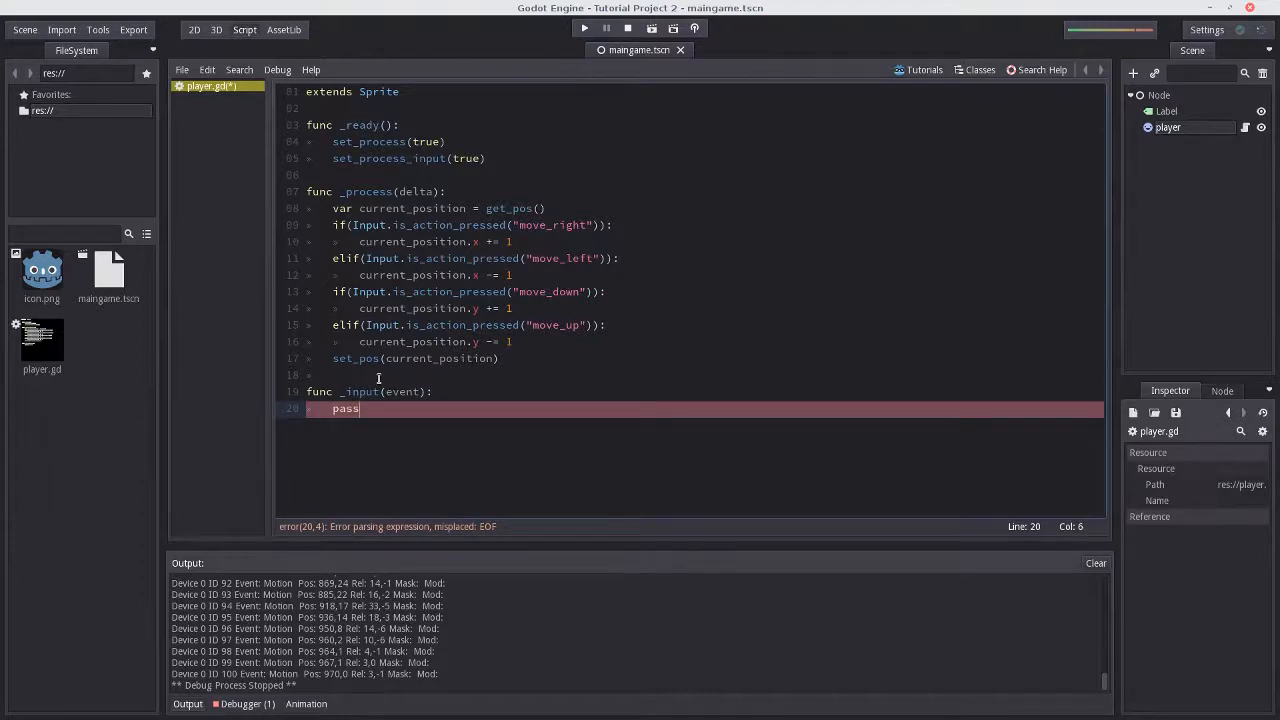
type("if(event.")
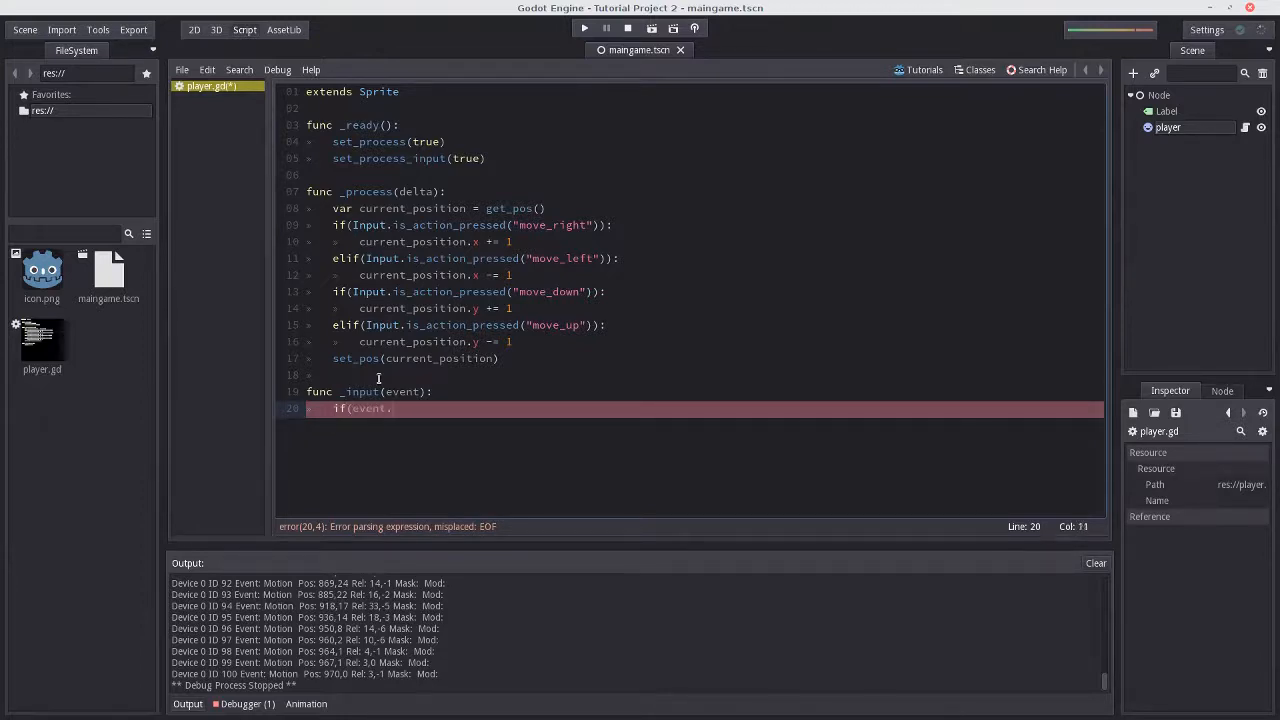
type(".type ==")
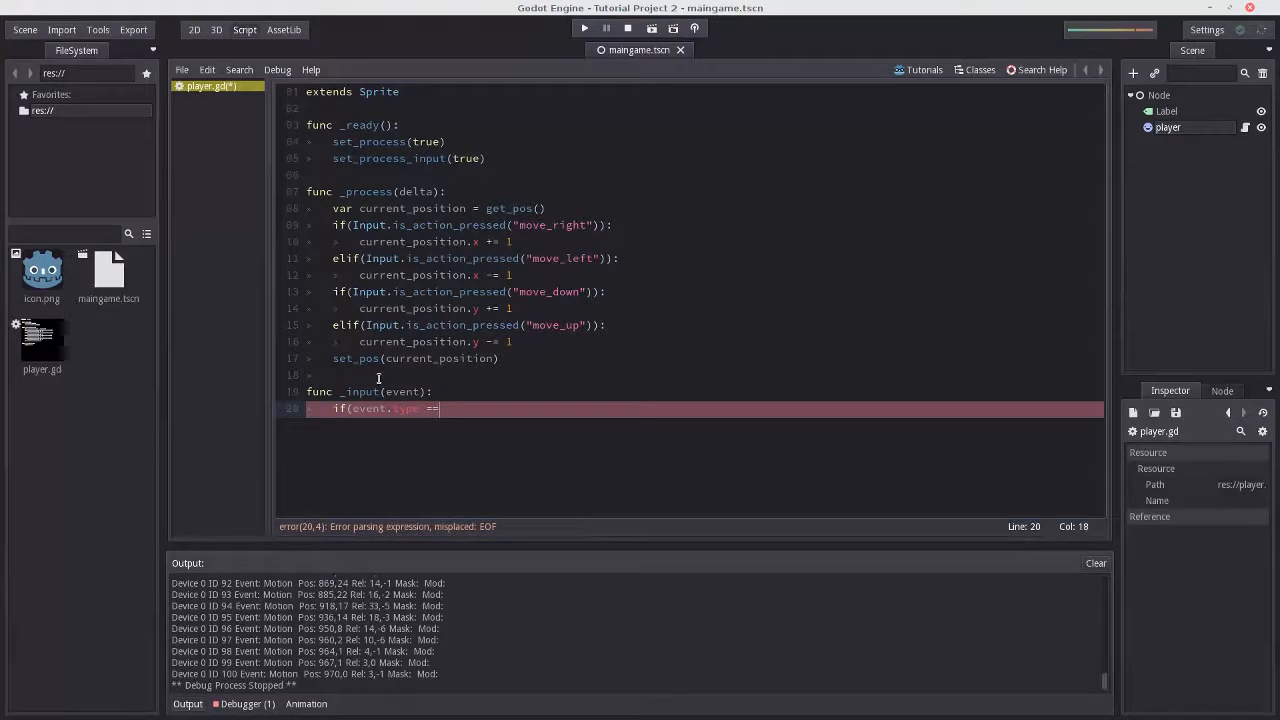
type("InputEvent")
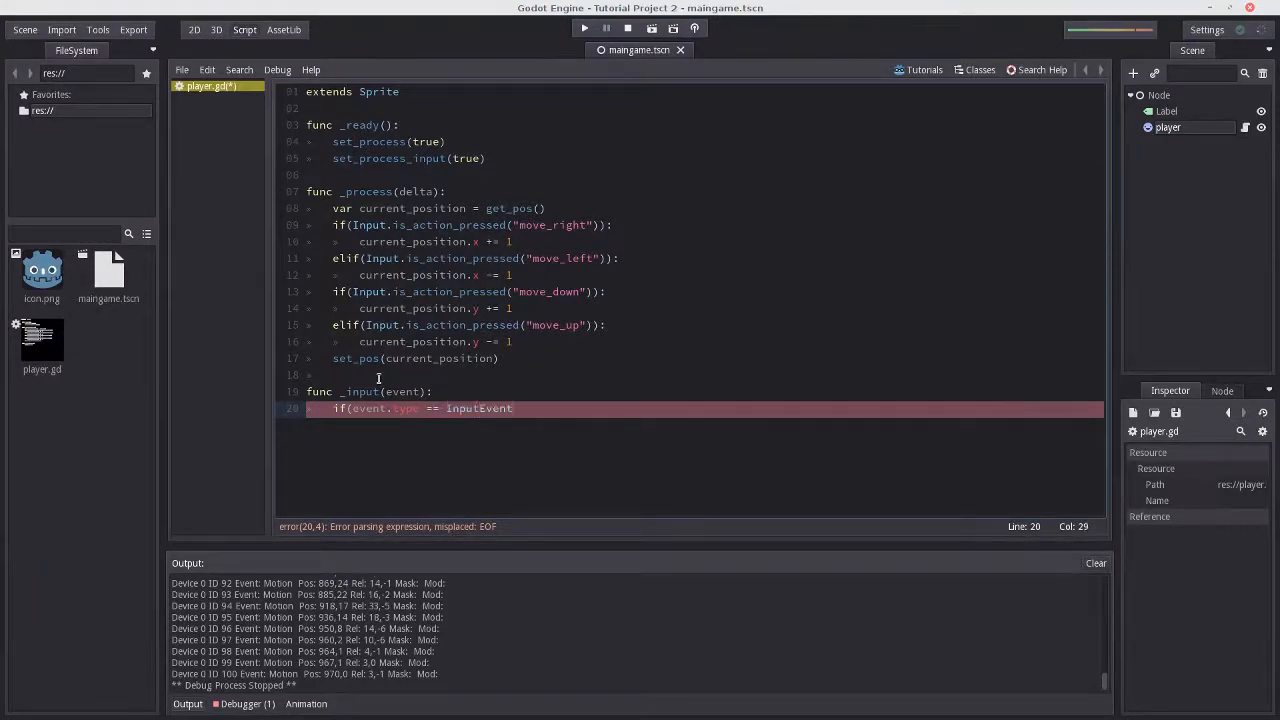
type(".MOUSE_BUTTON)")
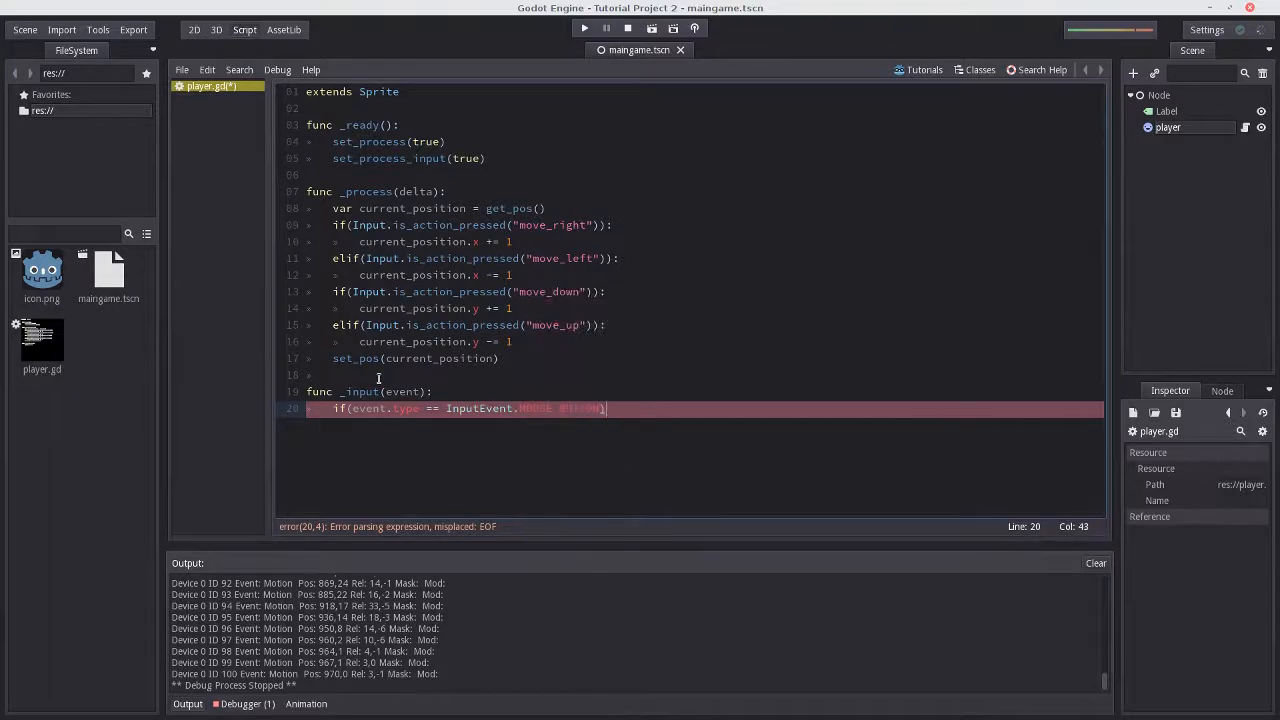
type("print()\"")
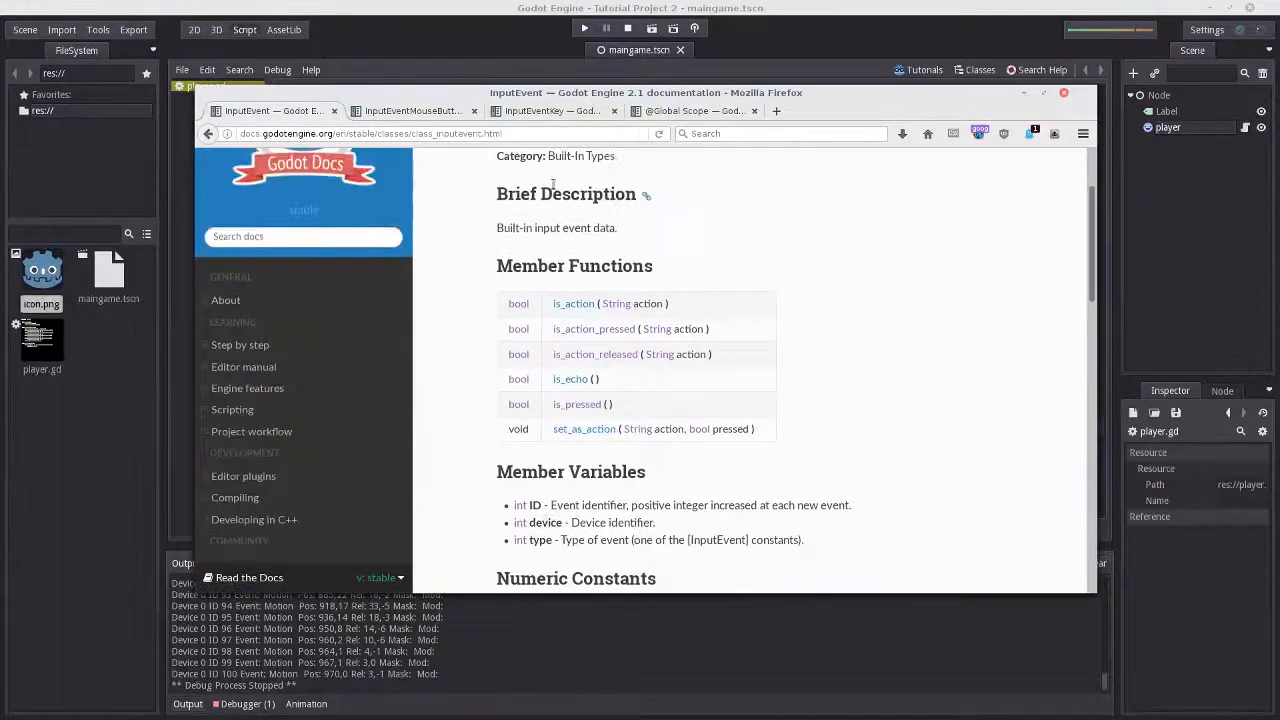
Scroll the InputEvent docs to the Numeric Constants section listing MOUSE_BUTTON.
scroll("down", 3)
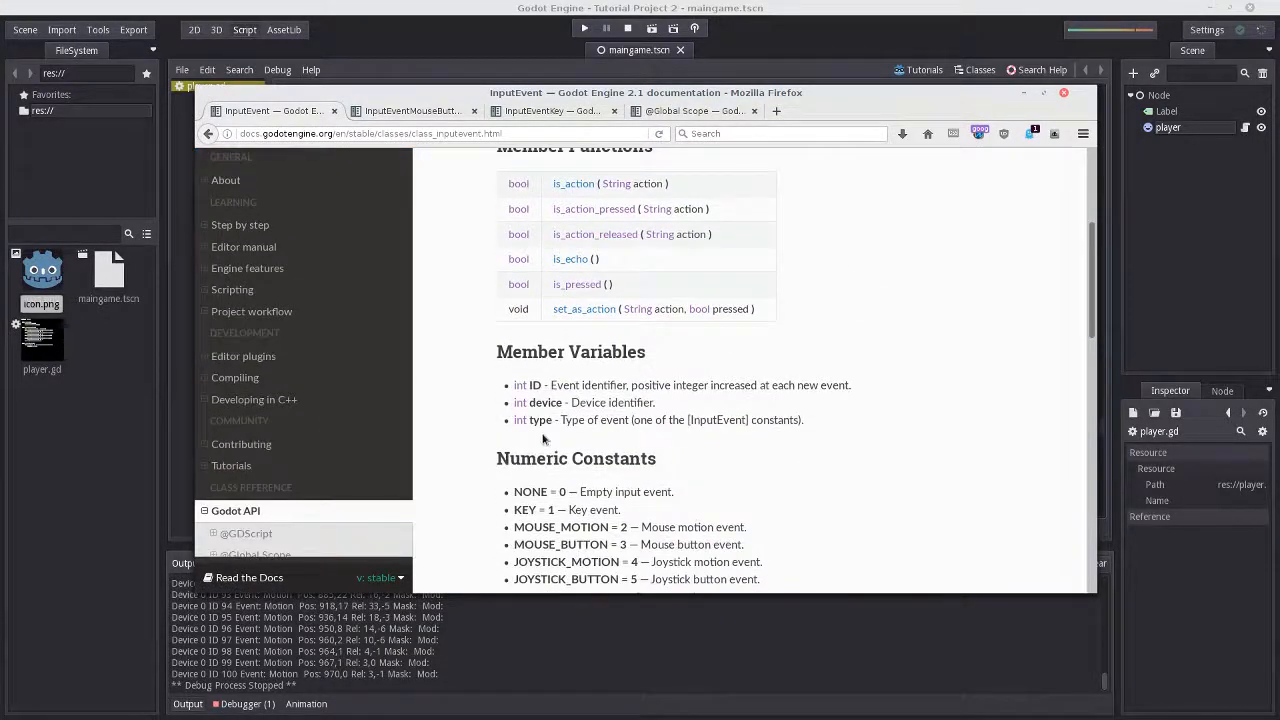
scroll("down", 3)
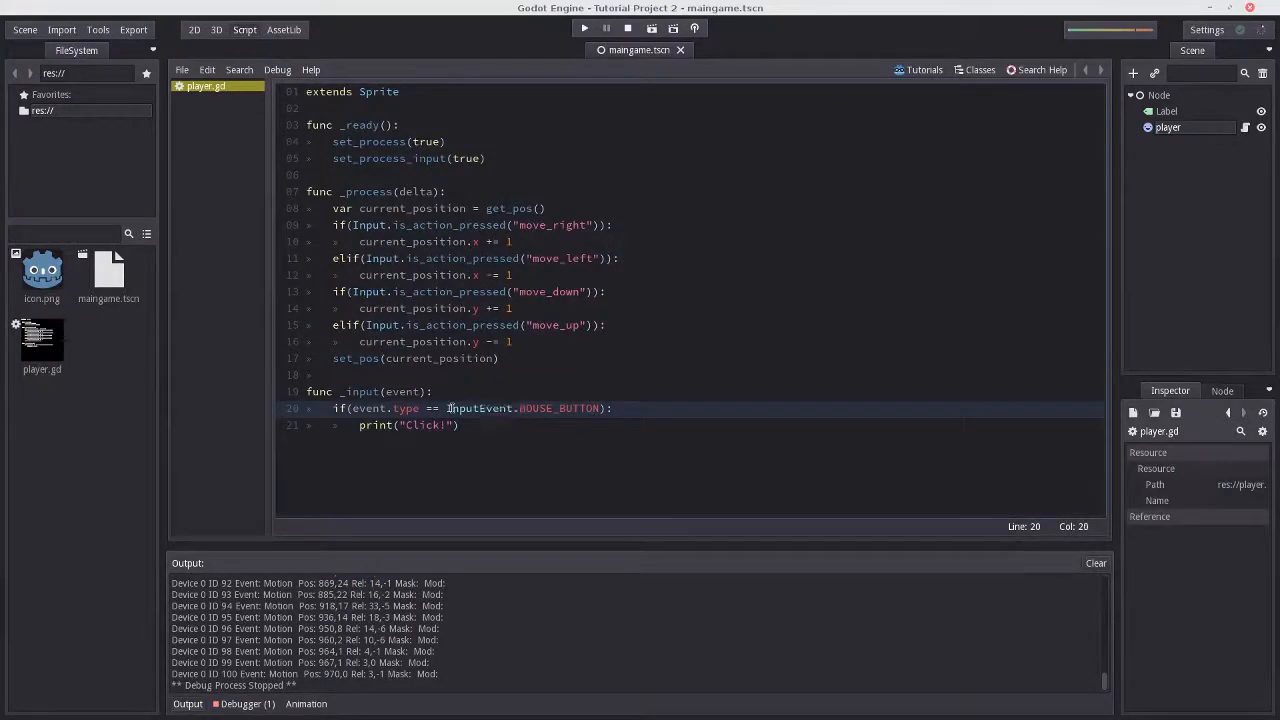
Run the game, watch Click! lines appear for mouse clicks, then stop it.
type("3")
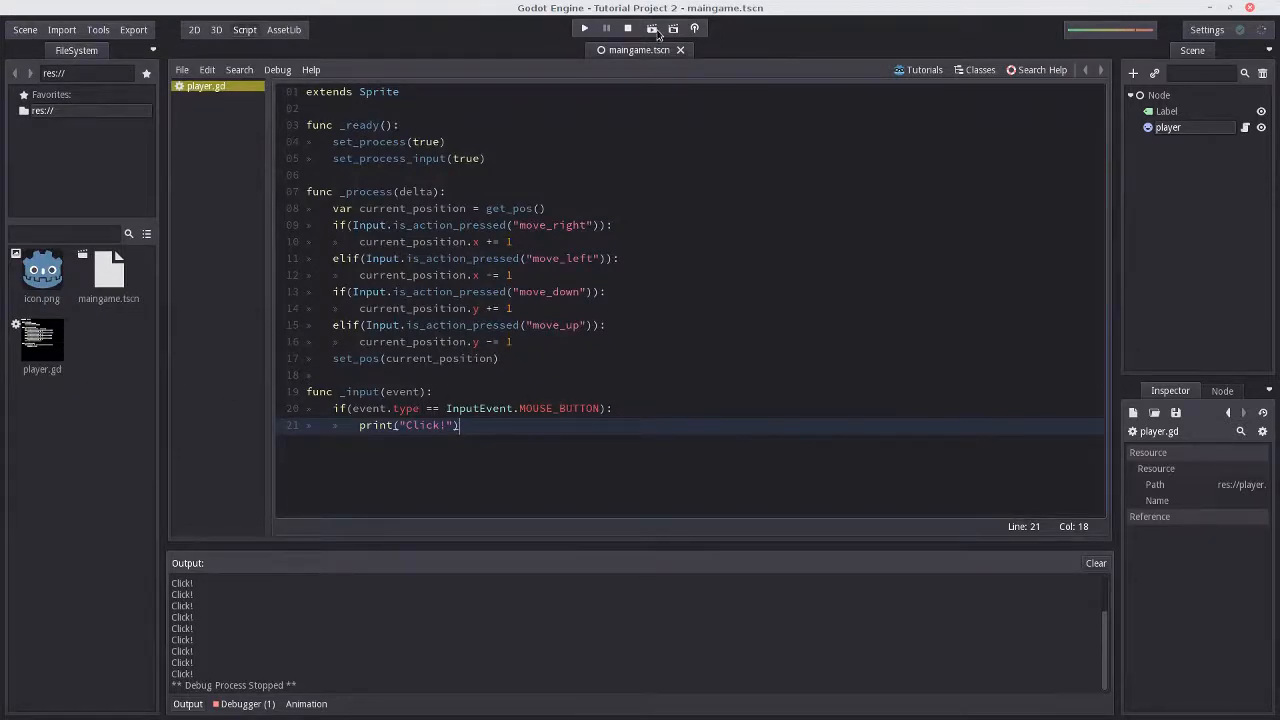
left_click(584, 30)
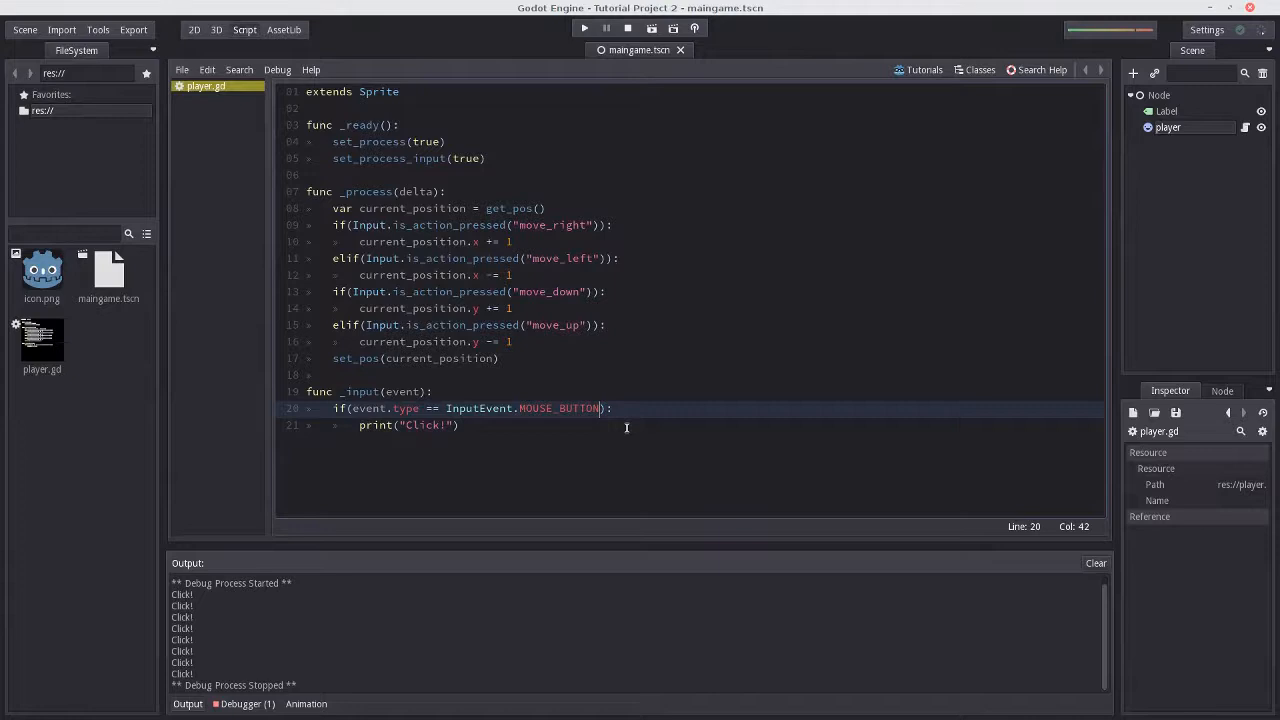
Append 'and event.is' to the mouse-button condition, beginning the is_pressed() check.
type("an")
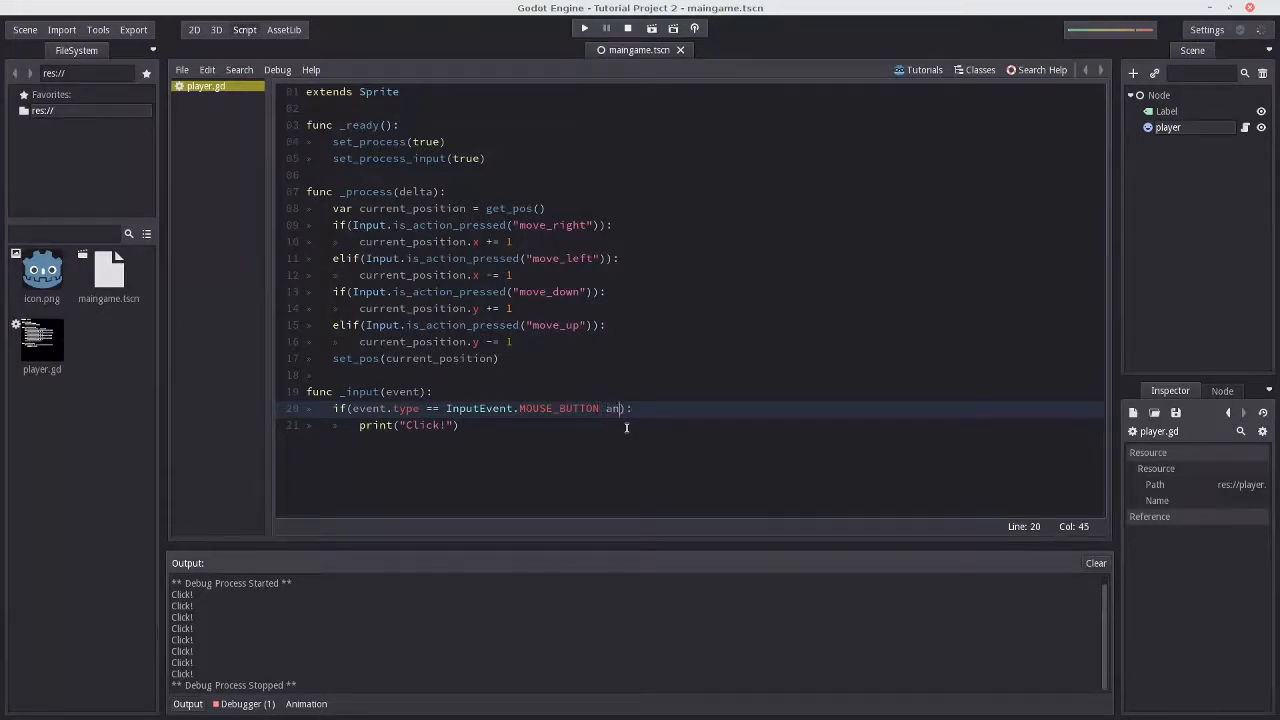
type("event.is")
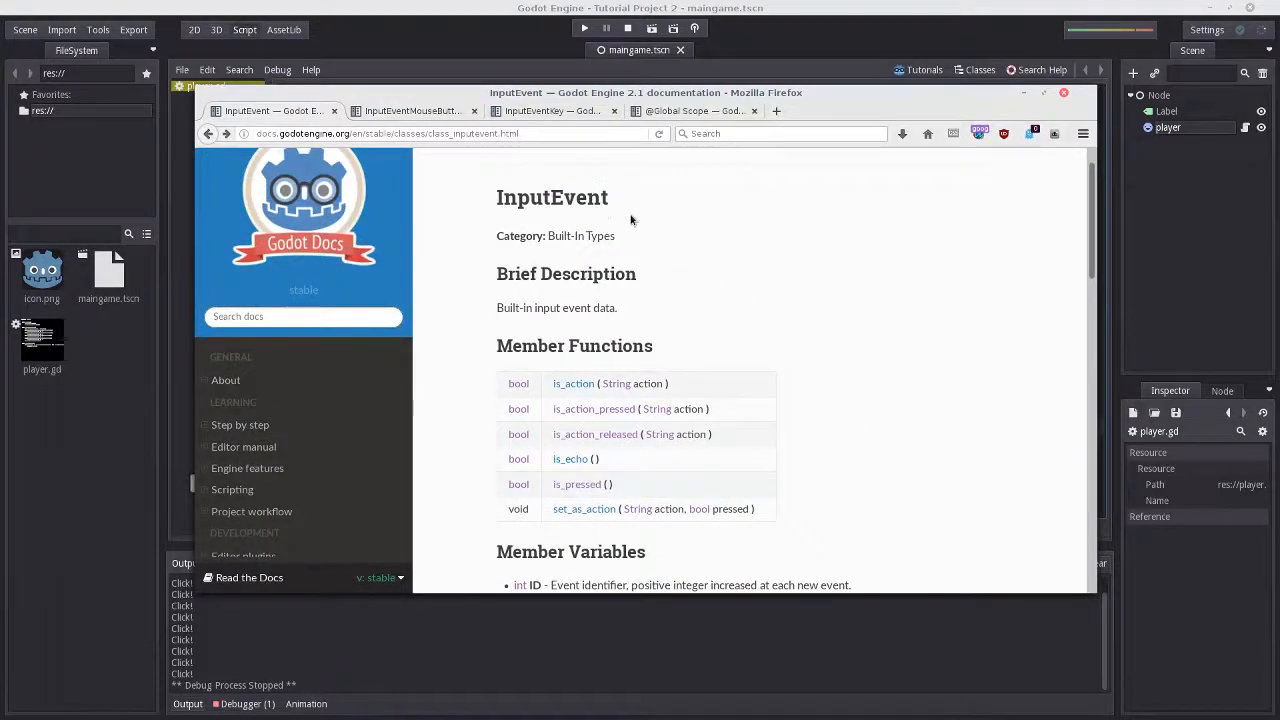
Browse the InputEventMouseButton and InputEventKey pages down to their member variables.
left_click(410, 110)
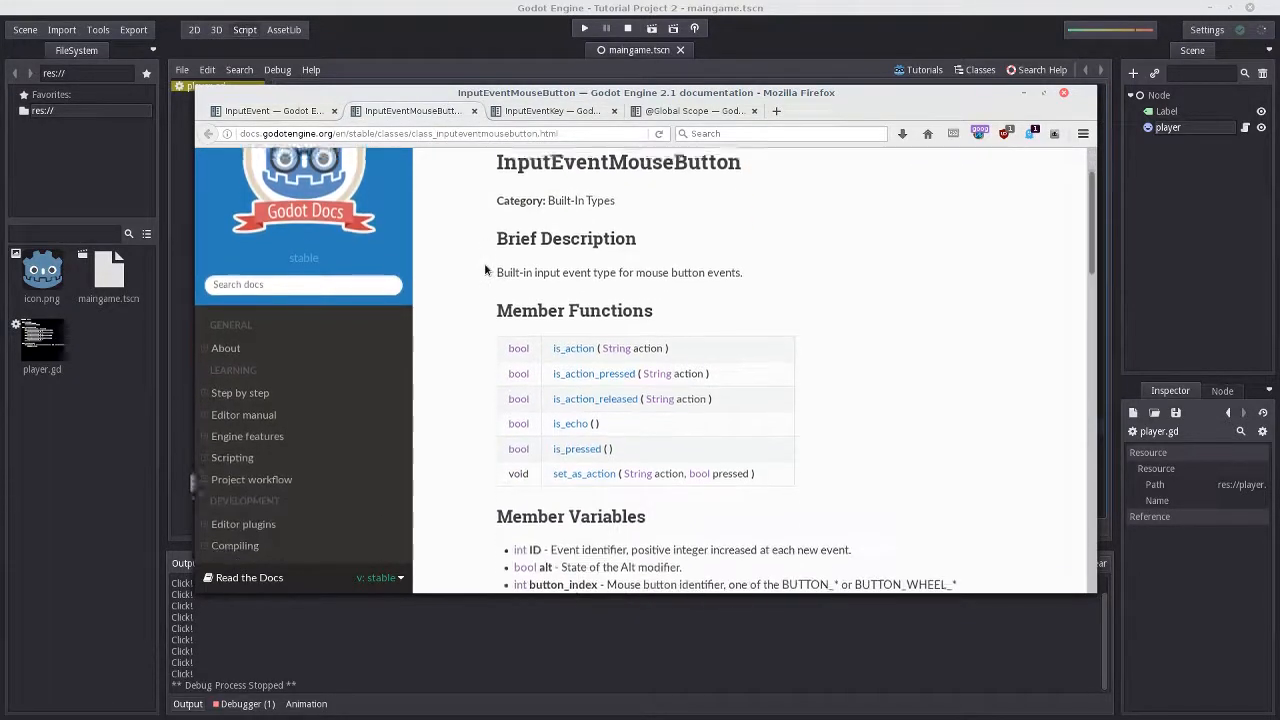
scroll("down", 3)
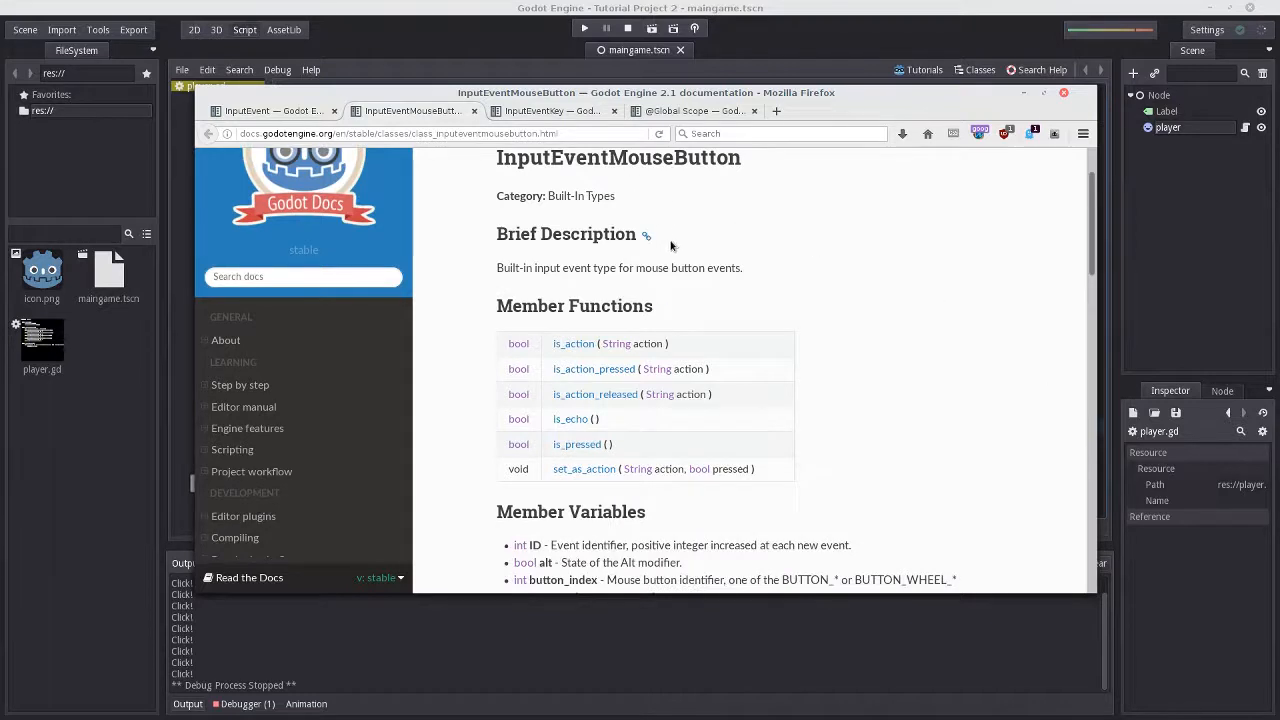
left_click(550, 110)
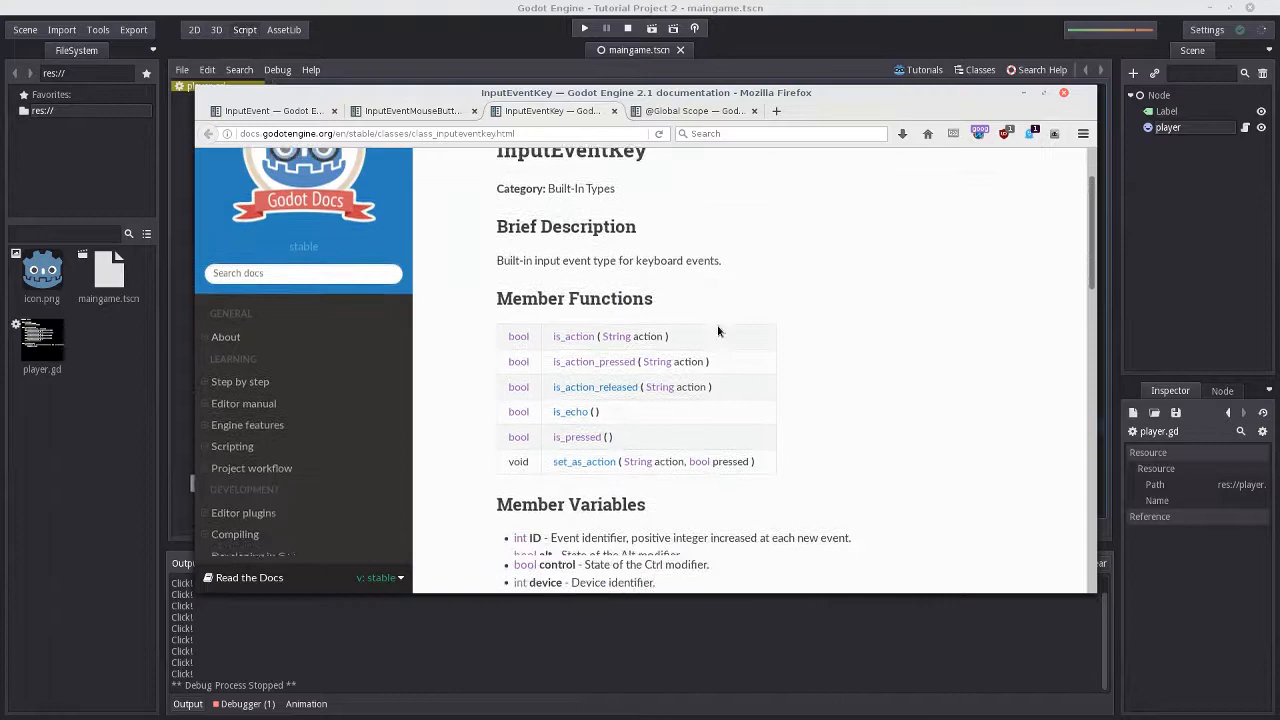
scroll("down", 3)
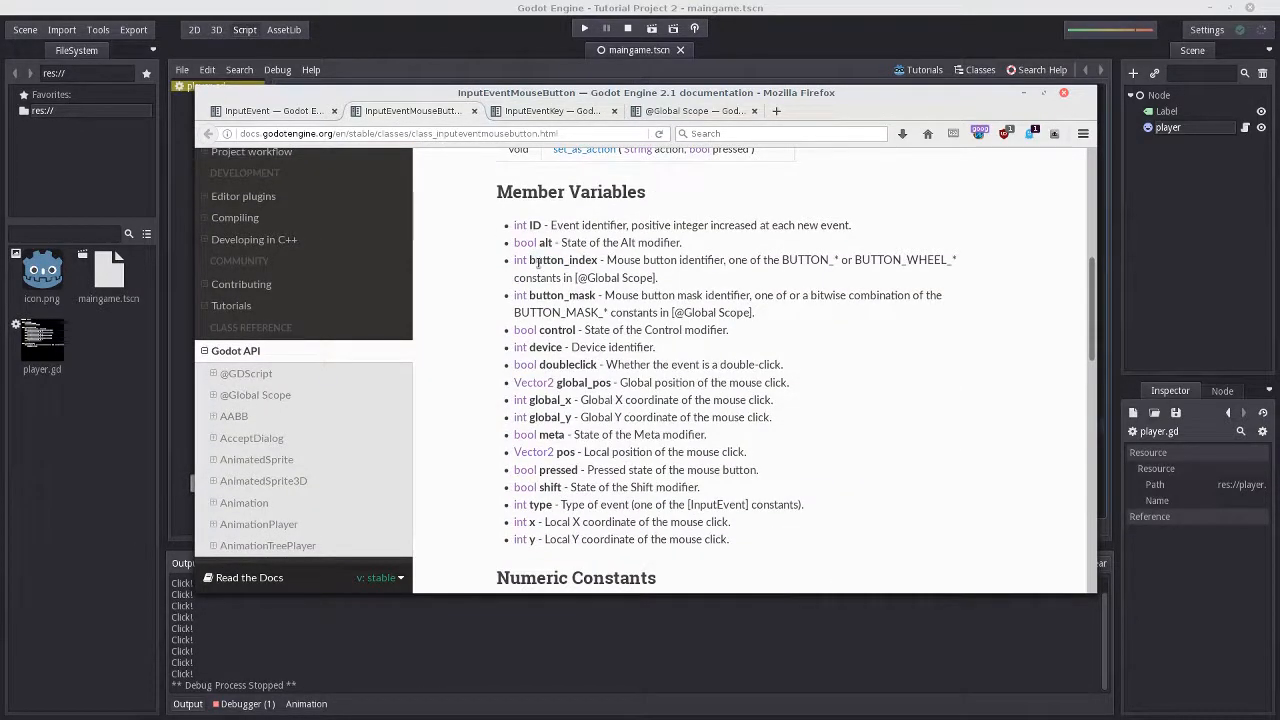
mouse_move(718, 364)
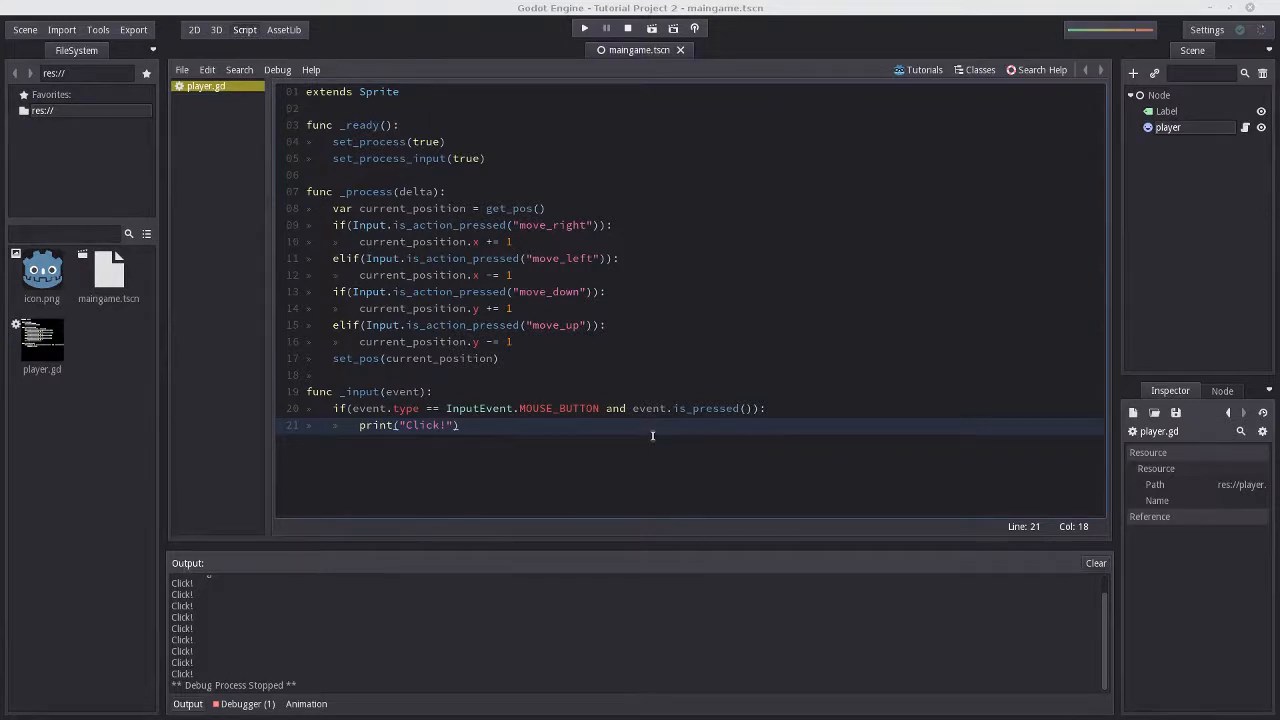
mouse_move(42, 340)
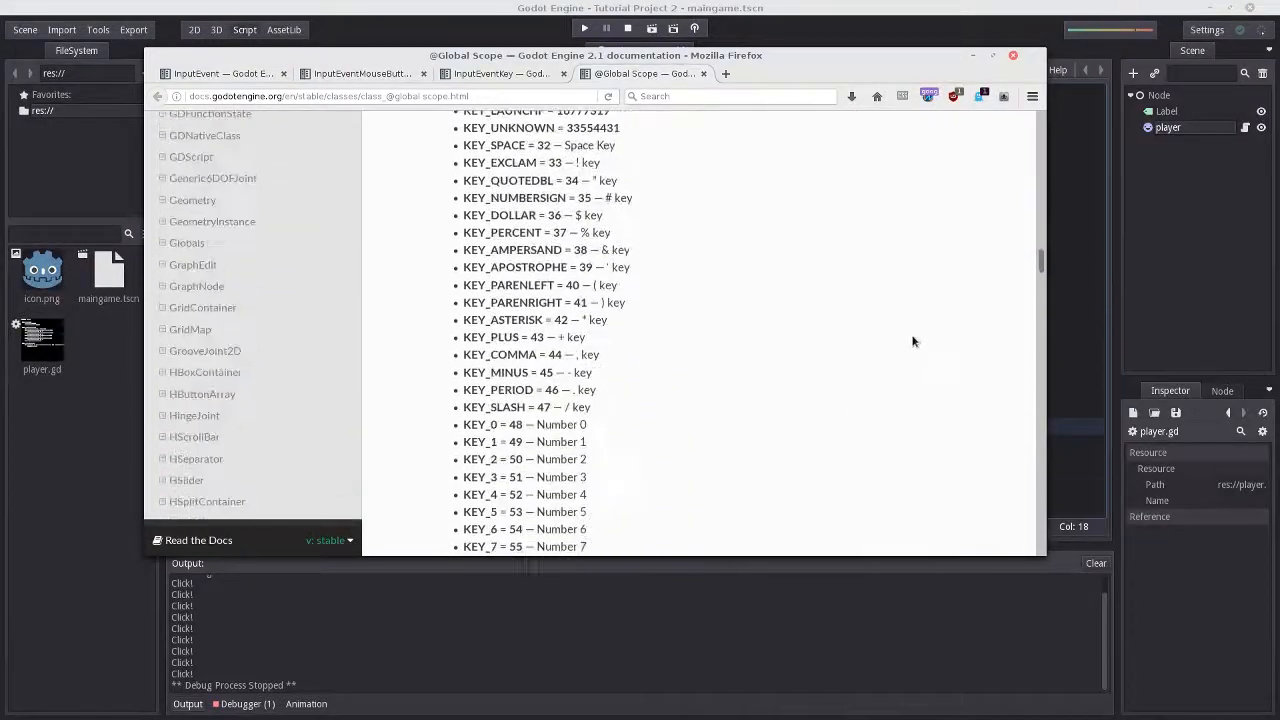
Find 'button' in the Global Scope docs and select the BUTTON_LEFT constant.
scroll("down", 3)
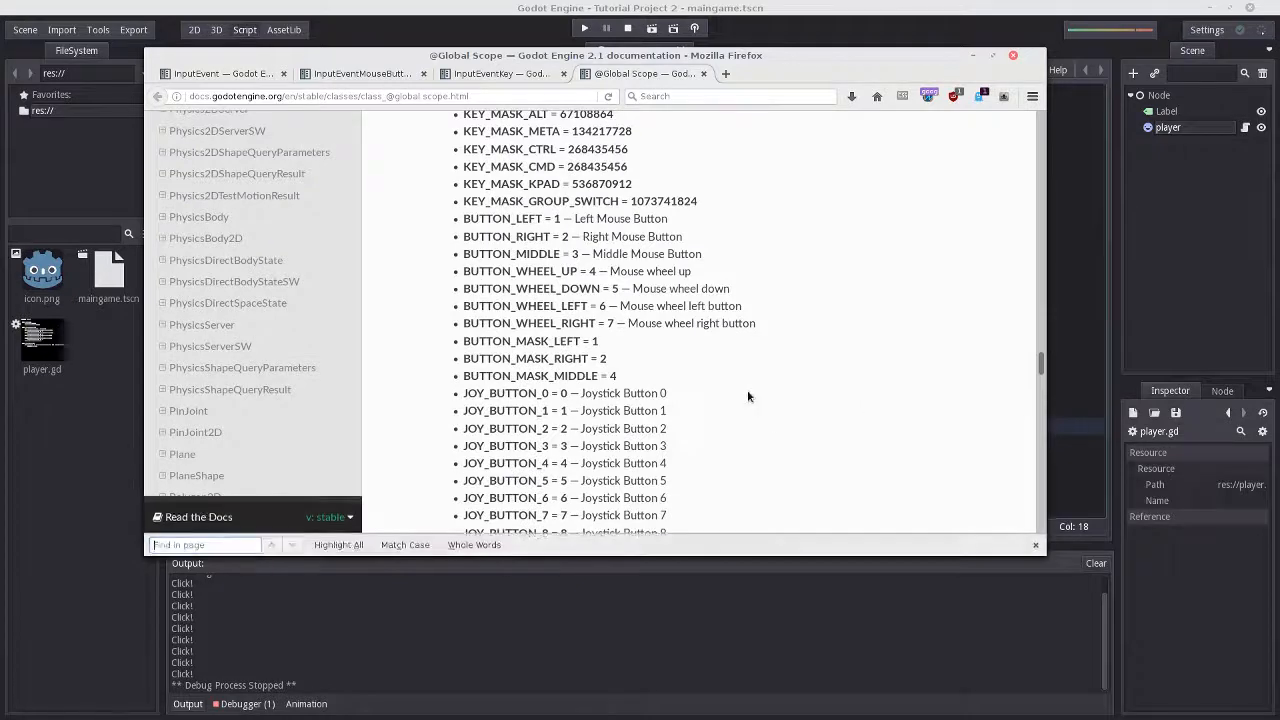
type("button")
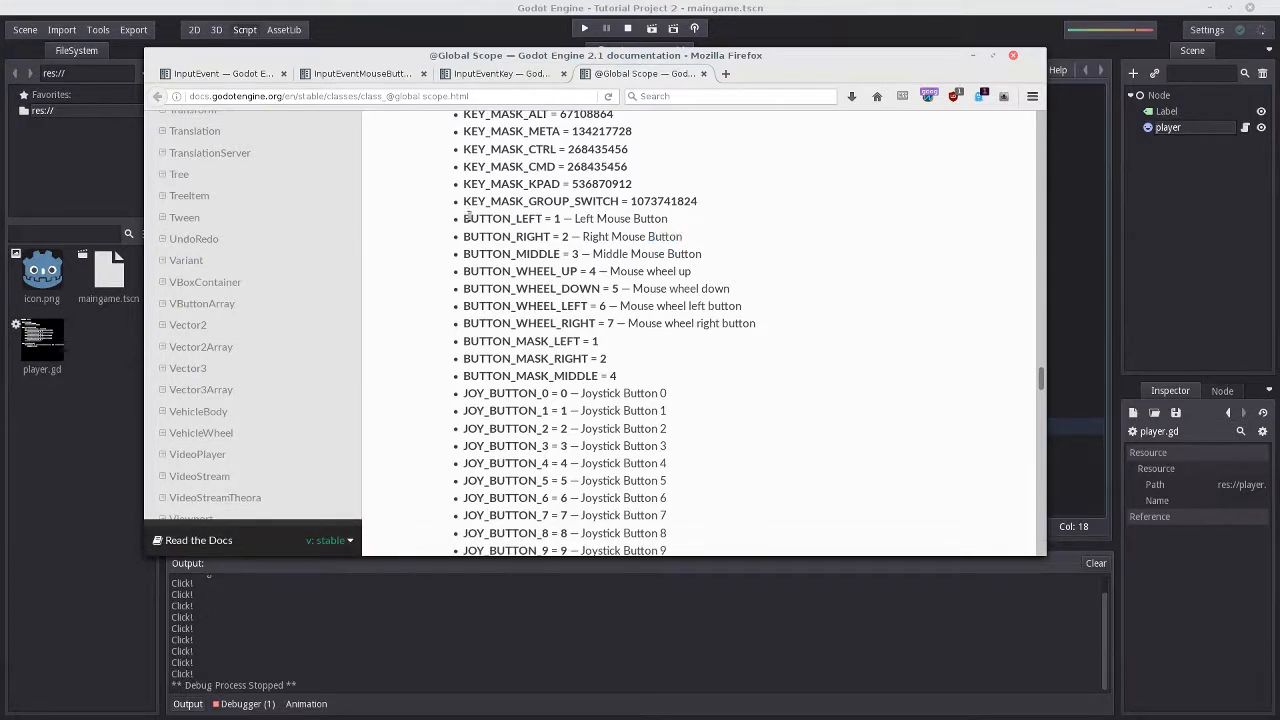
double_click(502, 218)
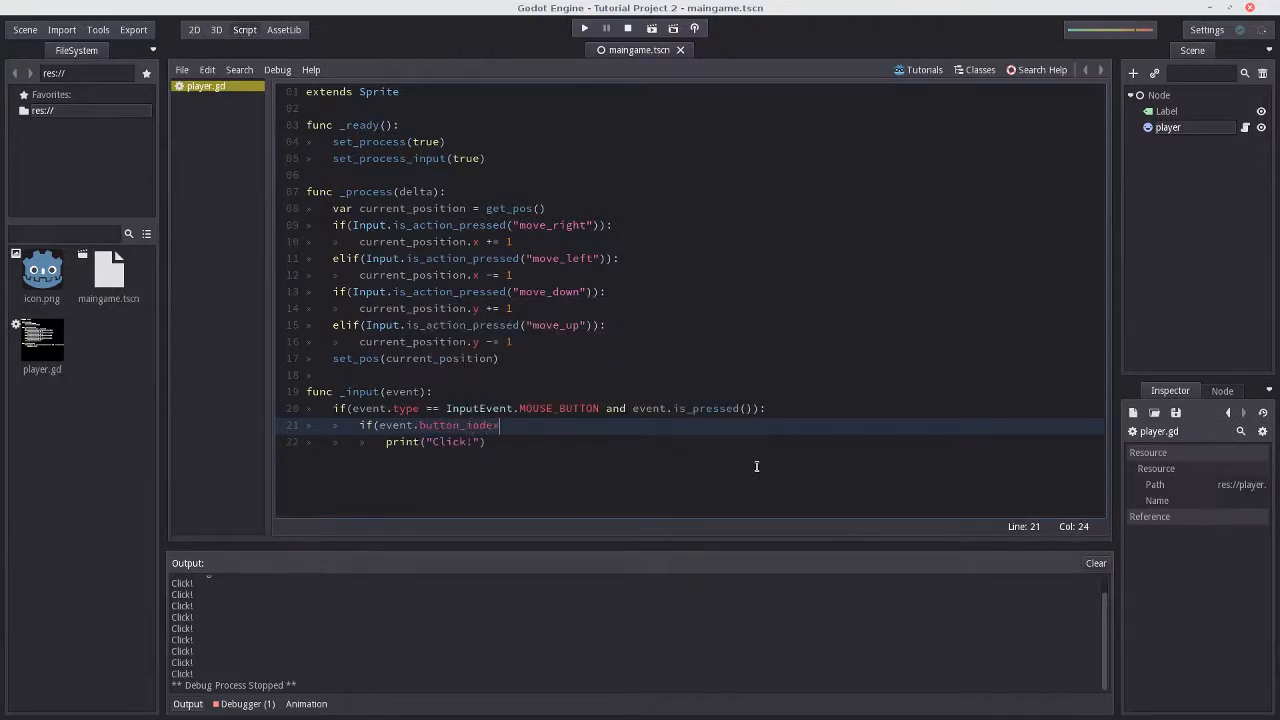
Complete the nested check as event.button_index == BUTTON_LEFT: and return to the docs.
type("== BUTTON_LEFT):")
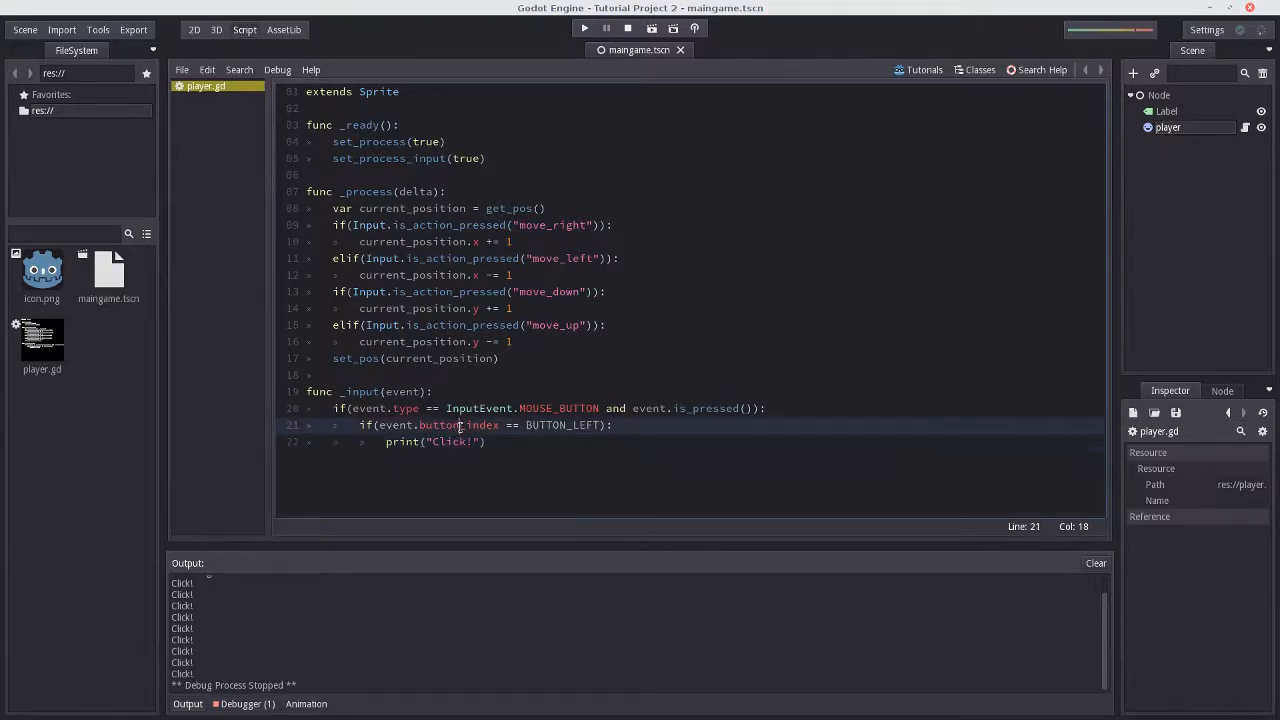
left_click(424, 442)
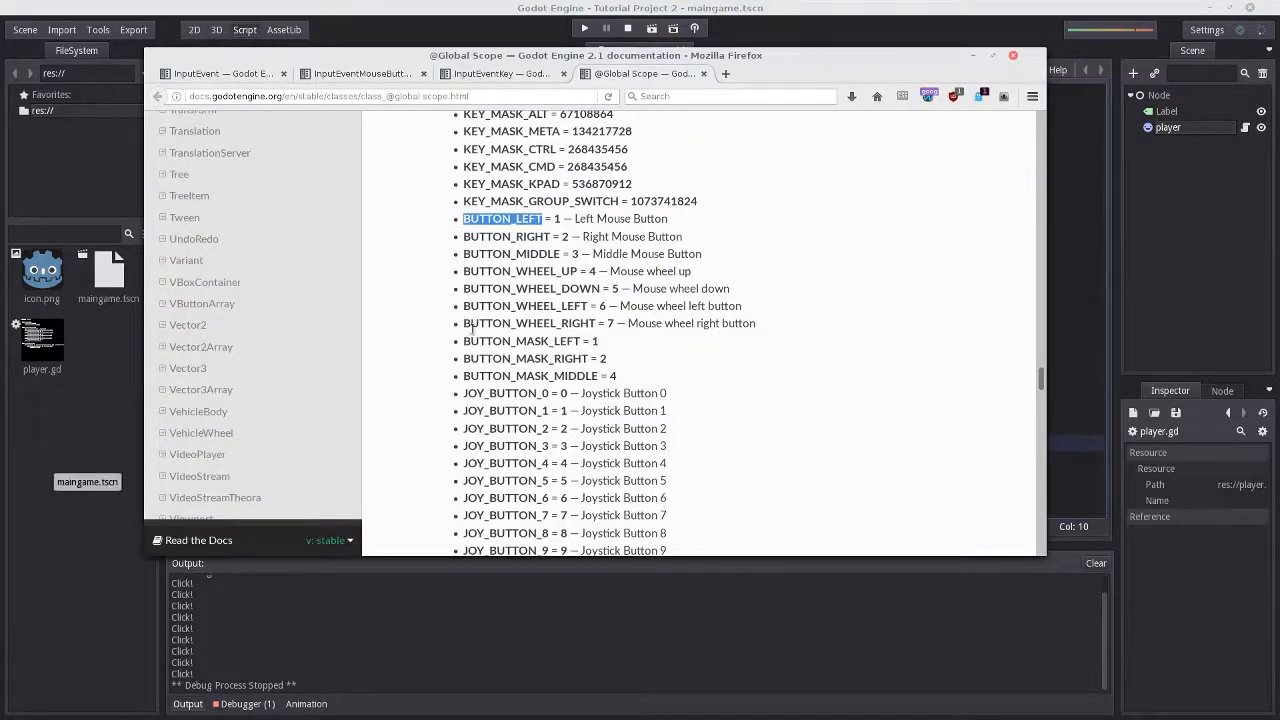
left_click(500, 72)
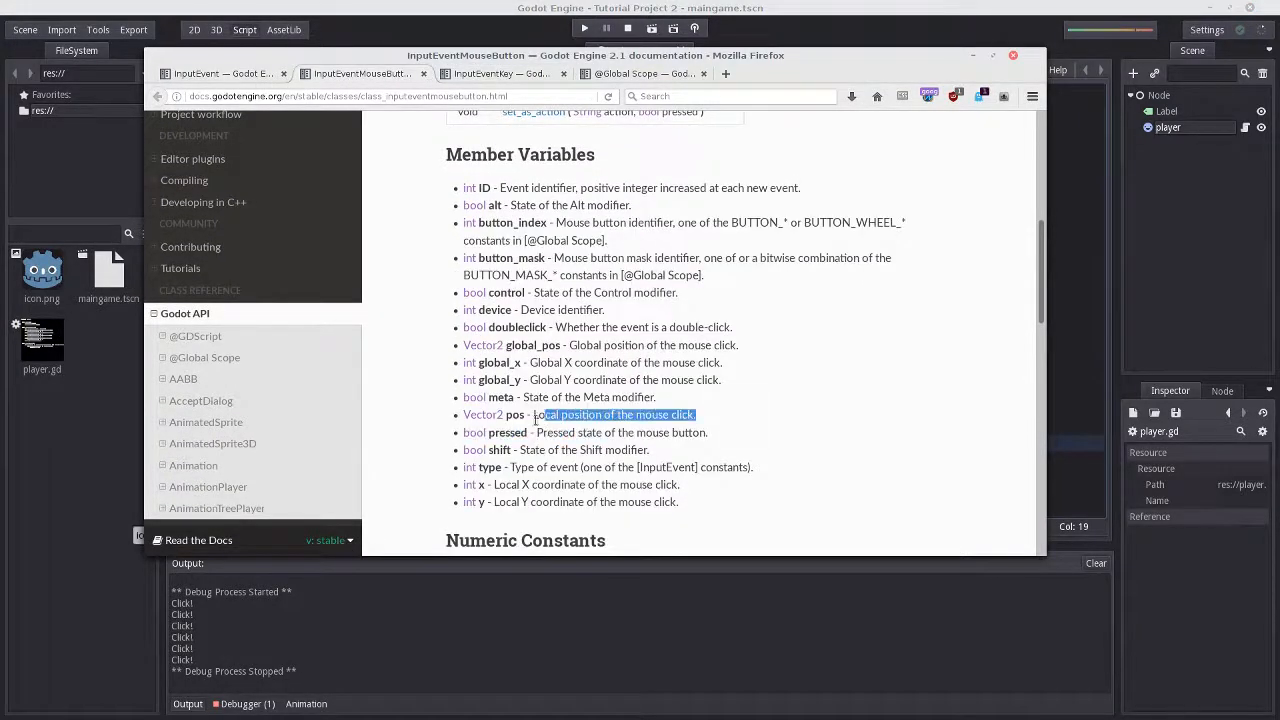
Select the description of the pos member variable on the InputEventMouseButton page.
double_click(516, 414)
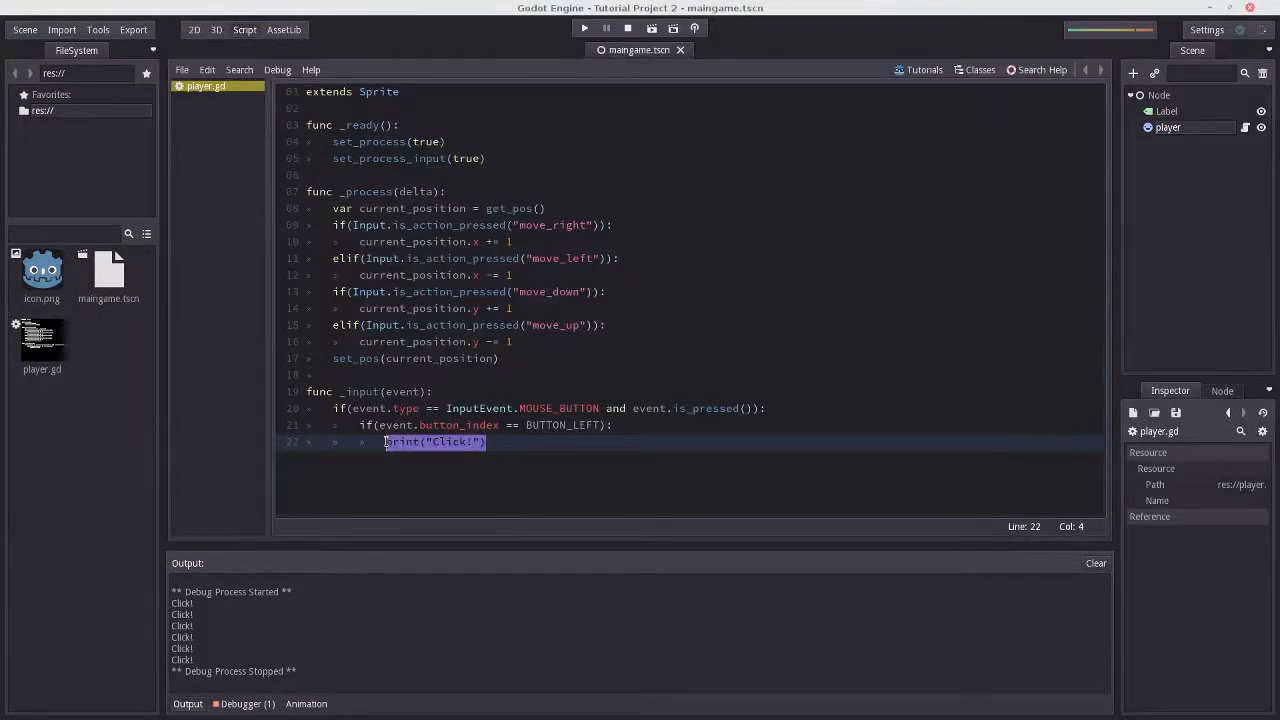
Replace the print call with set_pos(event.pos) in the left-click branch and run the game.
type("set_pos(event.pos")
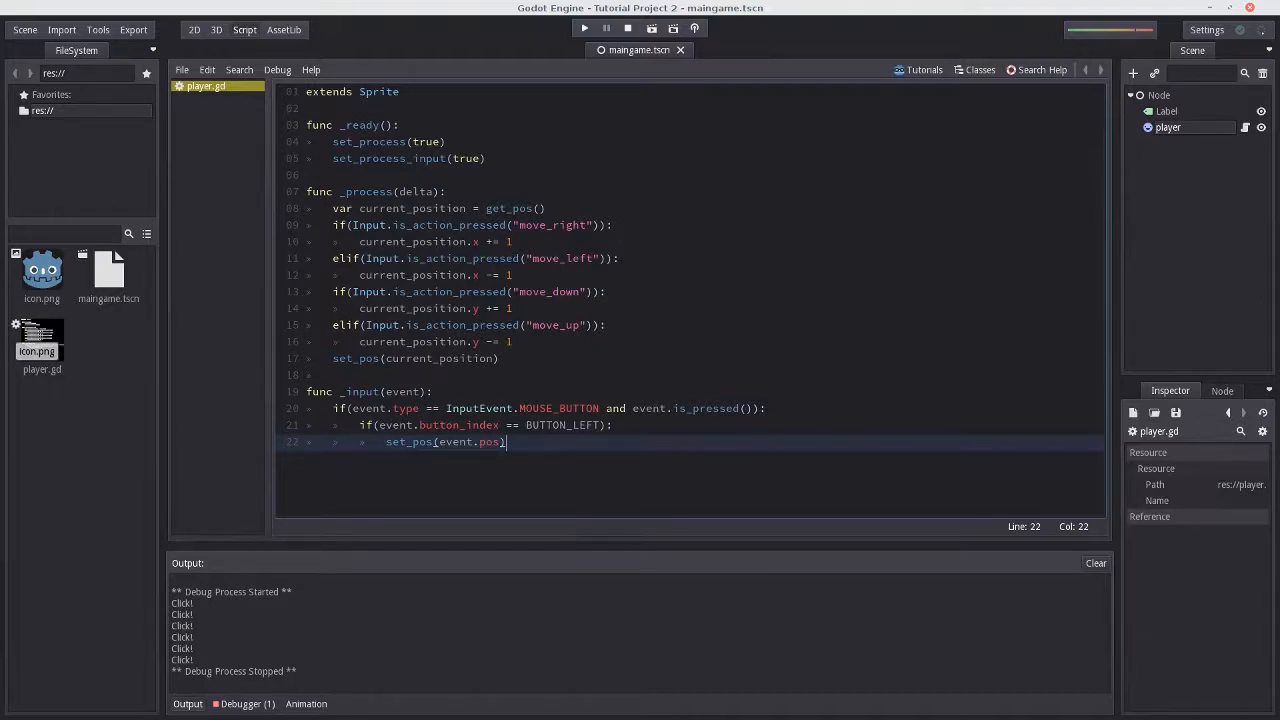
double_click(408, 442)
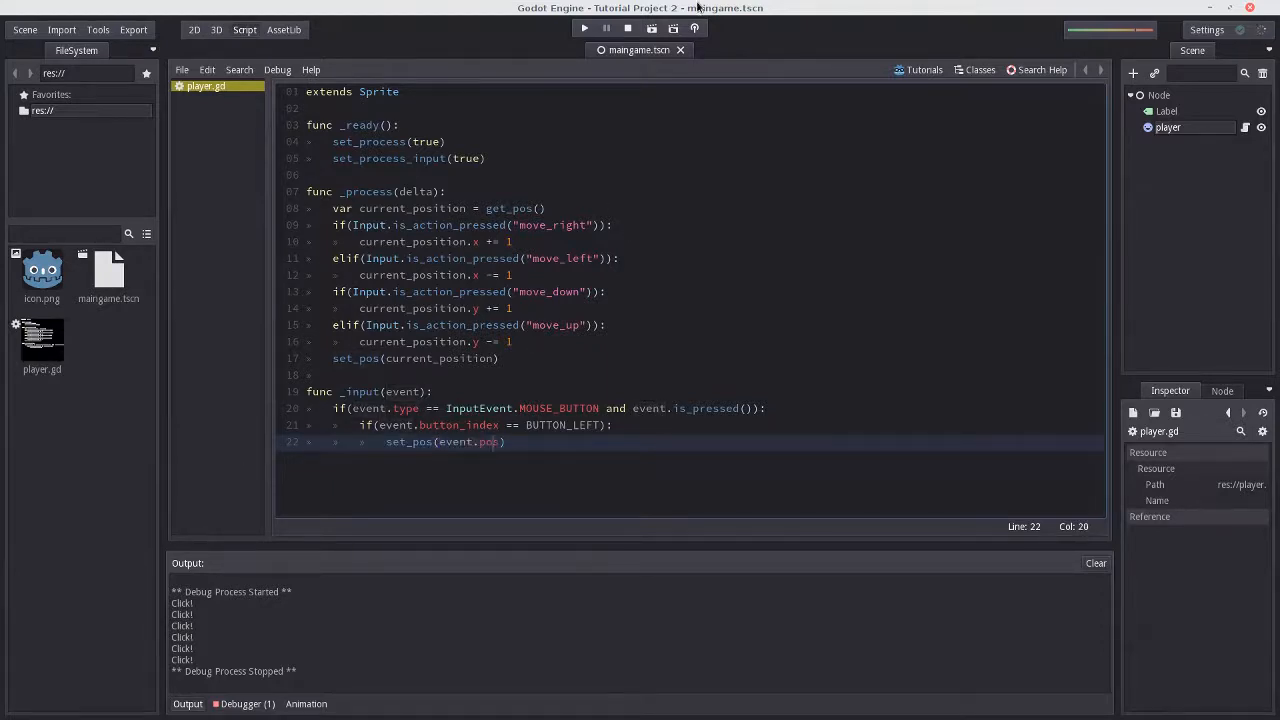
left_click(584, 28)
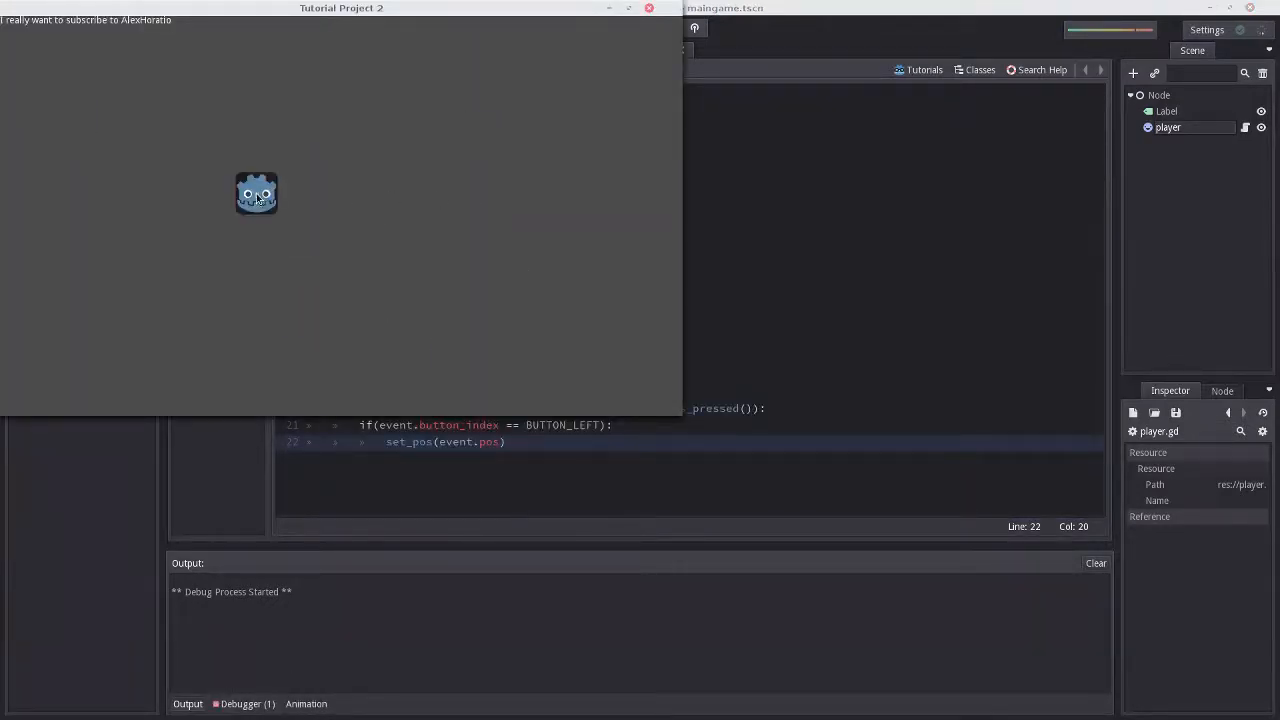
Left-click around the running game to make the sprite jump to each clicked spot, then close it.
left_click(478, 232)
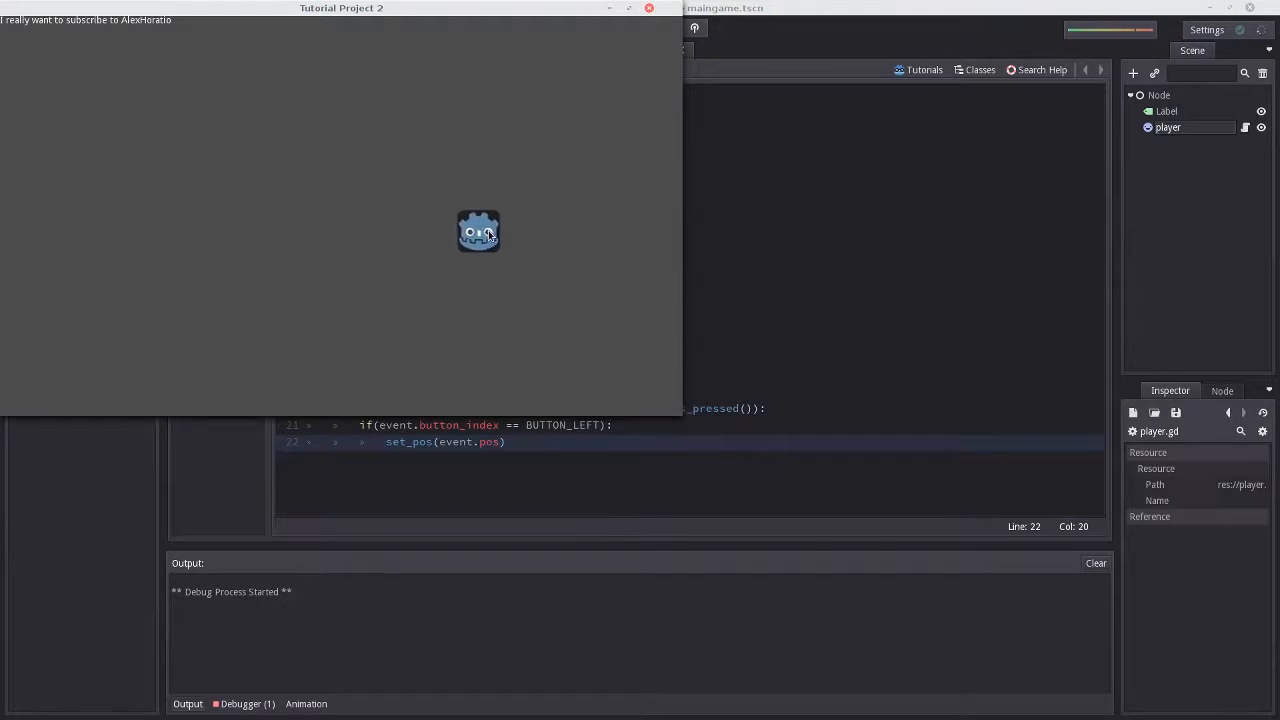
left_click_drag(478, 232, 372, 86)
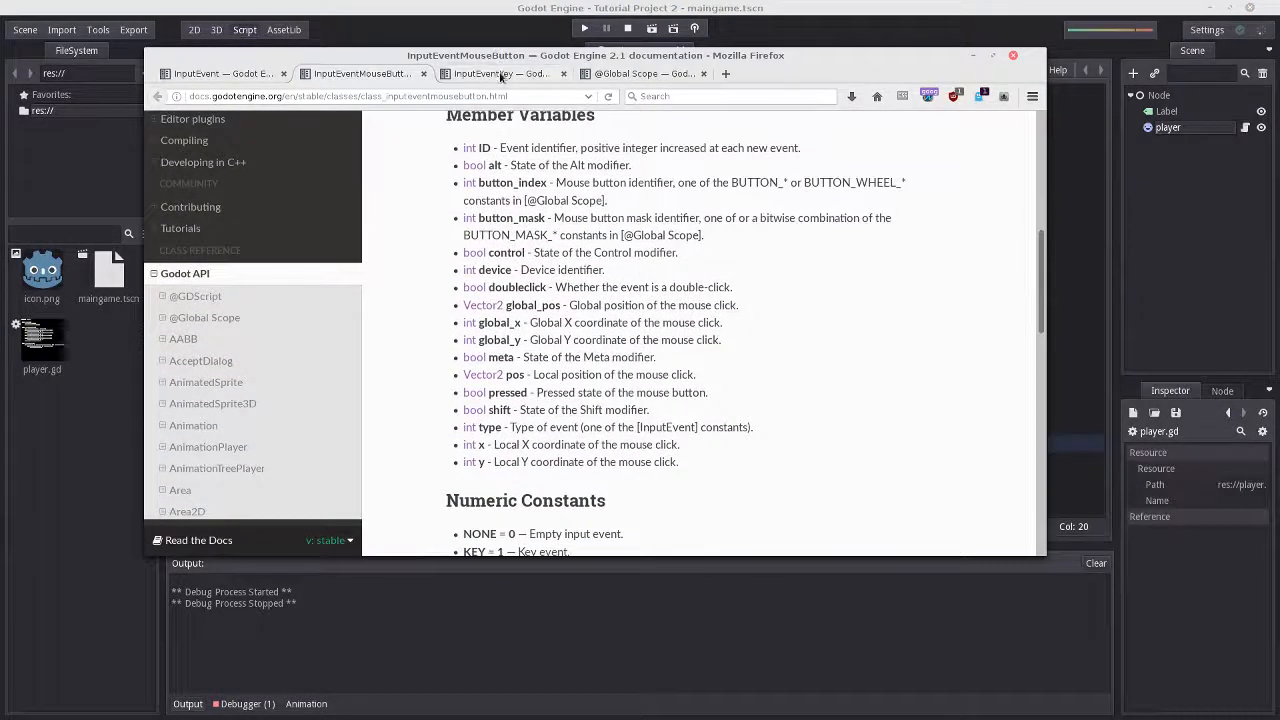
Return from the InputEventMouseButton docs to player.gd in the Godot script editor.
left_click(640, 72)
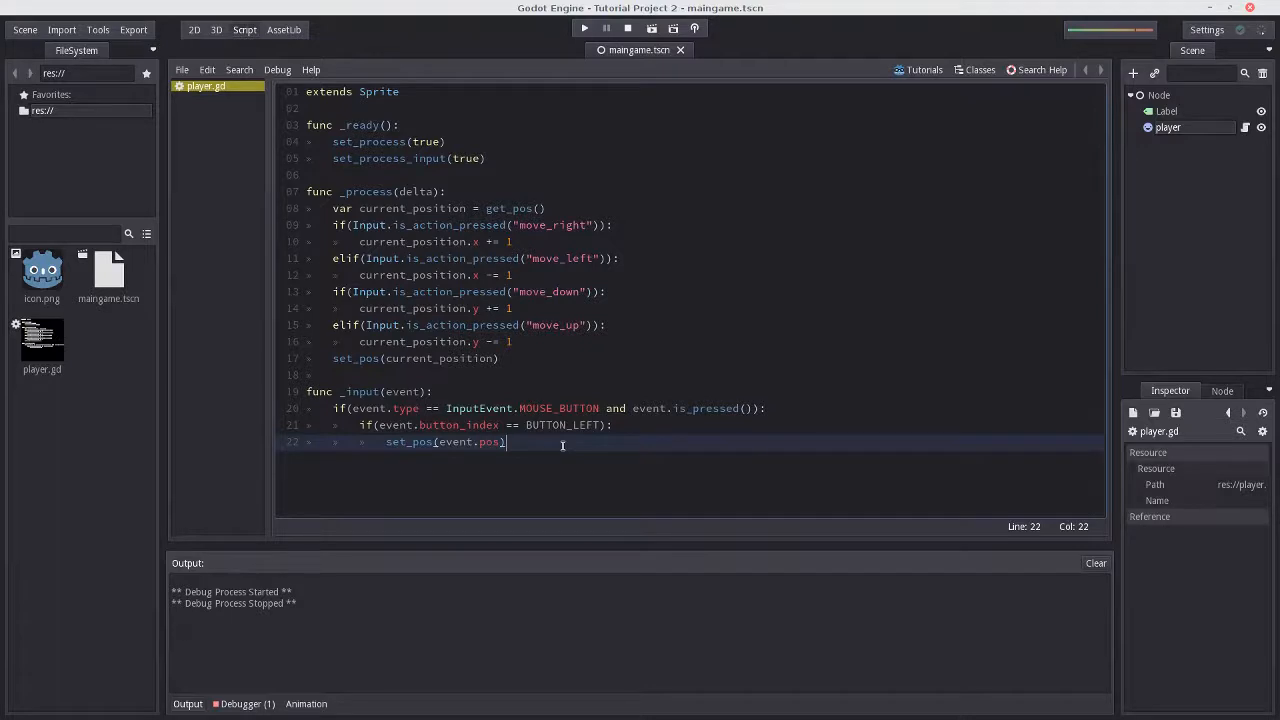
left_click(500, 358)
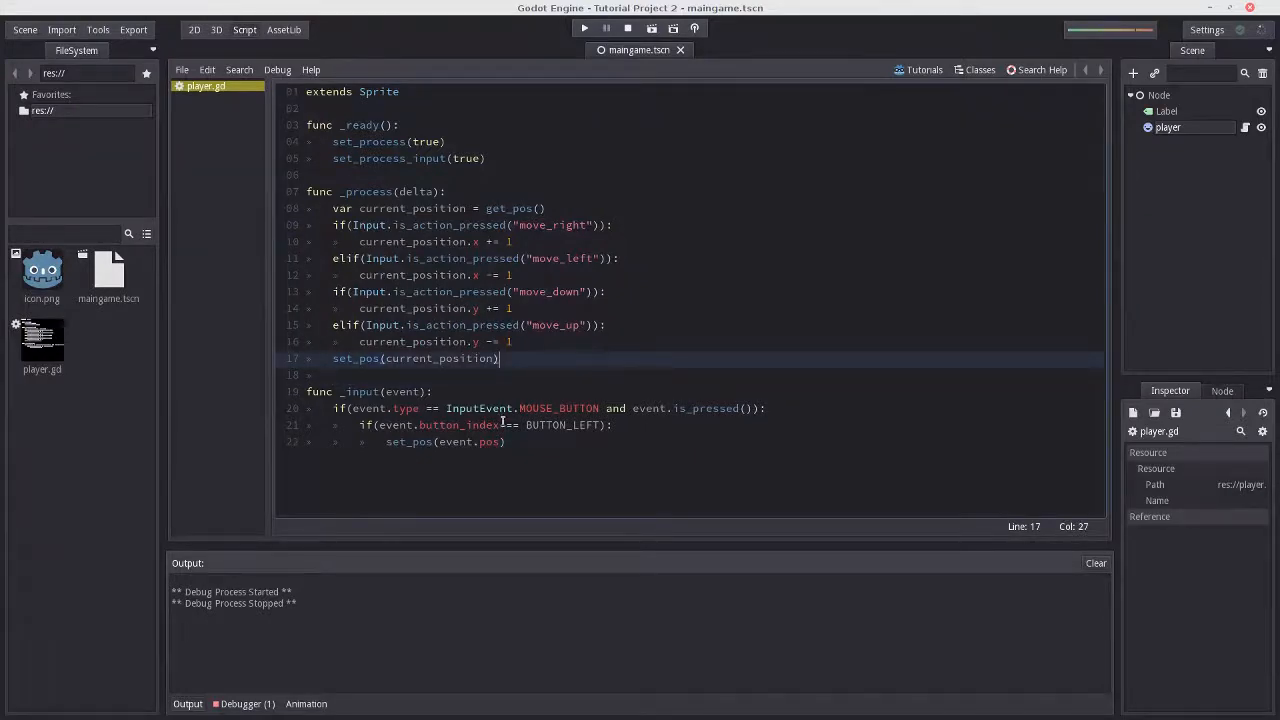